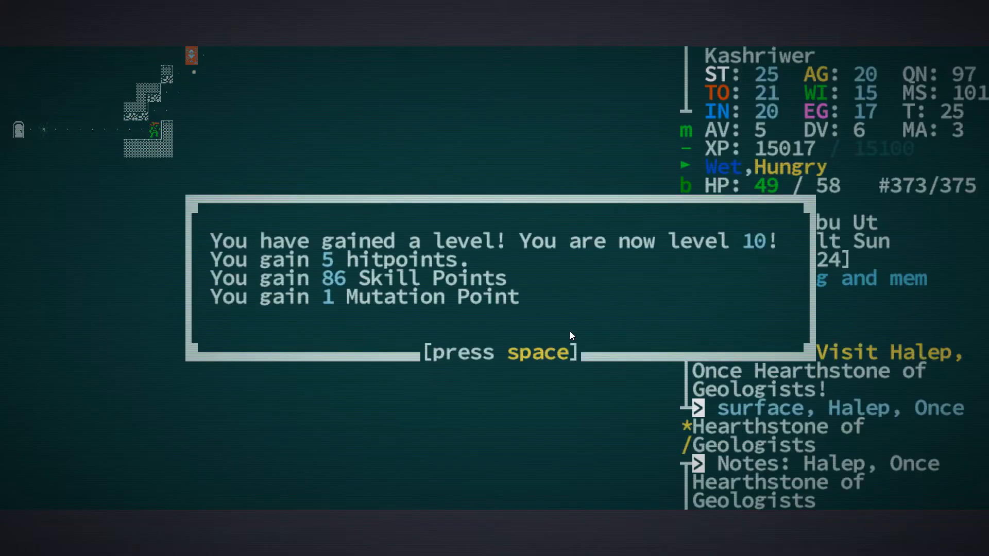
# Dismiss the level-up notice for reaching level 10.
pyautogui.press('space')
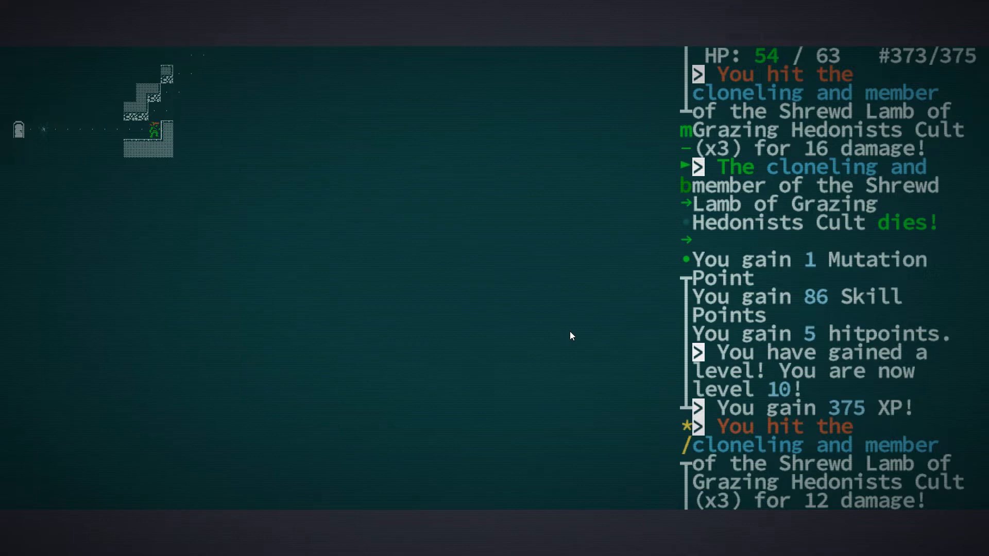
pyautogui.moveTo(362, 378)
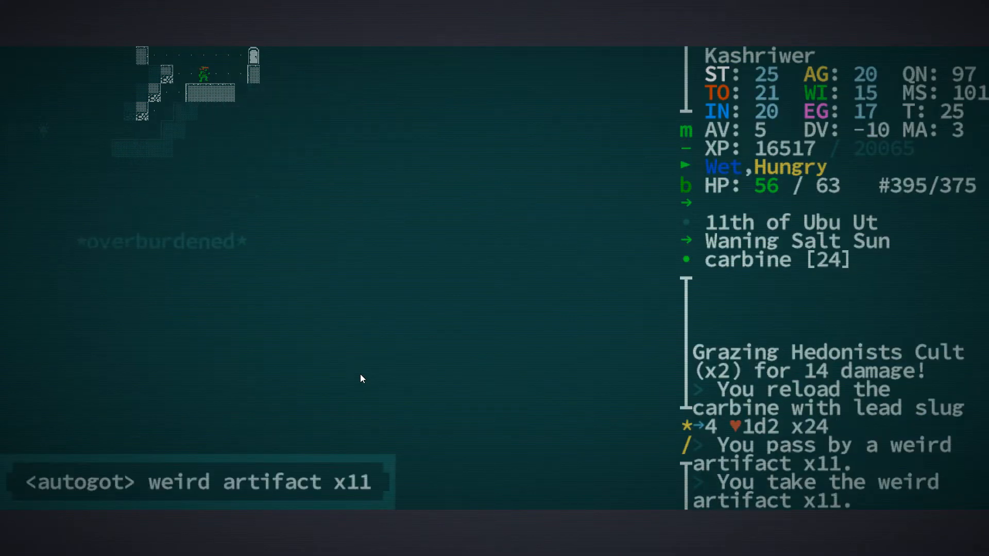
# Inspect the HE Missile and drop both ring mails, bringing the load to 365 lbs.
pyautogui.press('i')
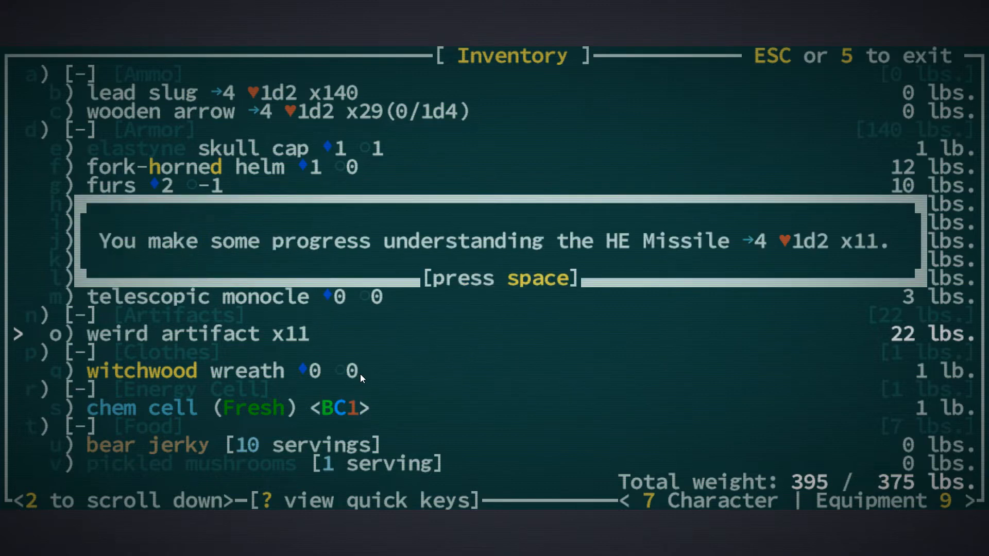
pyautogui.press('space')
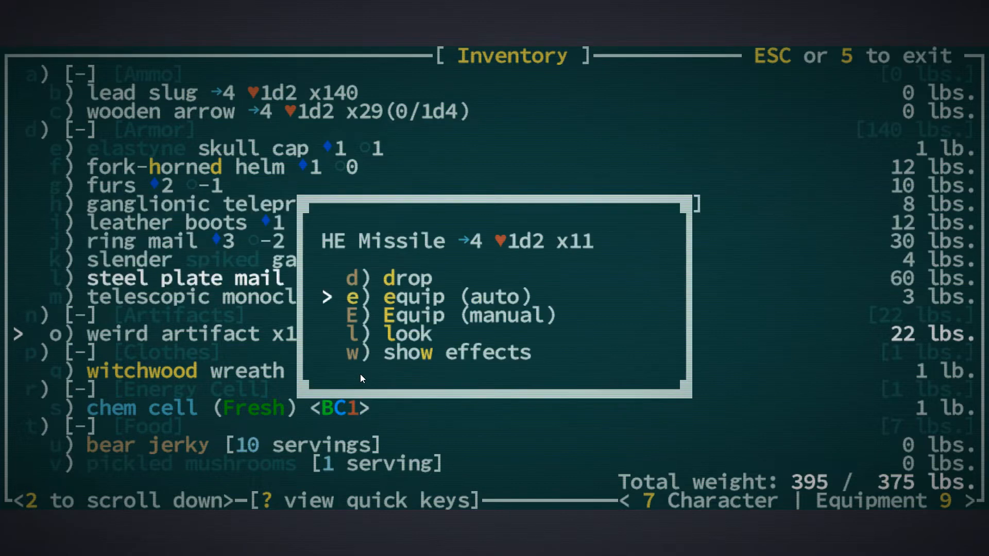
pyautogui.click(414, 297)
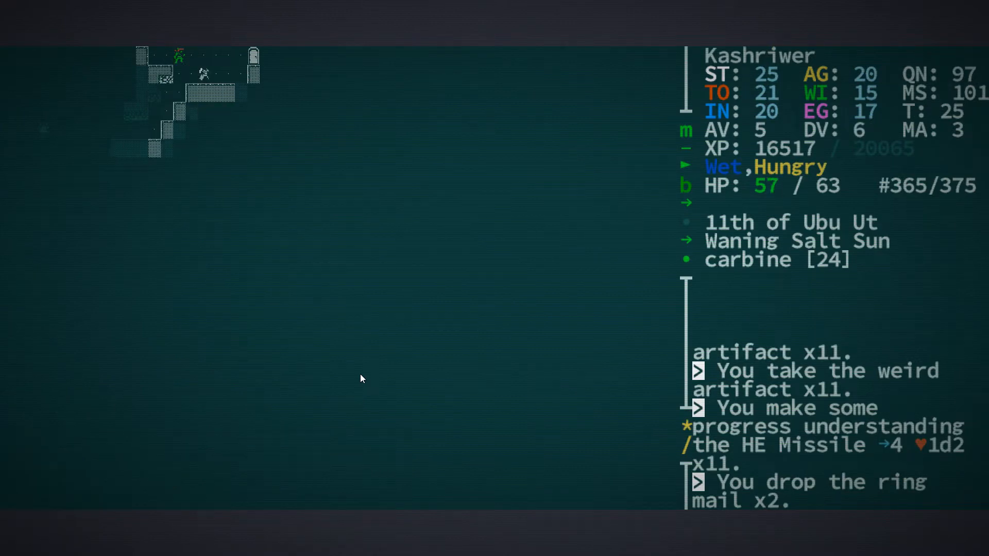
# Explore and read the description of the hostile plastronoid cult member.
pyautogui.press('Right')
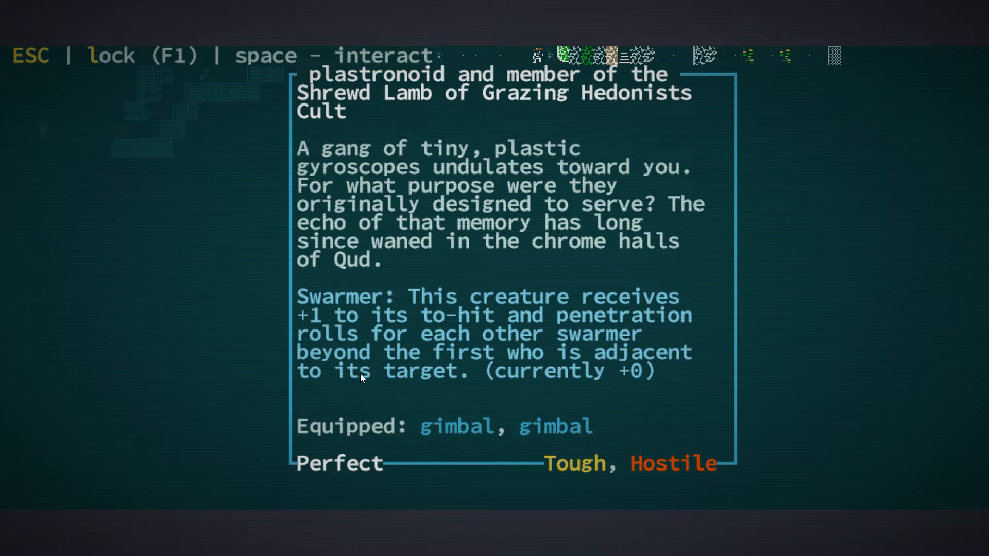
# Close the plastronoid description, then kill the snapjaw and reach its corpse's pickup list.
pyautogui.press('Escape')
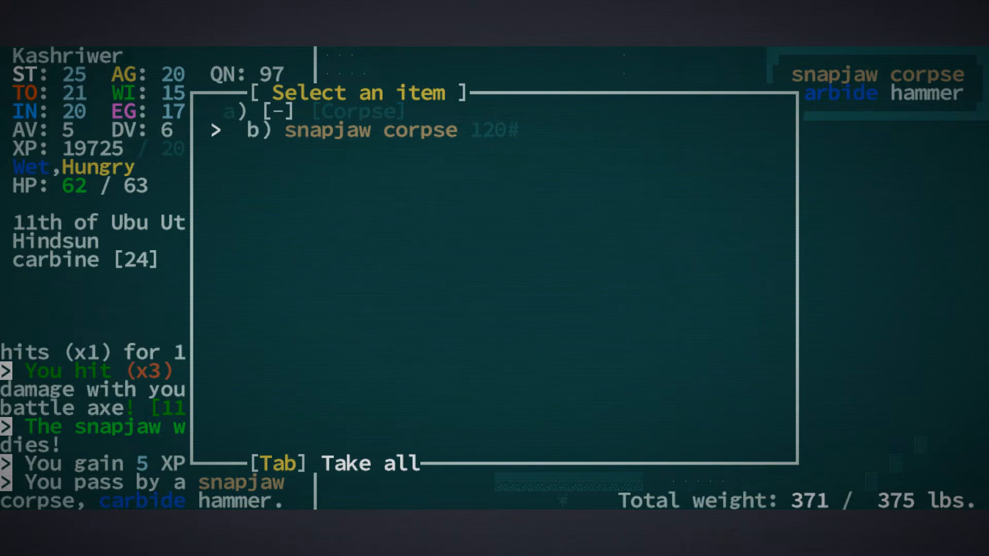
# Leave the snapjaw corpse and walk into Arqappar Steeple, Level 1.
pyautogui.press('Tab')
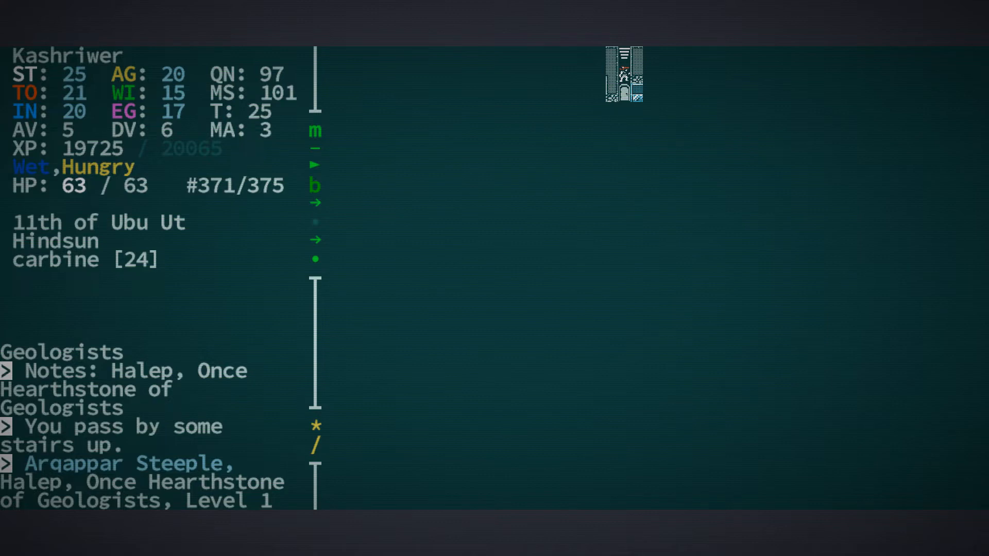
pyautogui.press('Down')
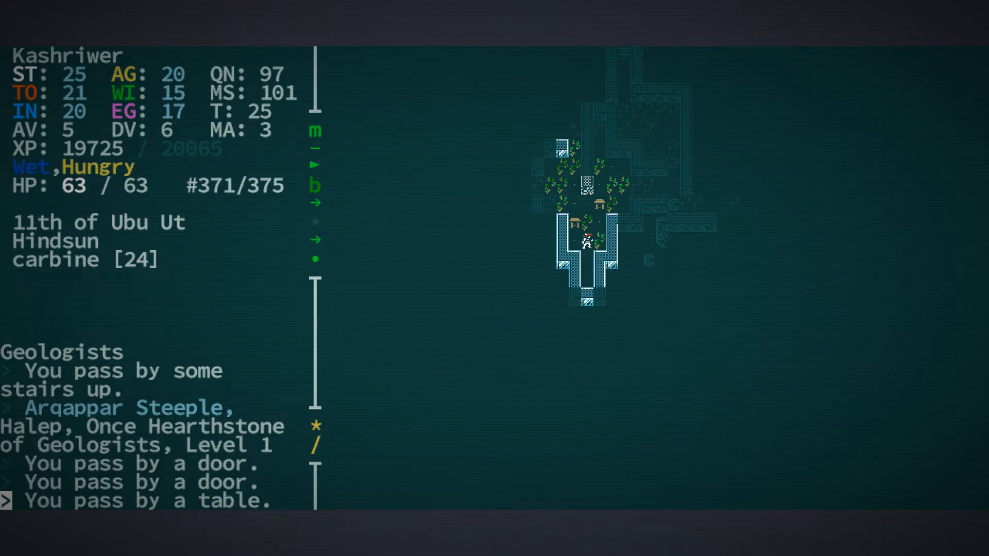
# Review the quest log, then walk deeper through the steeple's overgrown rooms.
pyautogui.press('Up')
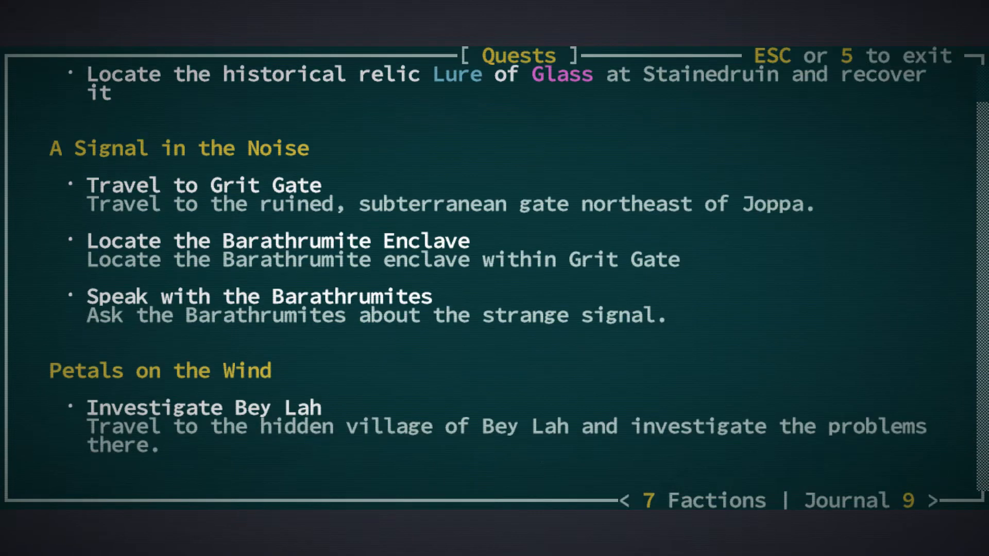
pyautogui.press('Escape')
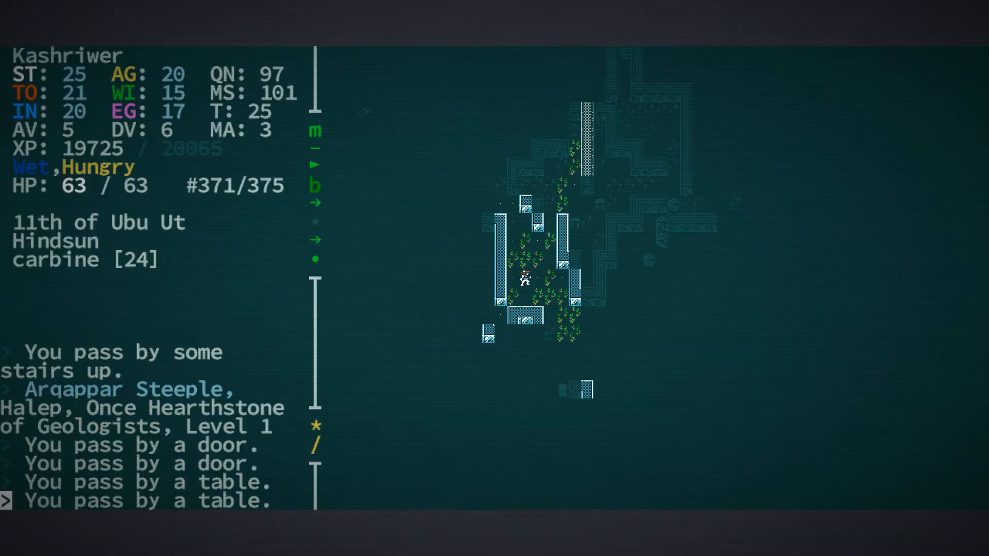
pyautogui.press('up')
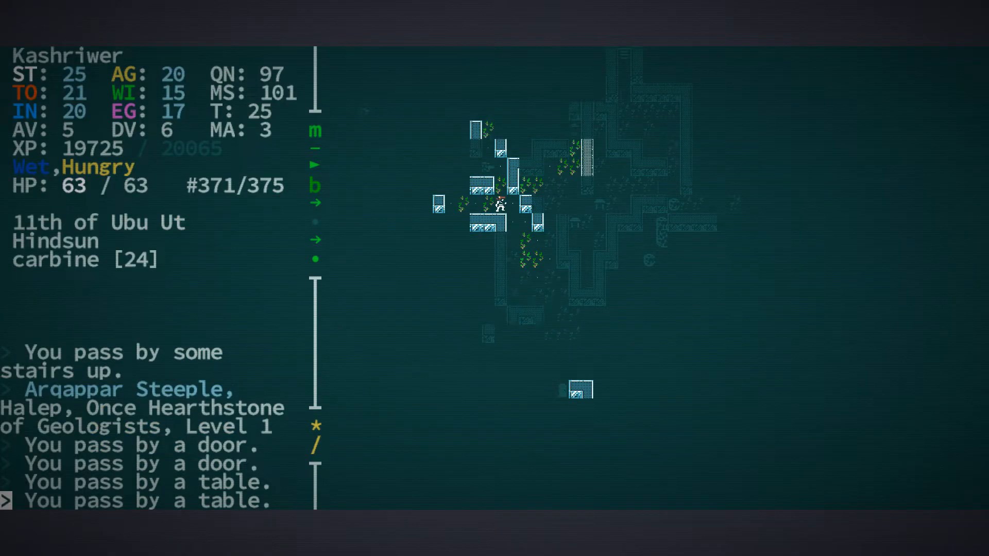
pyautogui.press('up')
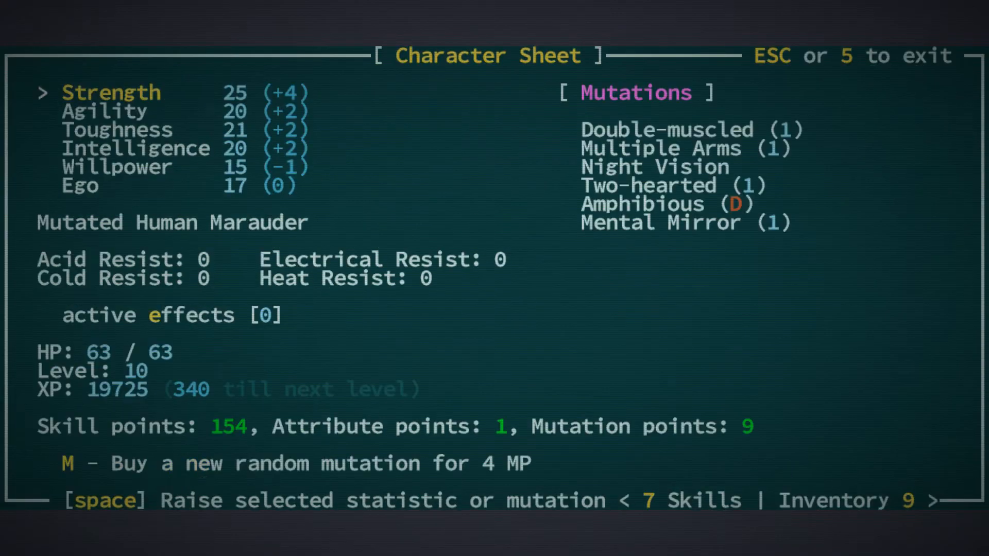
# Buy the Bow and Rifle skill for 100 skill points.
pyautogui.press('7')
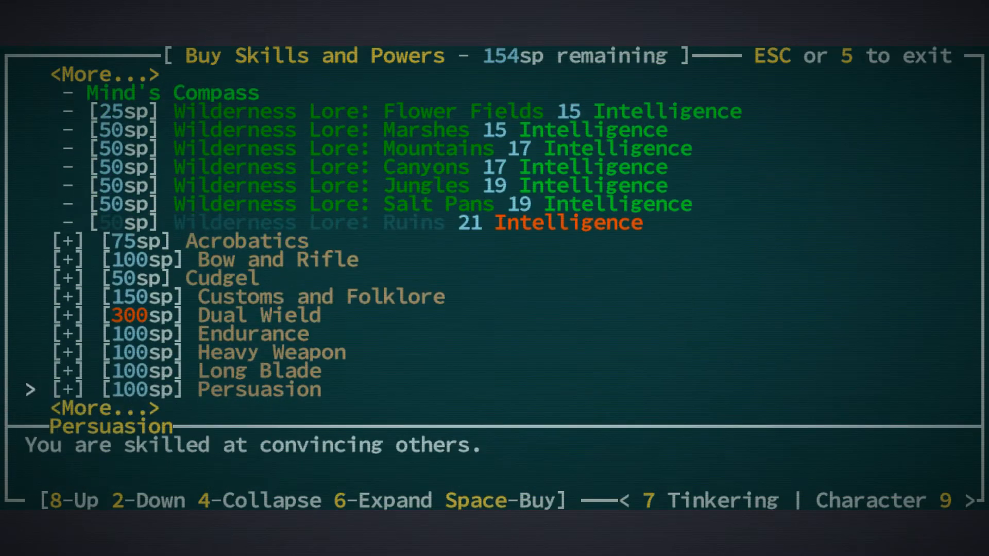
pyautogui.press('8')
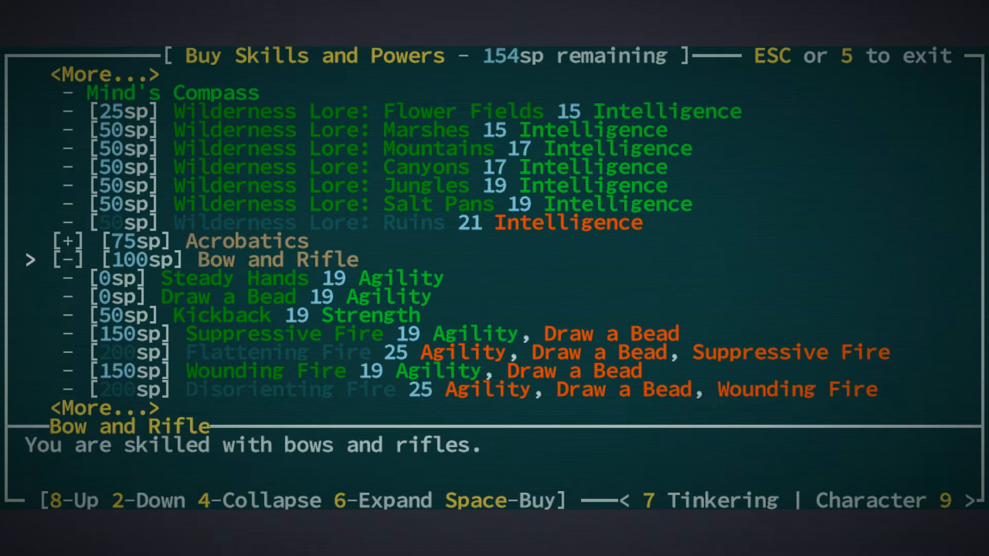
pyautogui.press('space')
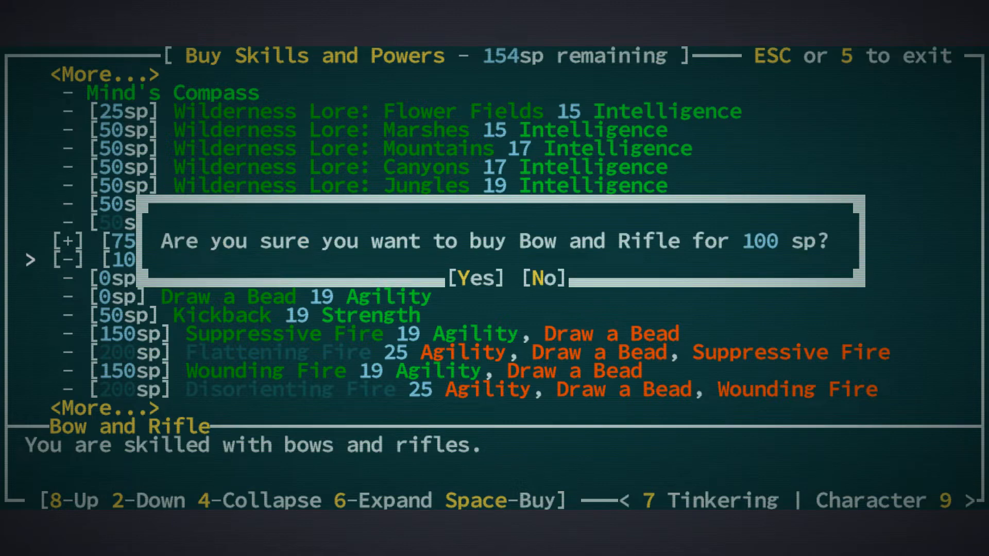
pyautogui.click(474, 279)
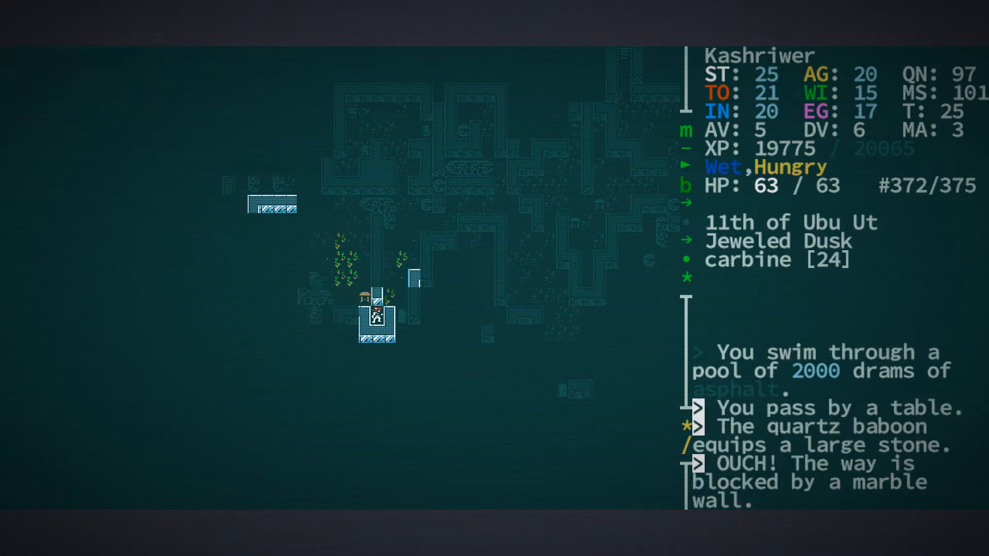
# Walk south through the grassy corridor past the door into the gelatinous frustum.
pyautogui.press('Up')
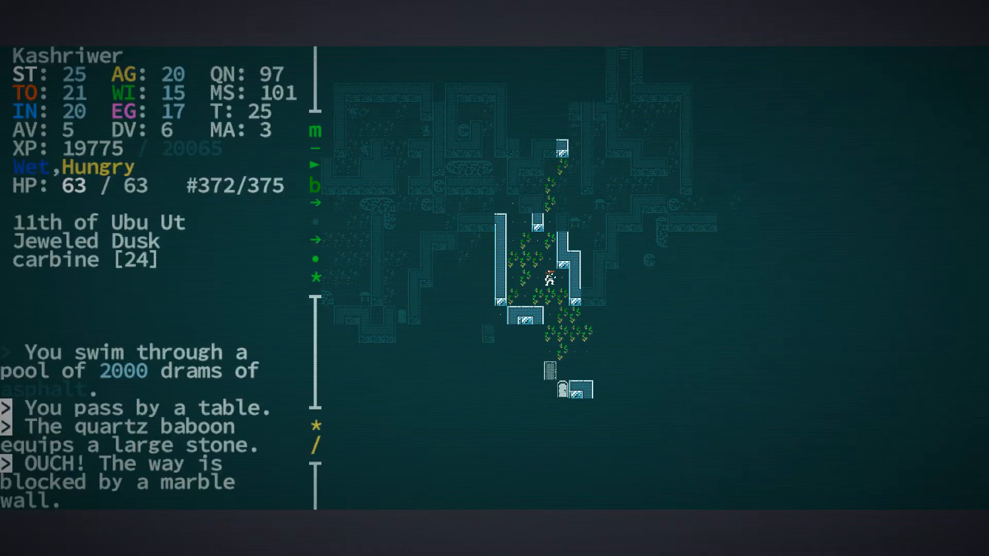
pyautogui.press('Down')
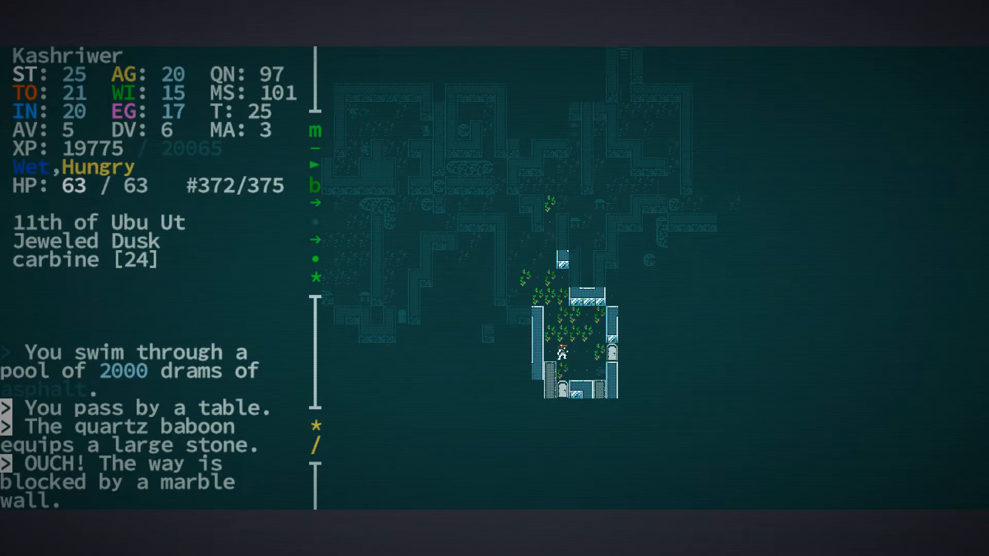
pyautogui.press('Down')
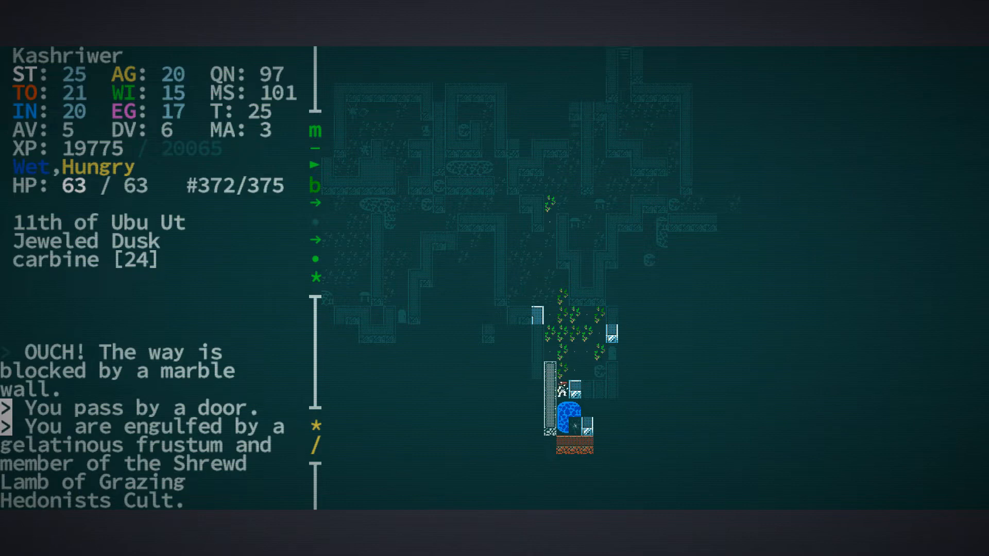
# Look at the character, then bring up the abilities list showing Mental Mirror and Dismember.
pyautogui.press('l')
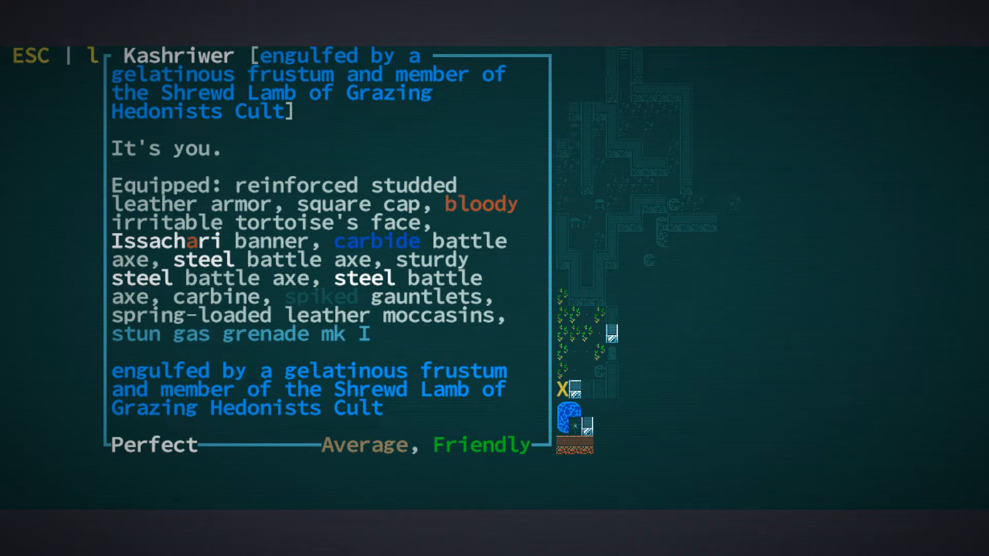
pyautogui.press('Escape')
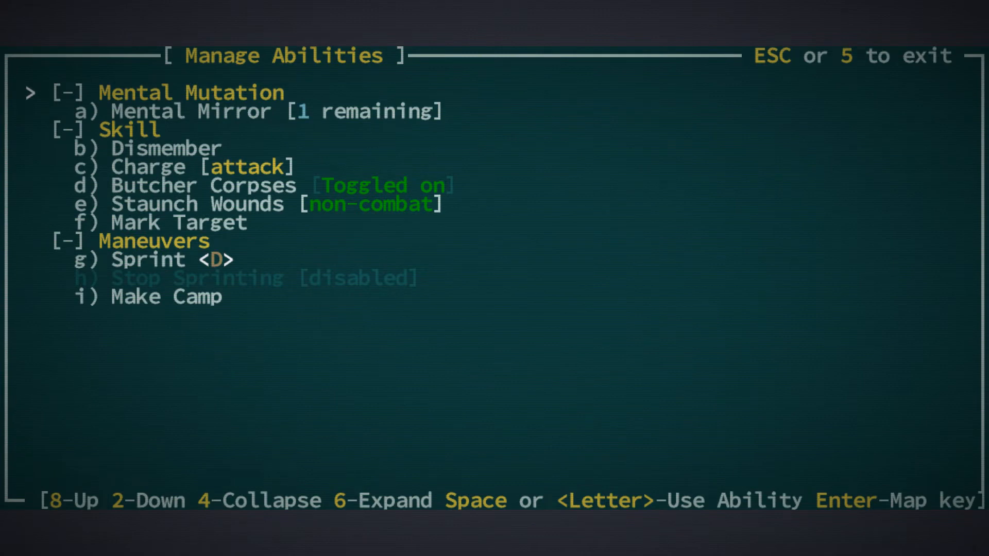
# Leave the abilities list and strike the gelatinous frustum, dropping to 29 of 63 HP.
pyautogui.press('Escape')
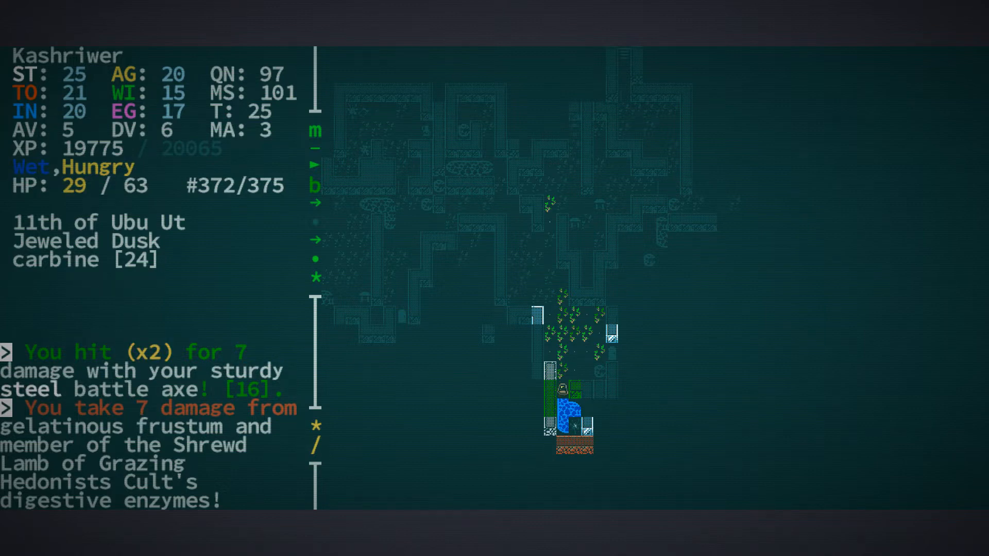
pyautogui.press('i')
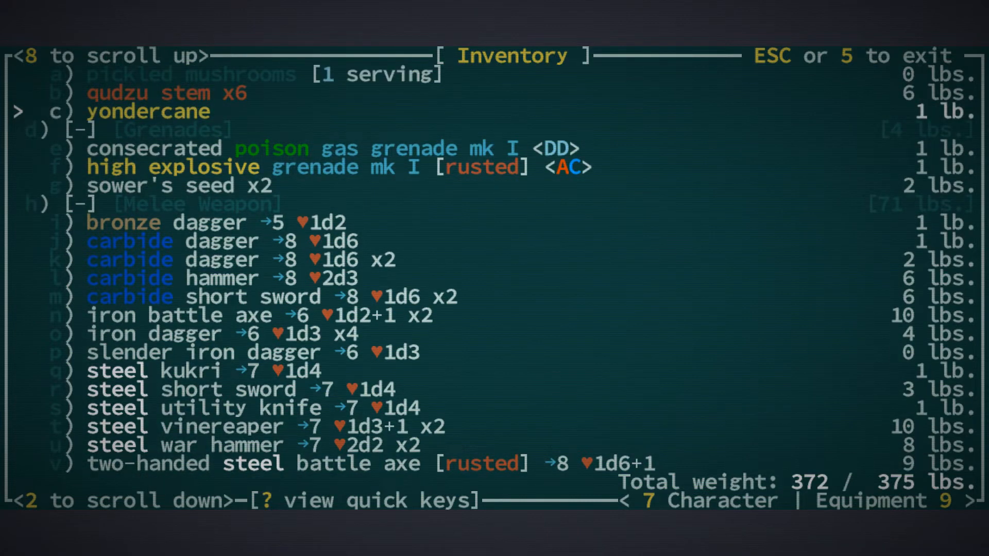
# Eat the yondercane from the inventory and dismiss the resulting message.
pyautogui.click(148, 112)
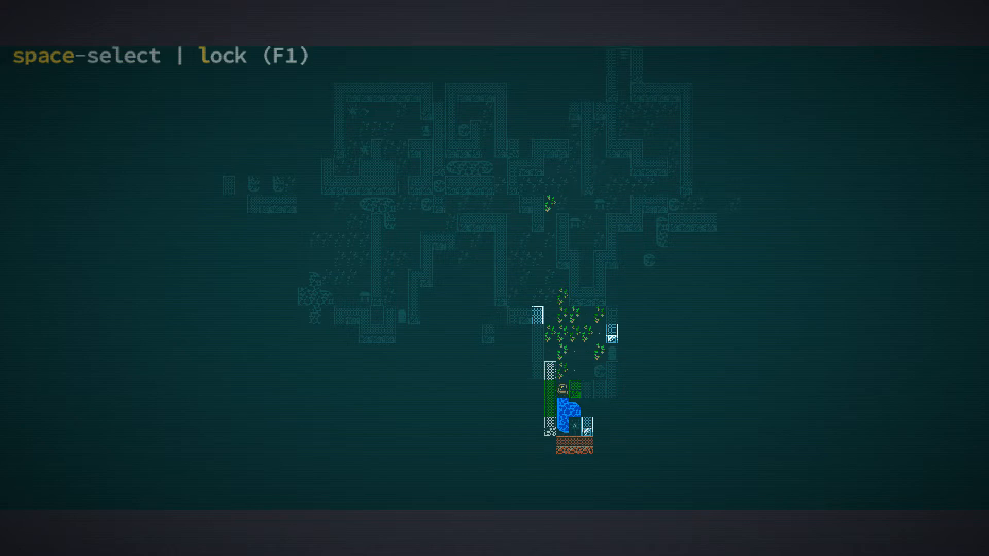
pyautogui.click(148, 112)
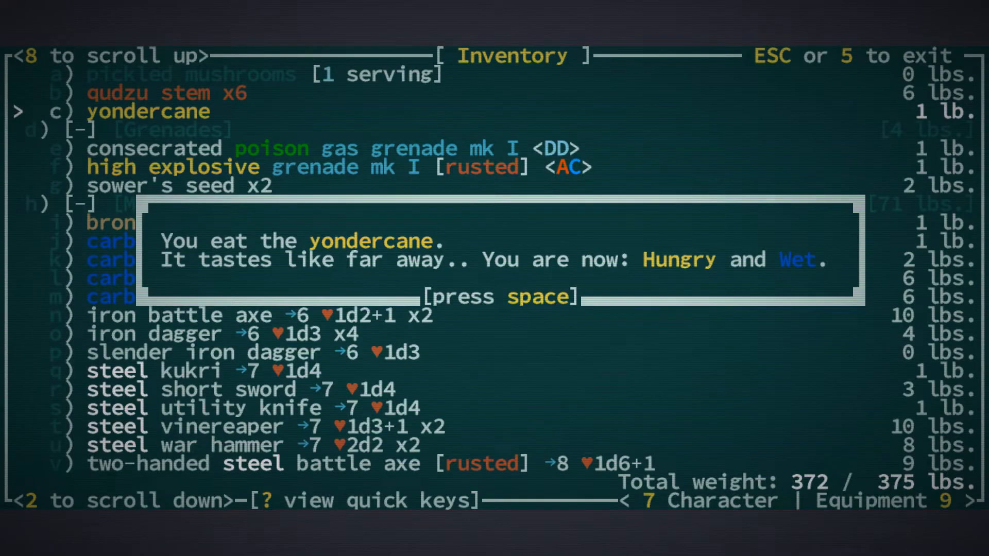
pyautogui.press('space')
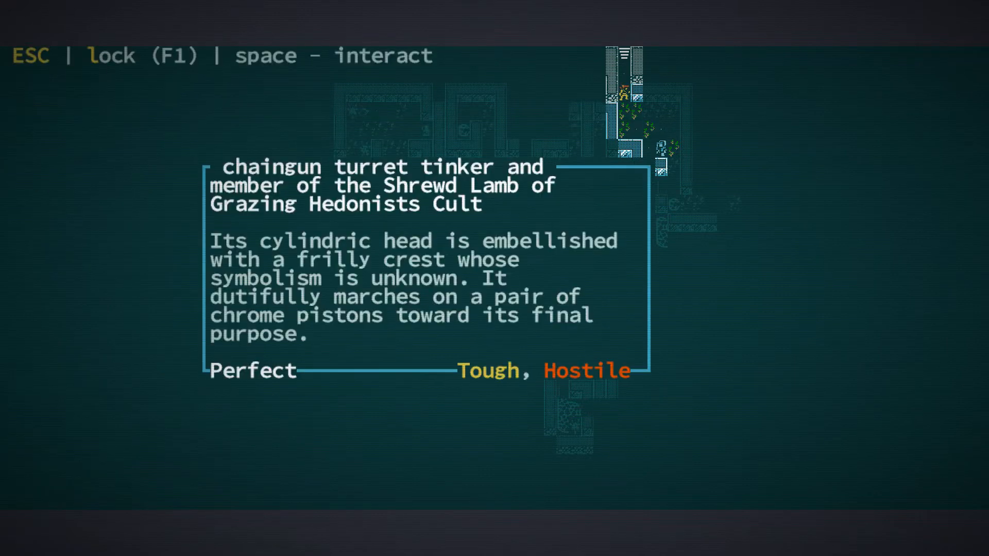
# Clear the turret tinker description and level-up messages after reaching level 11.
pyautogui.press('space')
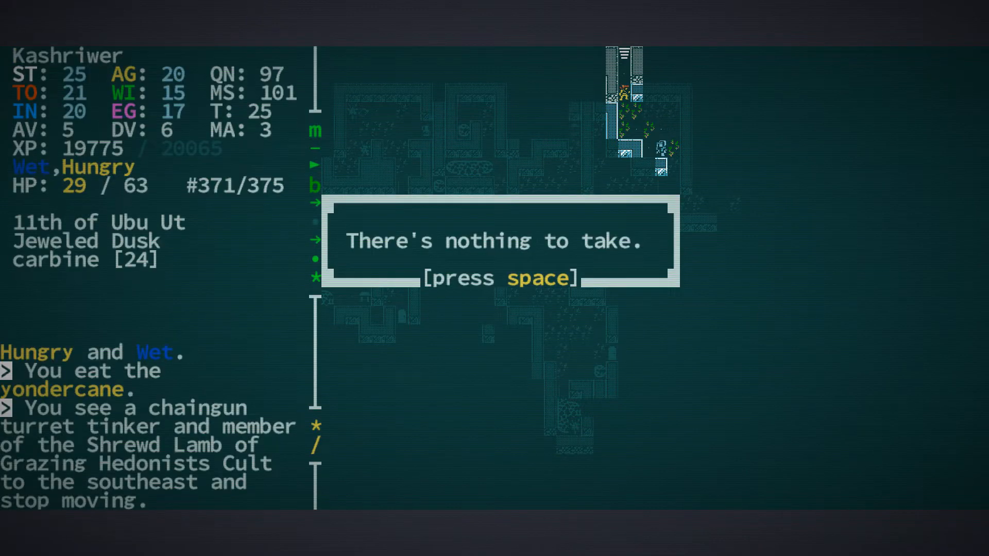
pyautogui.press('space')
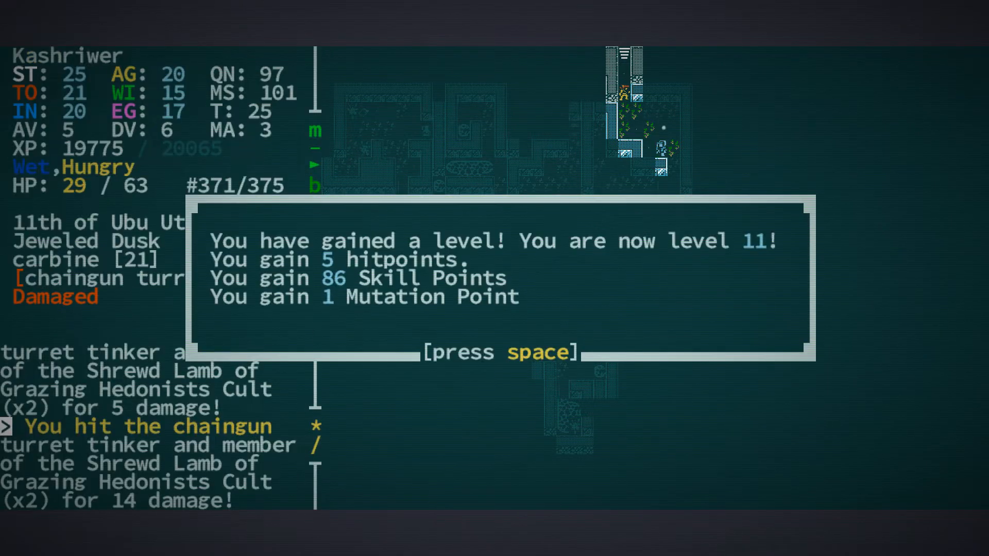
pyautogui.press('space')
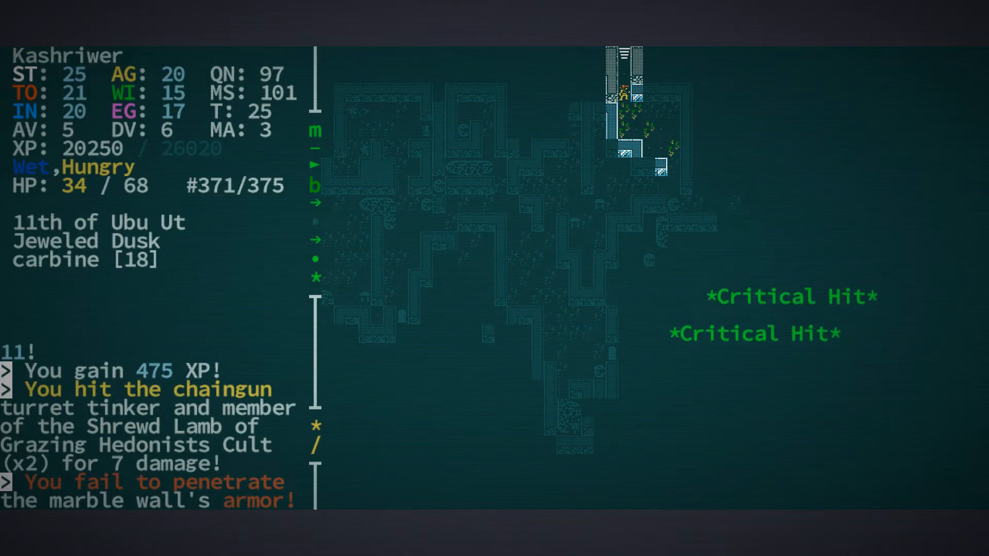
pyautogui.press('r')
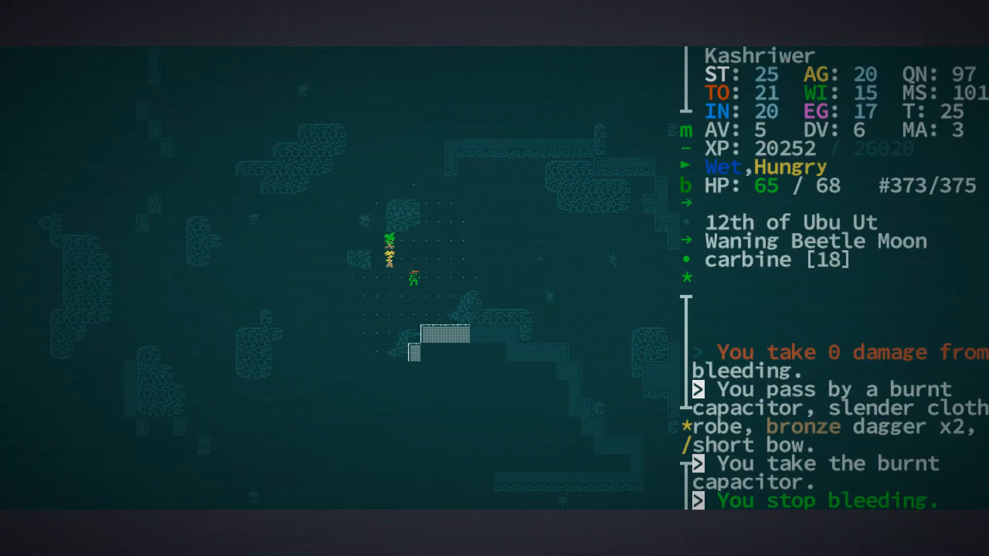
# Walk onward toward the burnt capacitor.
pyautogui.press('Down')
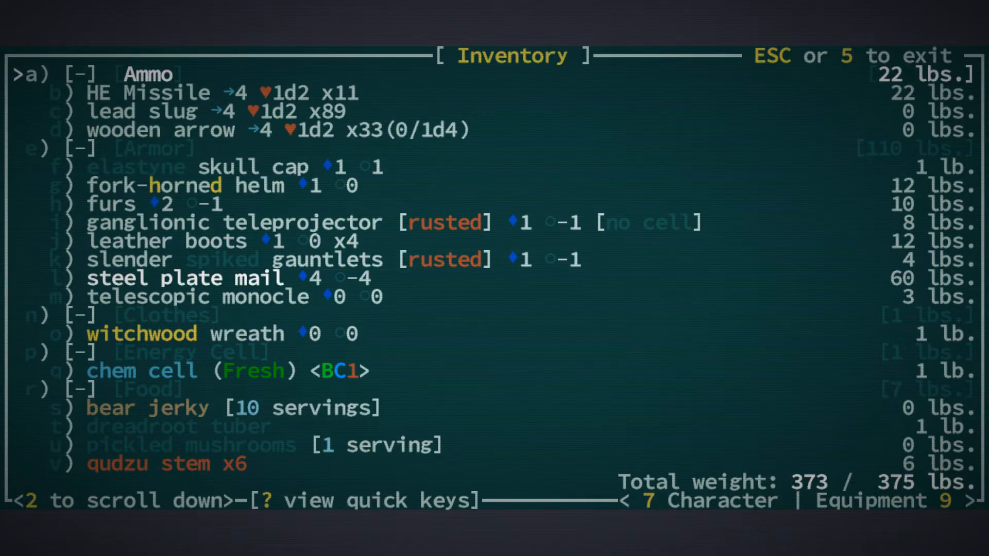
# Leave the area for the world map and close the jungle tile description.
pyautogui.press('Escape')
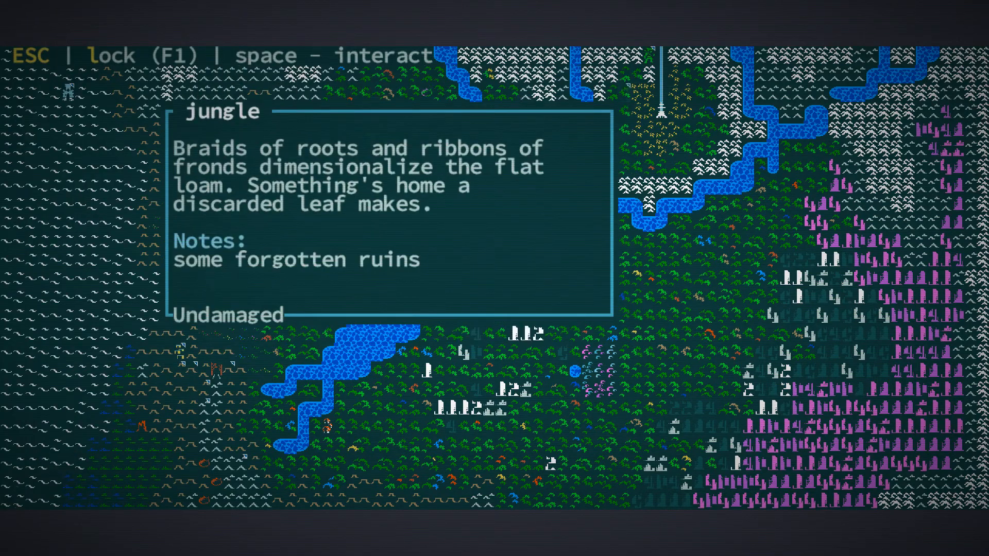
pyautogui.press('Escape')
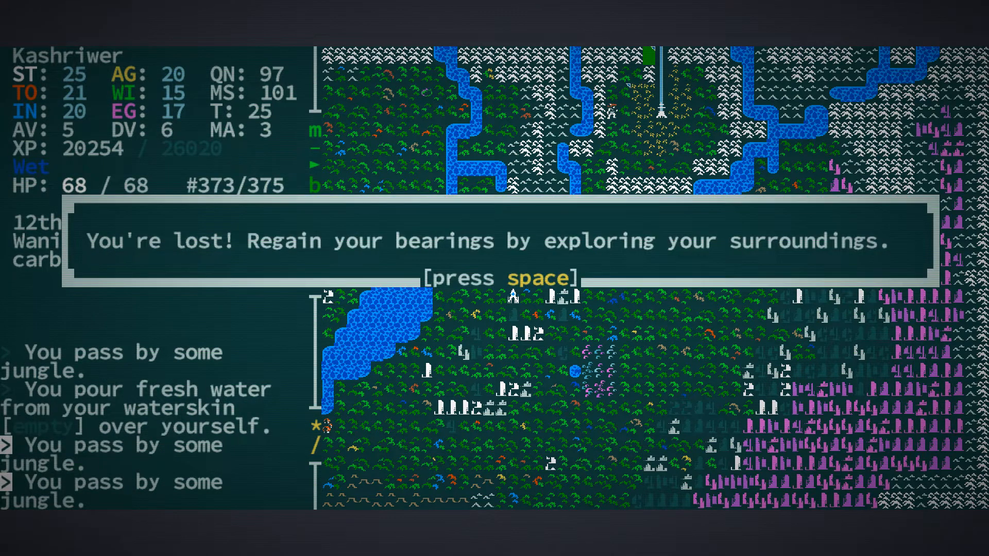
# Dismiss the lost message and close your own character's description.
pyautogui.press('space')
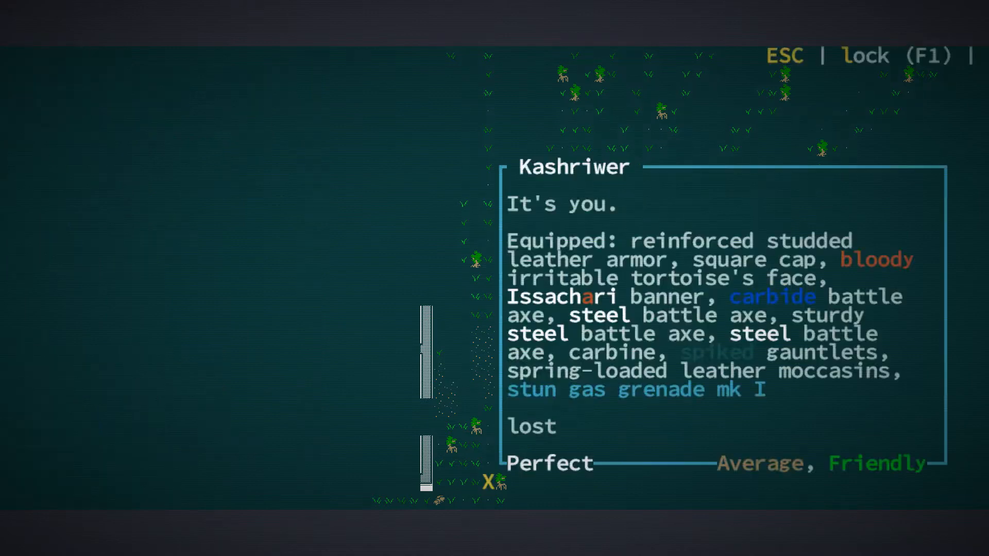
pyautogui.press('Escape')
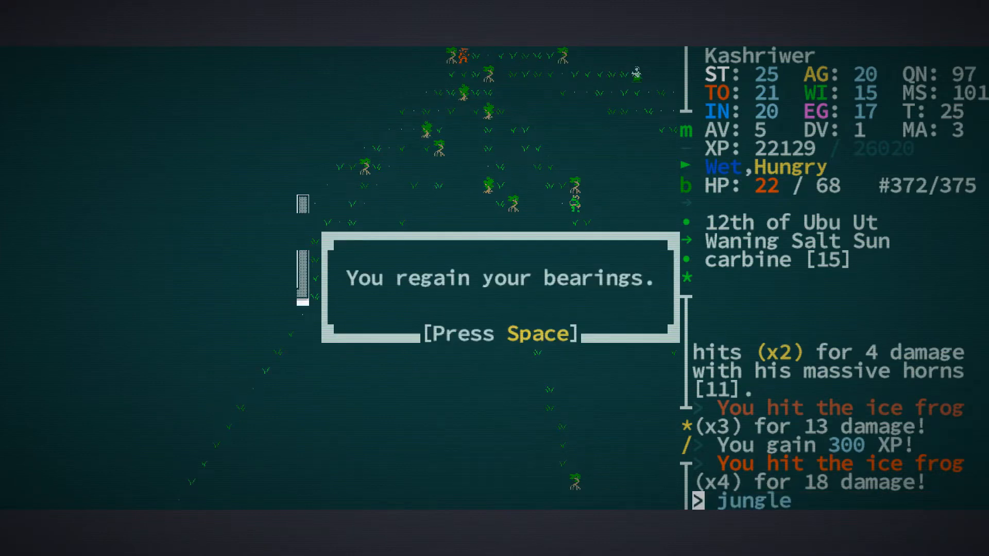
# Dismiss the regained-bearings message and examine the goatfolk shaman Aaah Twicetalker.
pyautogui.press('space')
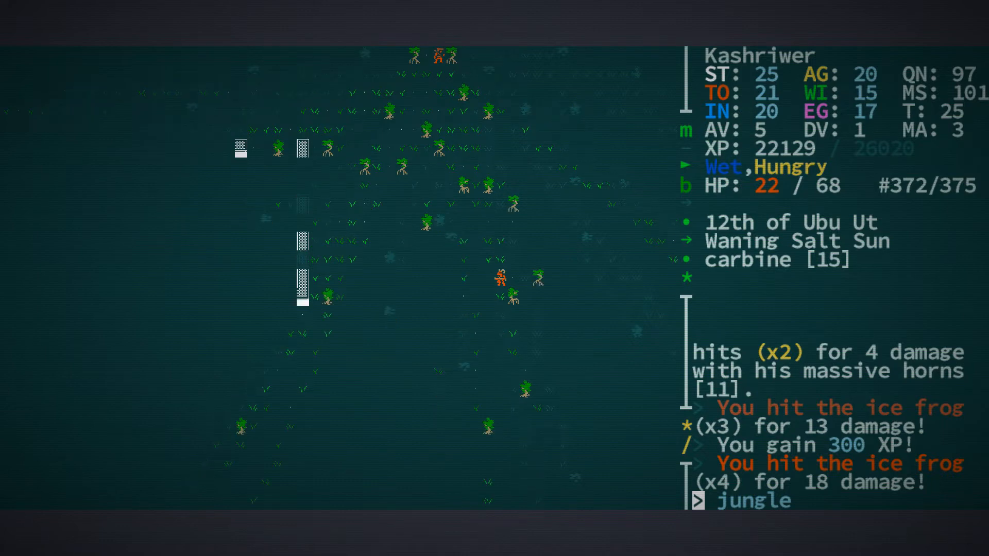
pyautogui.press('Up')
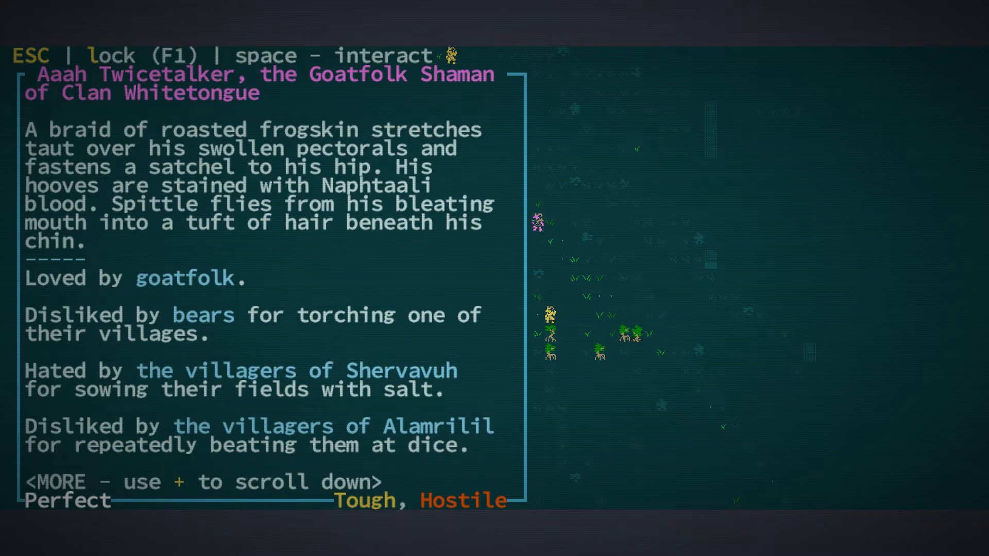
pyautogui.press('Escape')
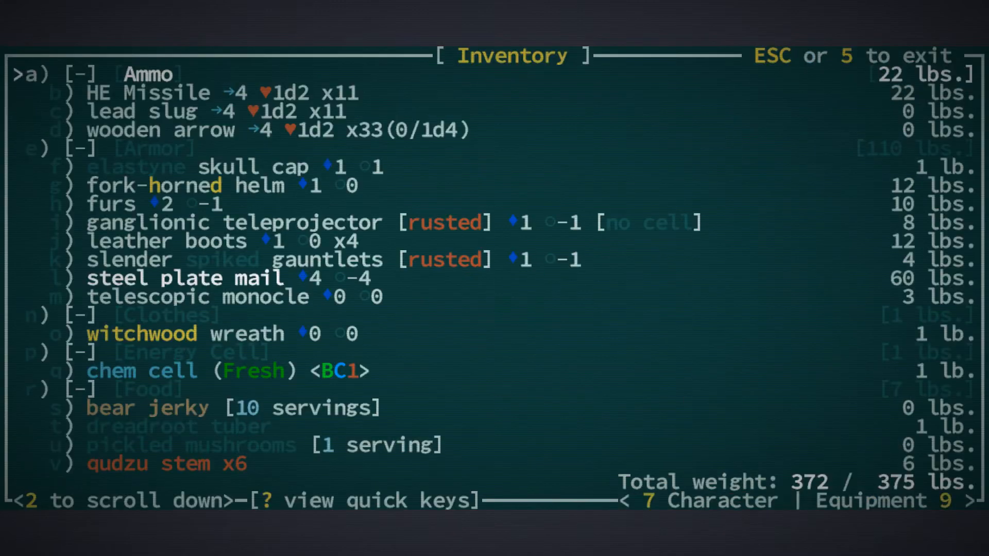
# Scroll the inventory down to Tonics and select the ubernostrum injector.
pyautogui.scroll(-3)
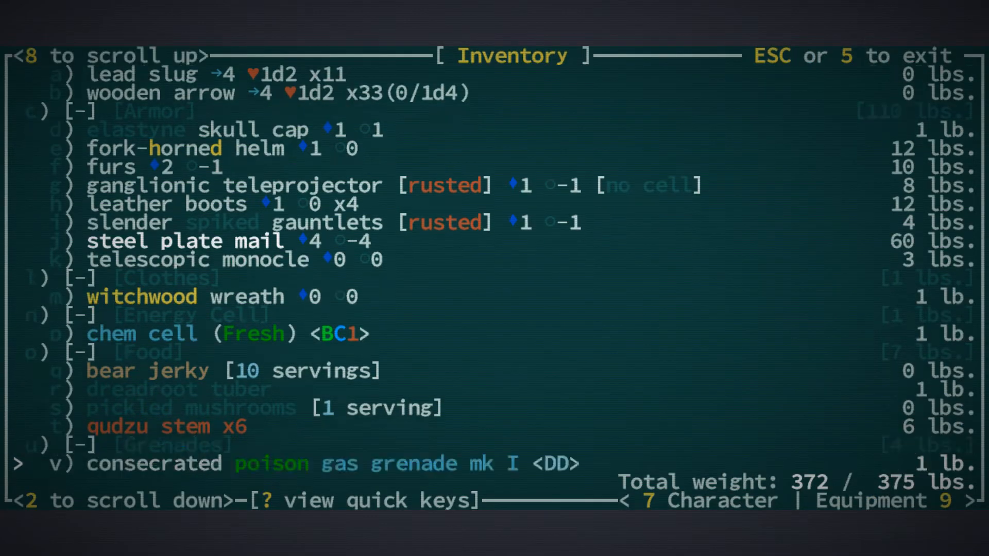
pyautogui.scroll(-3)
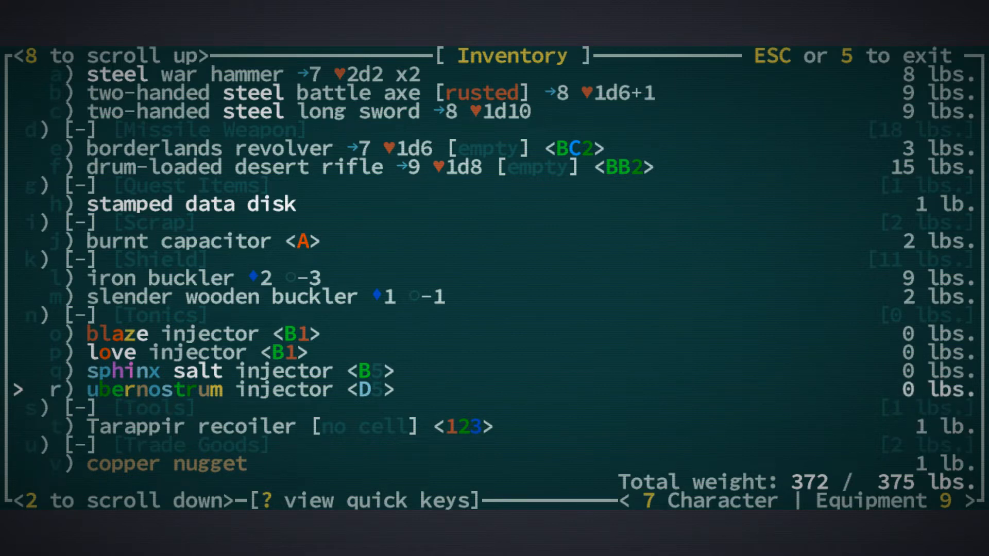
pyautogui.press('Down')
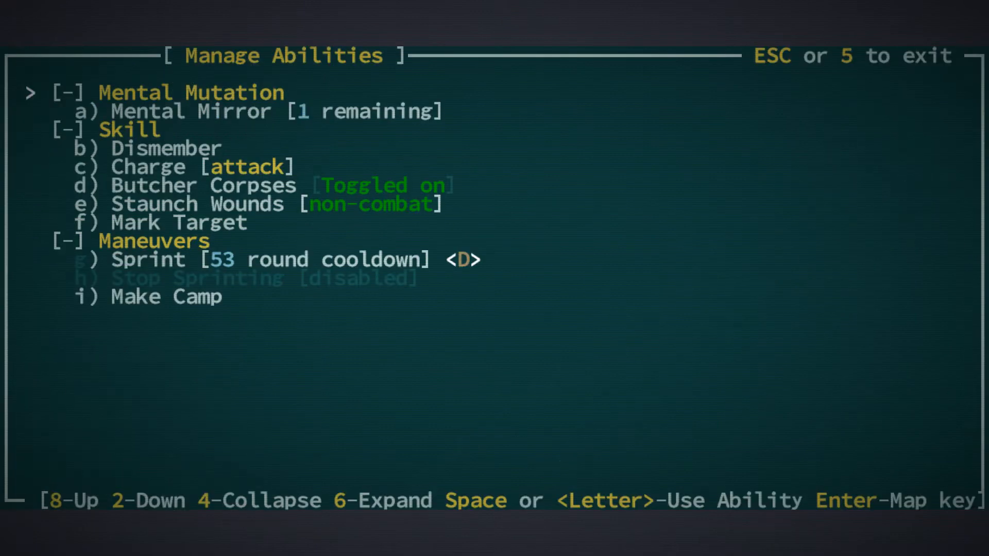
# Let turns pass until Sprint's cooldown drops to 19 rounds.
pyautogui.press('Escape')
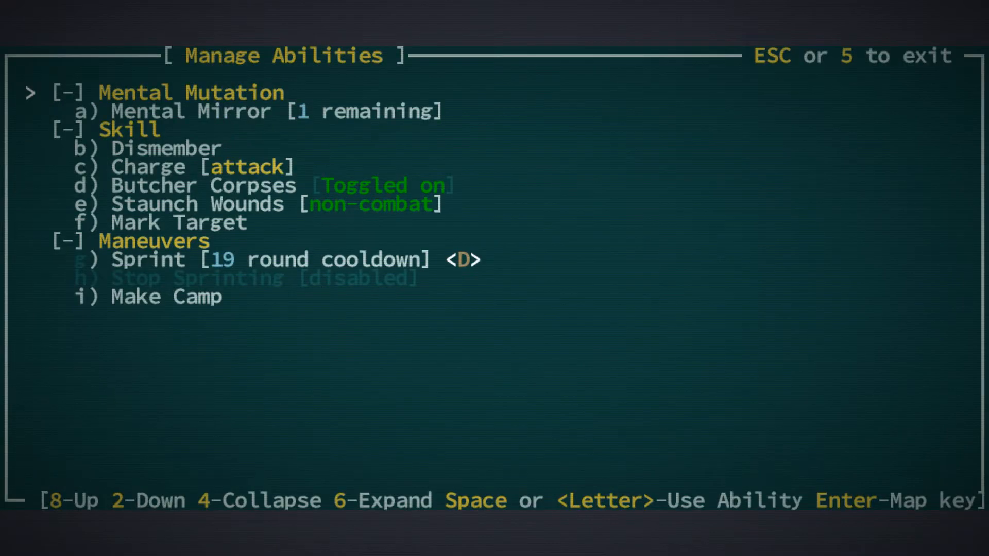
# Return to the map and wait out Sprint's cooldown.
pyautogui.press('Escape')
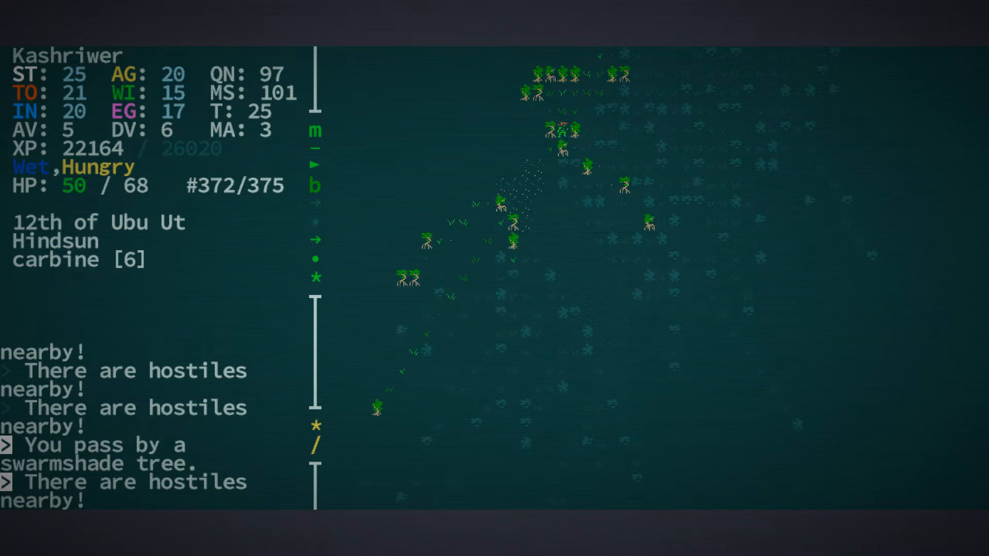
pyautogui.press('Up')
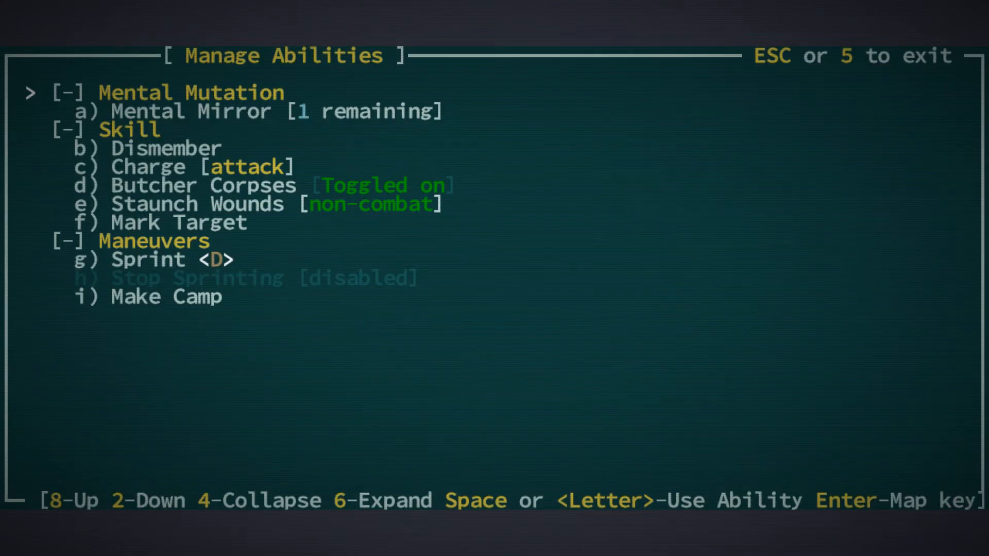
# Sprint through the jungle, dismiss the dromad caravan note, and close the abilities list.
pyautogui.press('g')
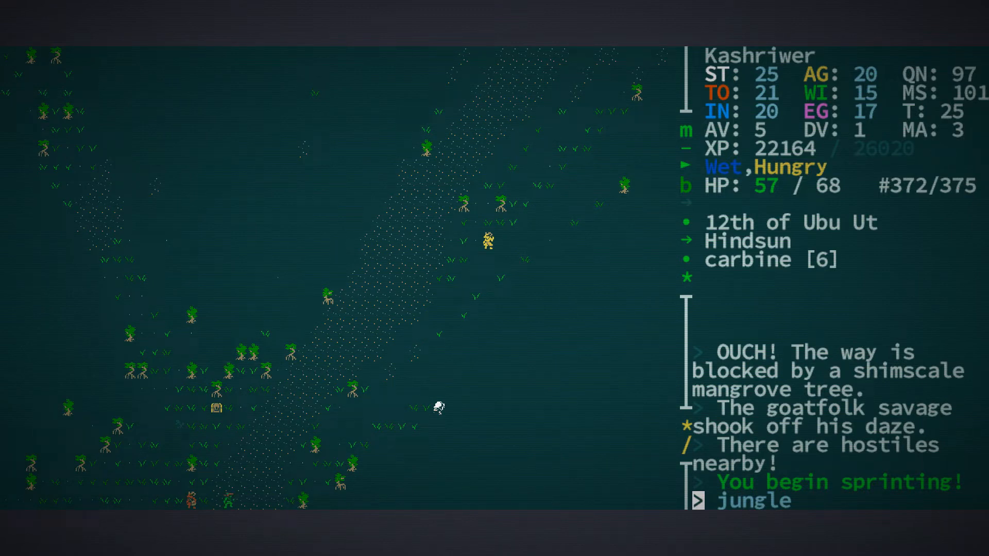
pyautogui.press('Up')
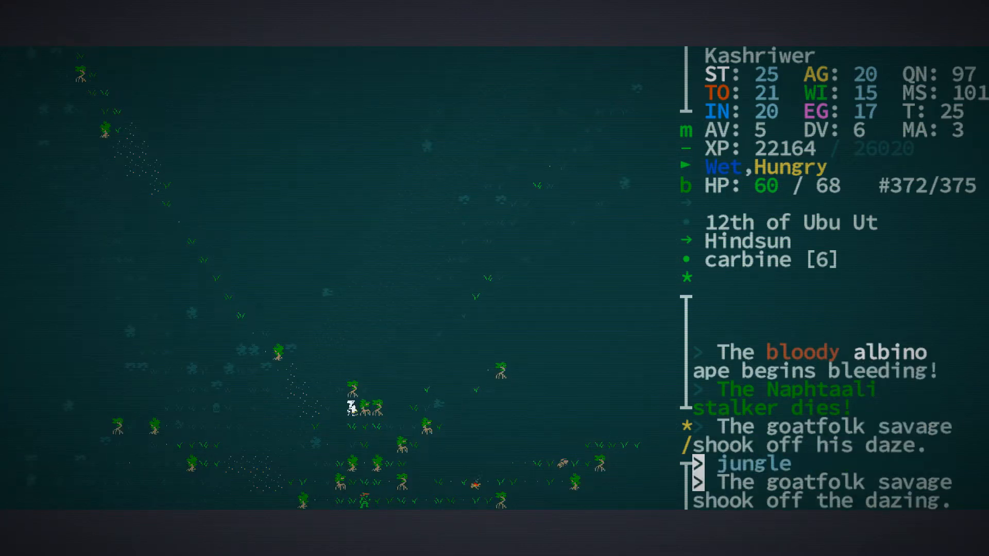
pyautogui.press('space')
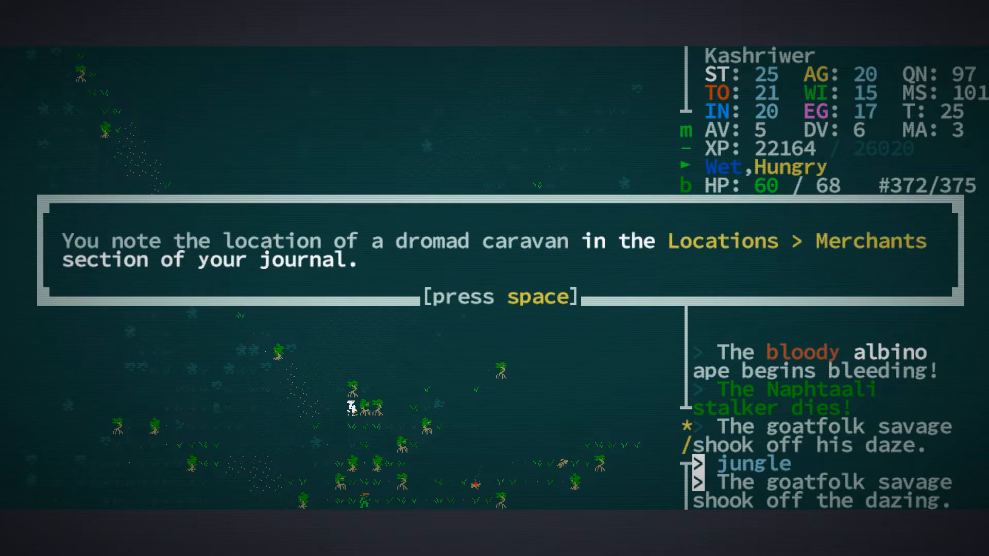
pyautogui.press('space')
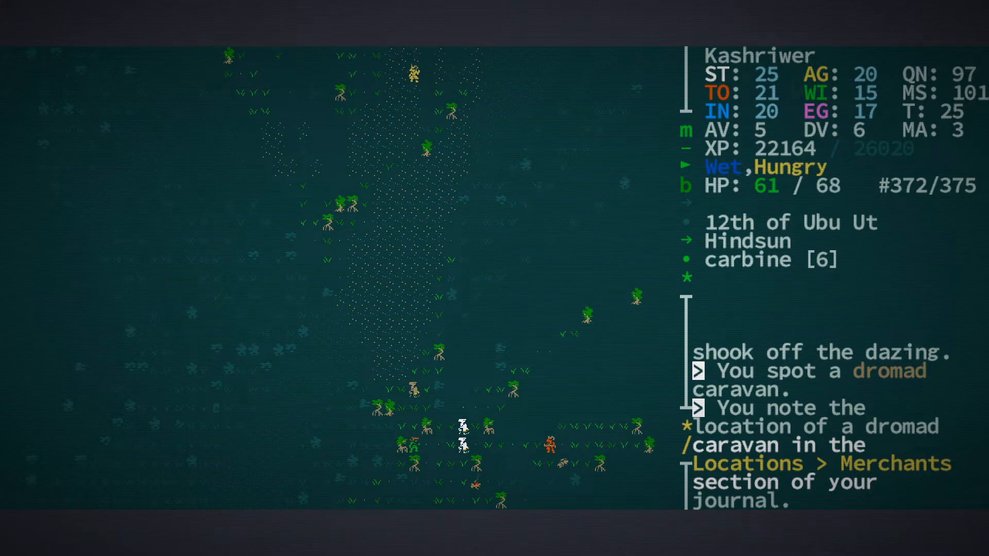
pyautogui.press('r')
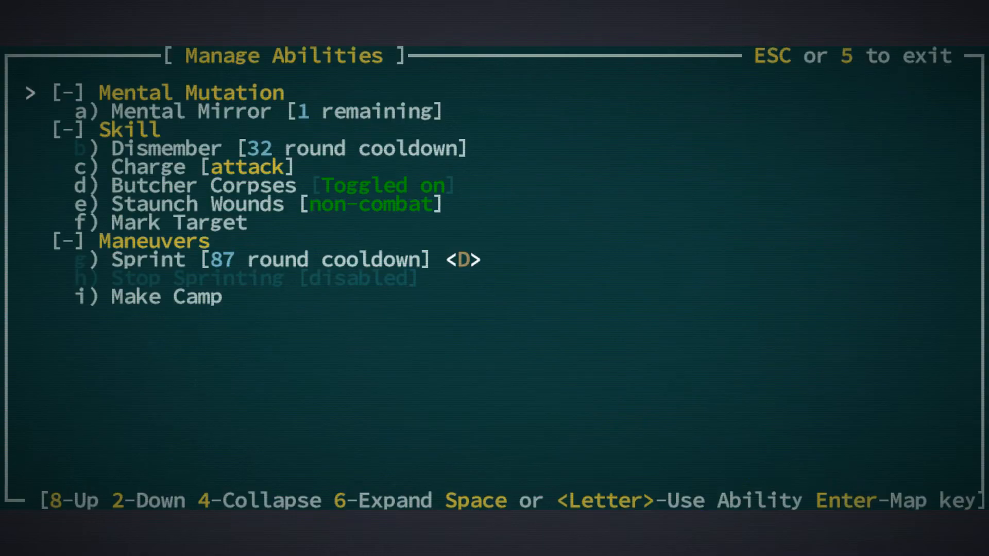
pyautogui.press('Escape')
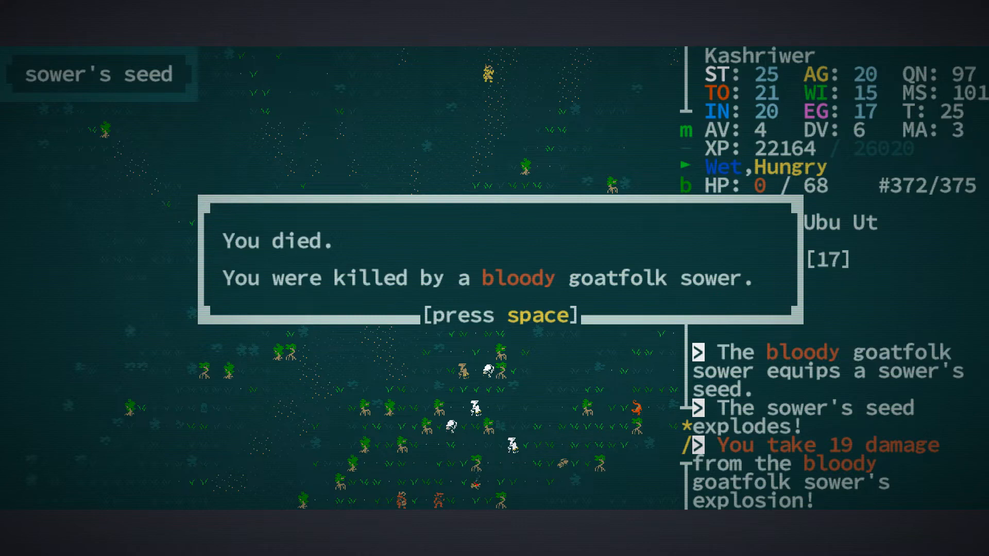
# Dismiss Kashriwer's death notice and close the game summary (18180 points, level 11).
pyautogui.press('space')
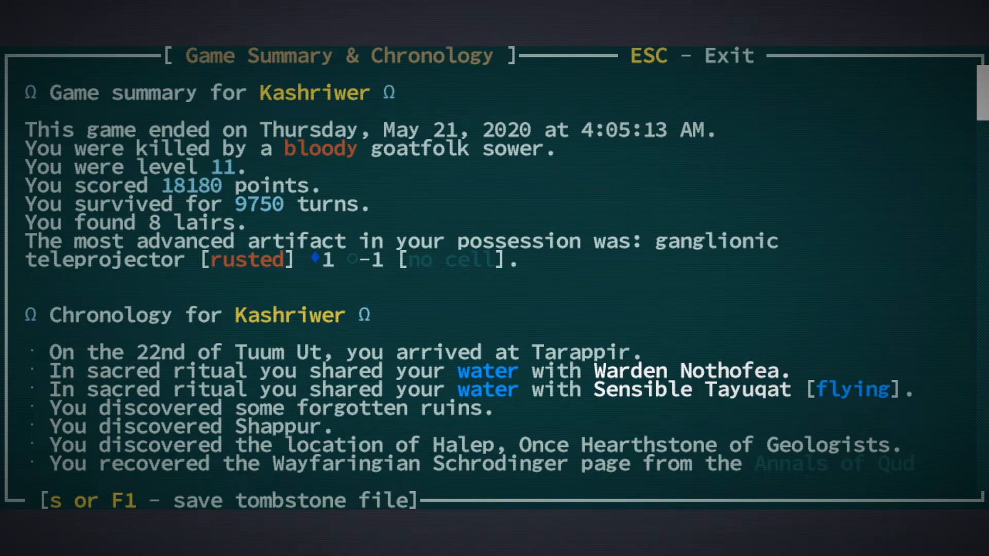
pyautogui.press('Escape')
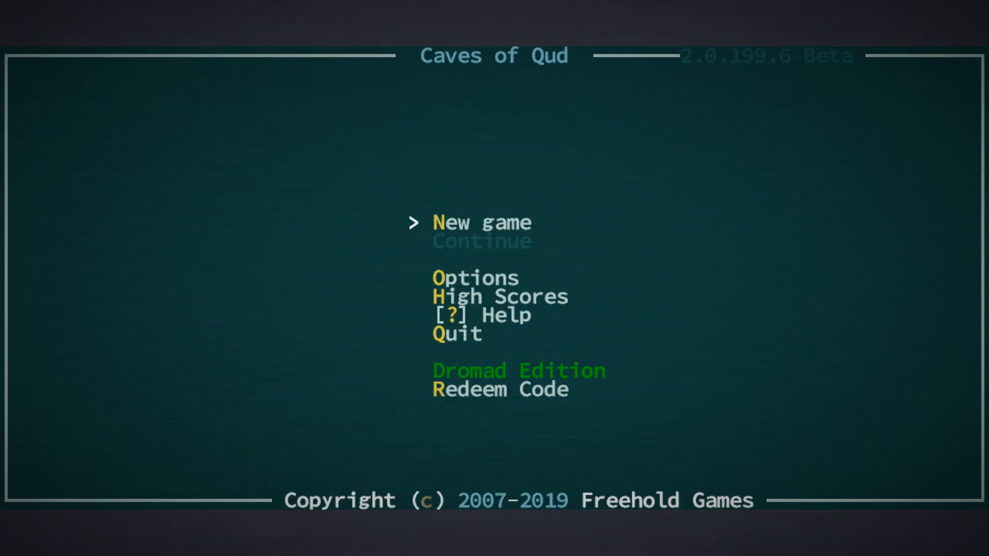
# Start a new game and create a True Kin Eunuch with rapid release finger flexors.
pyautogui.click(481, 222)
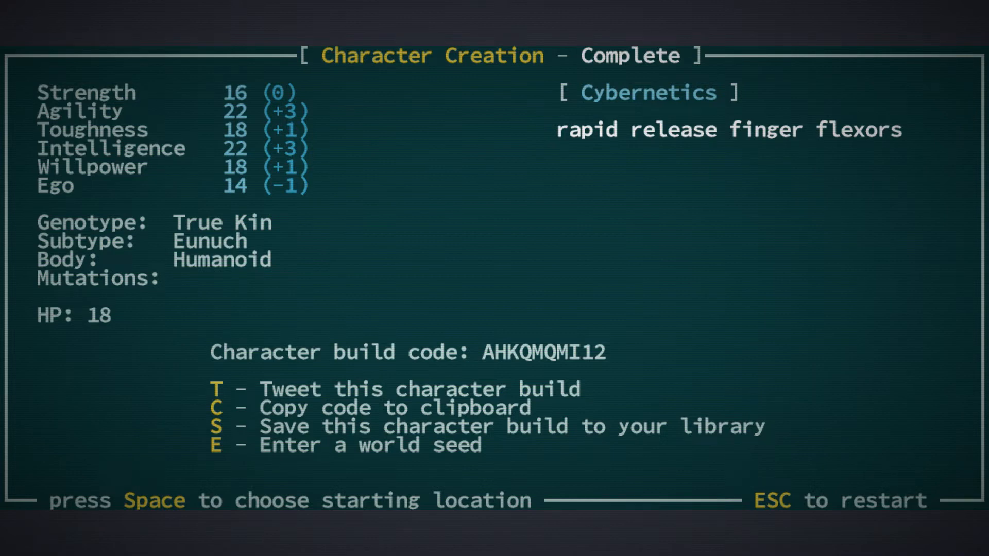
pyautogui.moveTo(719, 150)
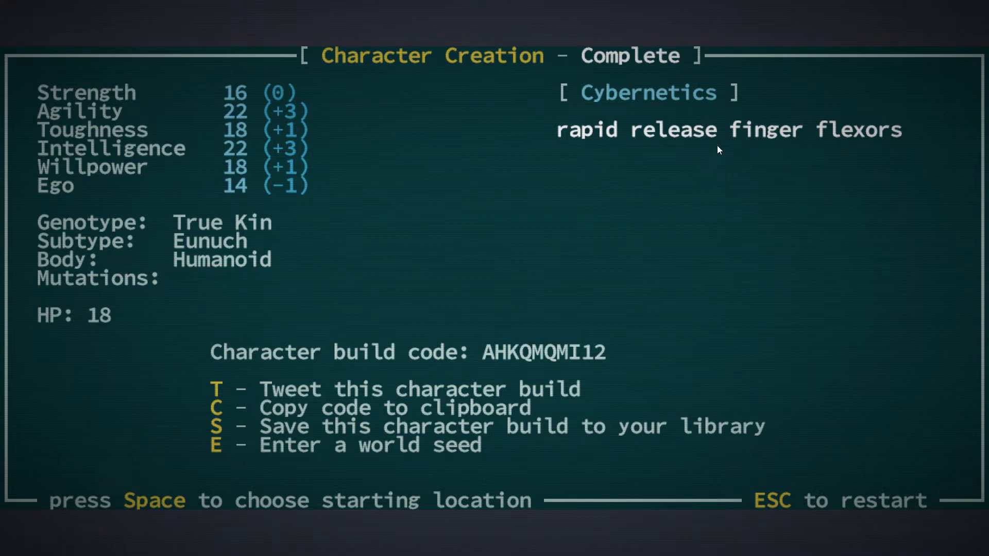
pyautogui.moveTo(746, 171)
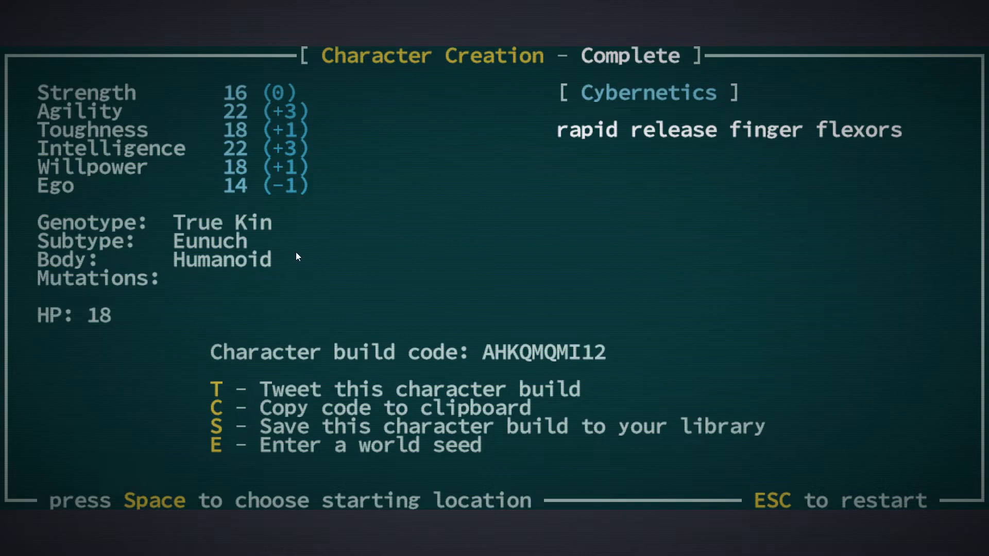
pyautogui.moveTo(245, 130)
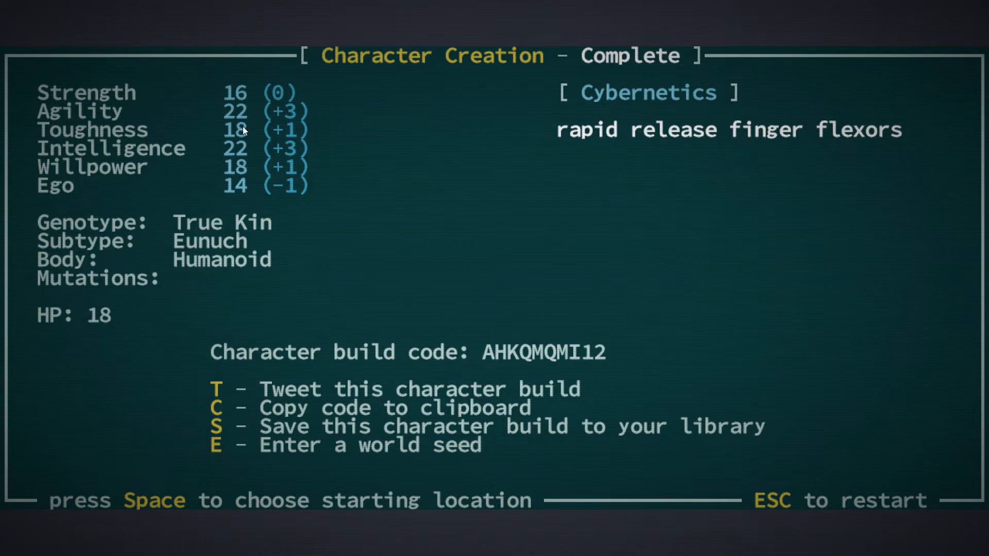
pyautogui.moveTo(245, 165)
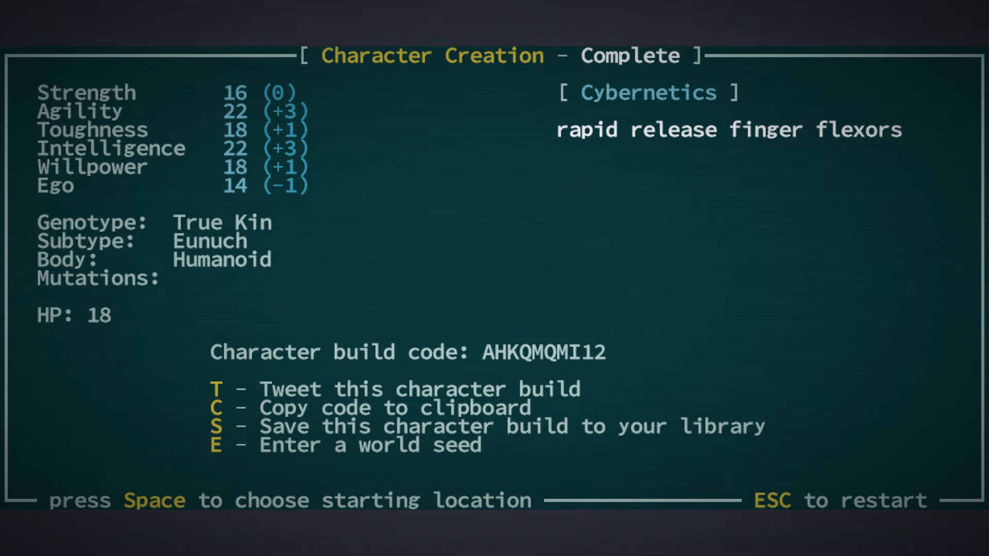
pyautogui.moveTo(252, 178)
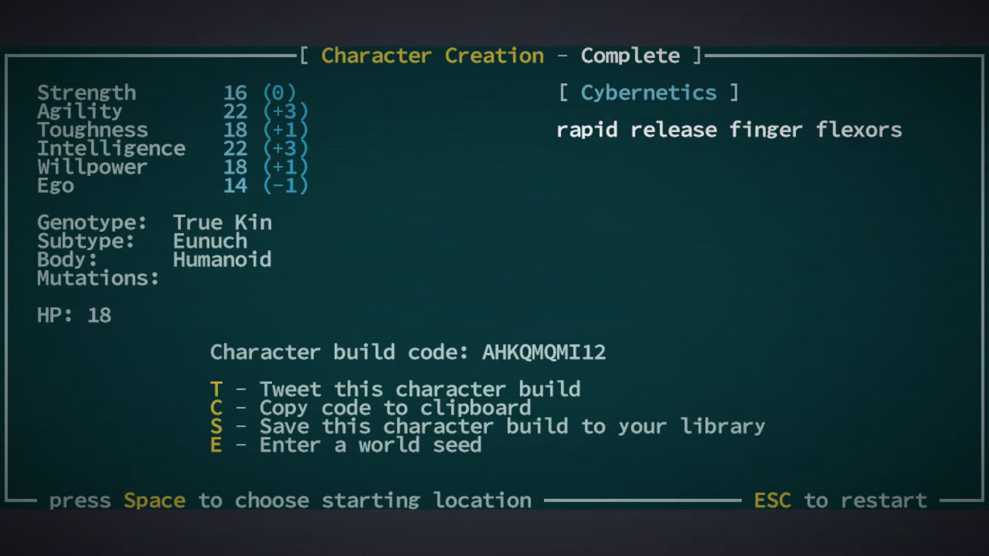
# Embark at option D, the random village in the desert canyons.
pyautogui.press('space')
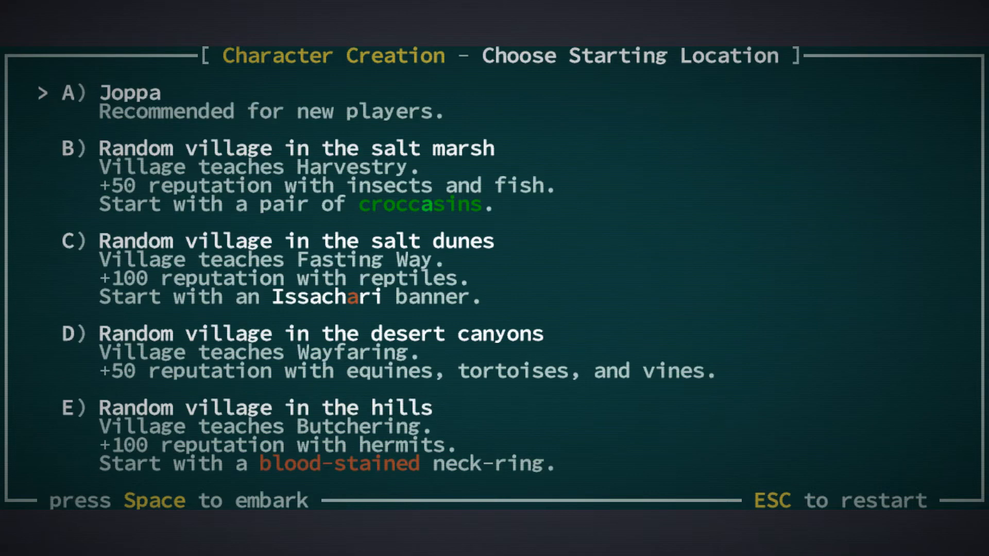
pyautogui.press('Down')
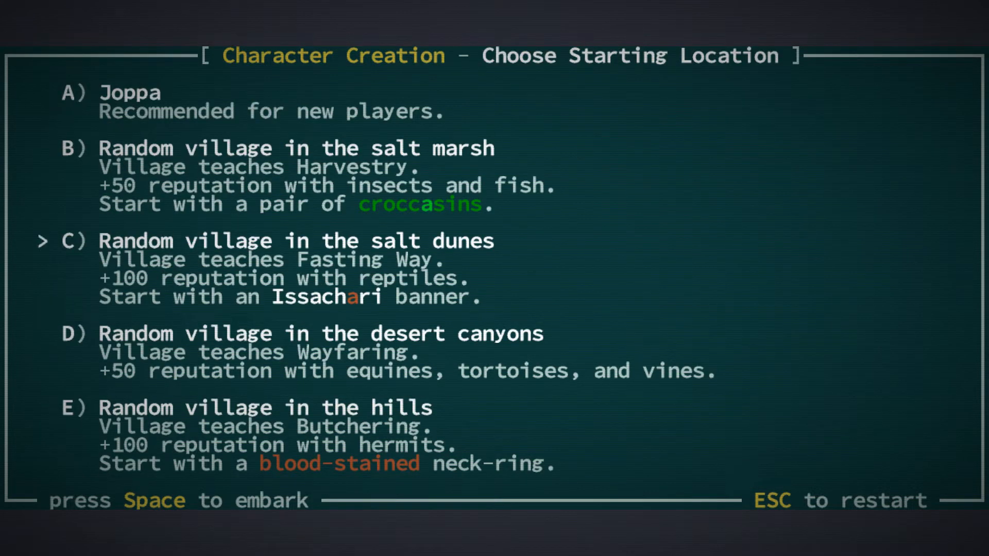
pyautogui.press('Down')
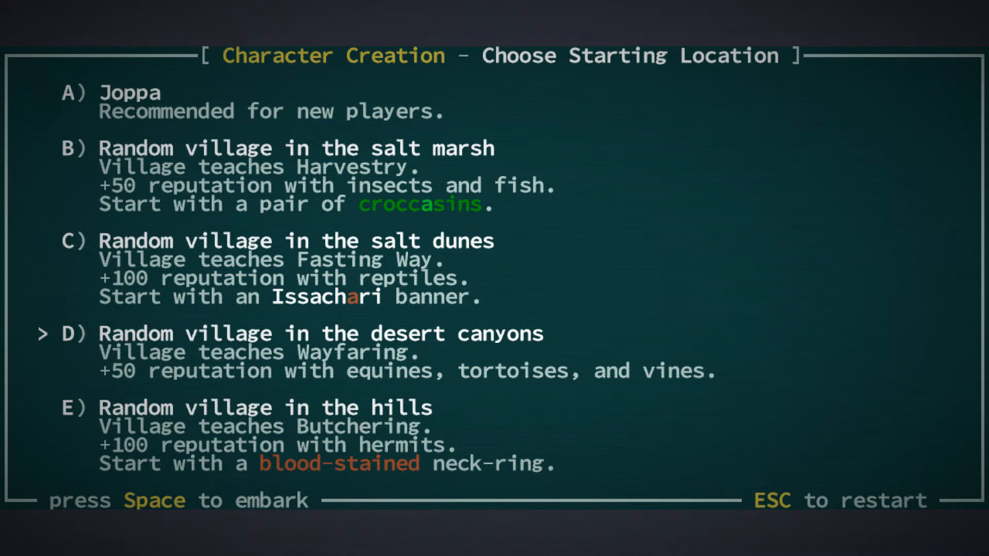
pyautogui.press('space')
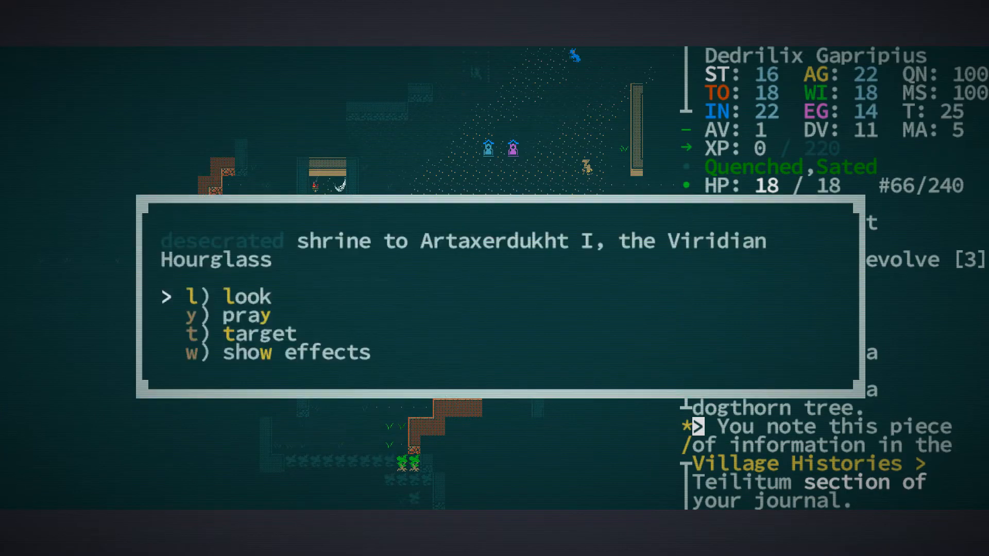
# Look at the Viridian Hourglass shrine and dismiss its Sultan Histories journal note.
pyautogui.press('l')
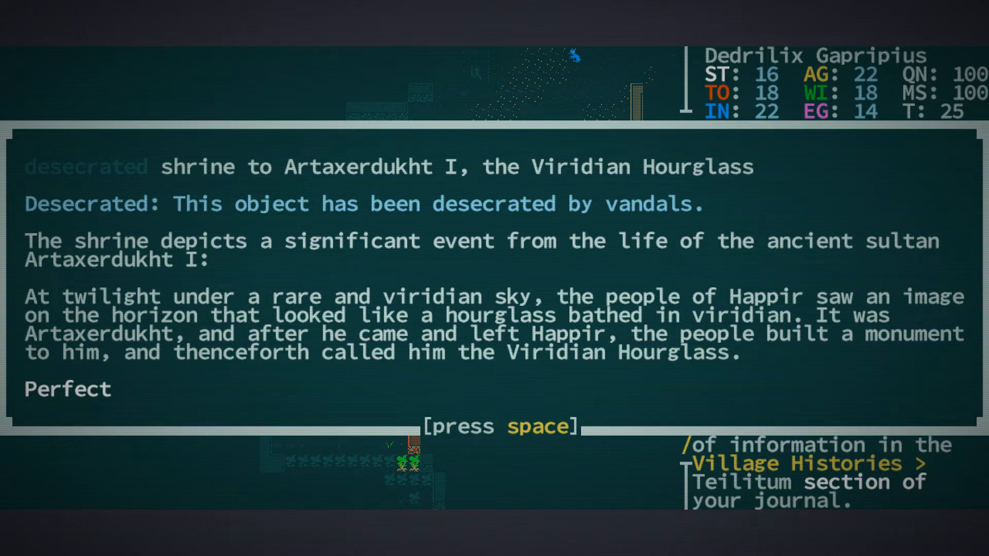
pyautogui.press('space')
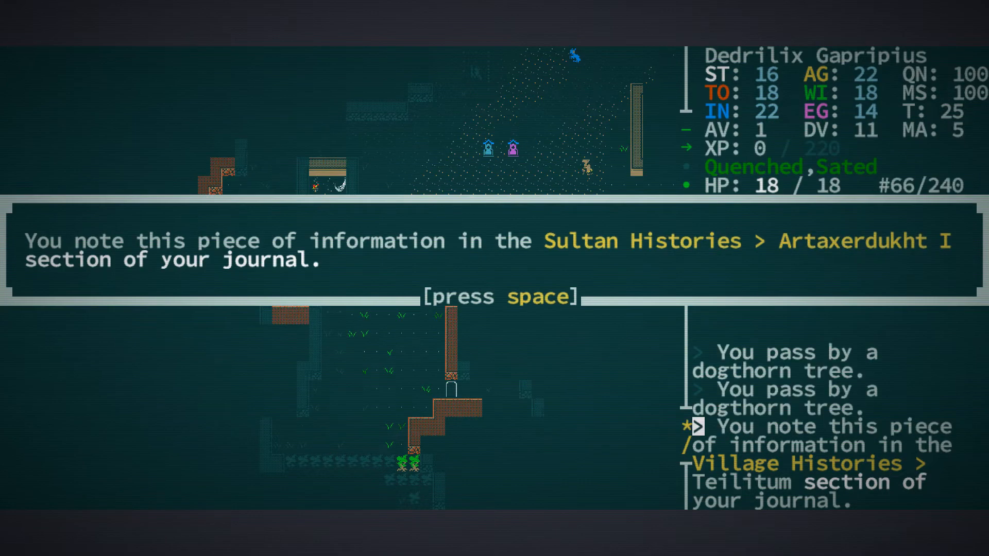
pyautogui.press('space')
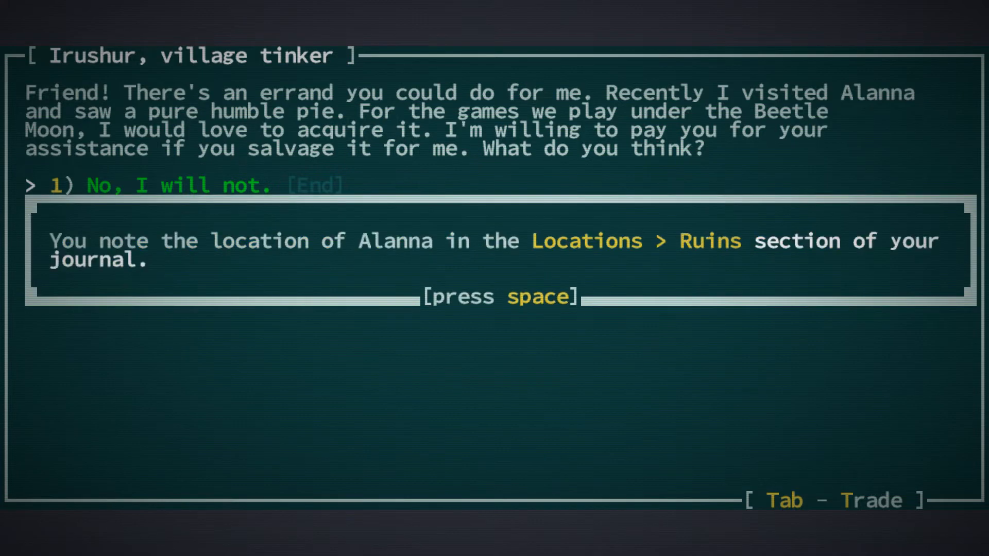
# Dismiss the journal note recording Alanna's location under Locations > Ruins.
pyautogui.press('space')
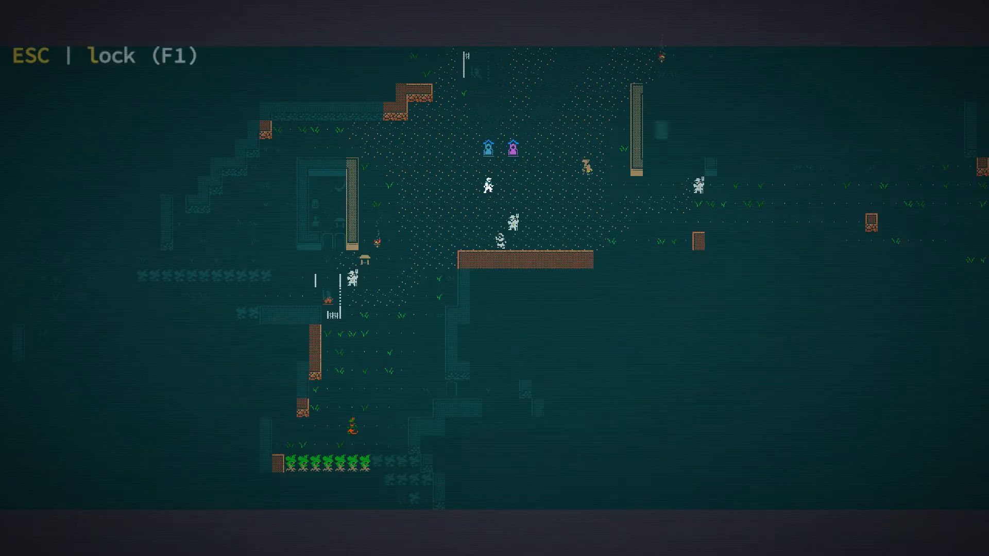
# Inspect the stone columbary and Fuchsia Hourglass shrine, dismissing both journal notes.
pyautogui.press('space')
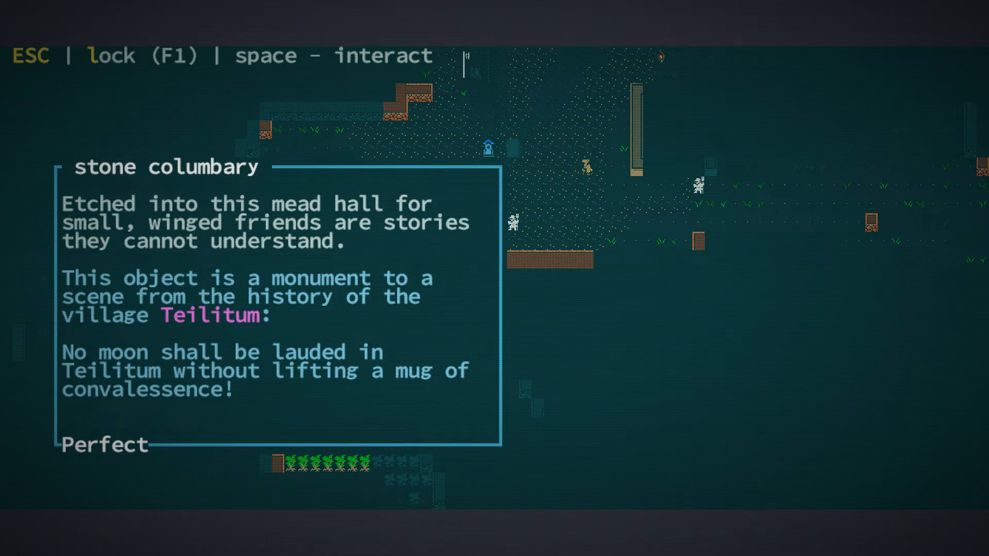
pyautogui.press('space')
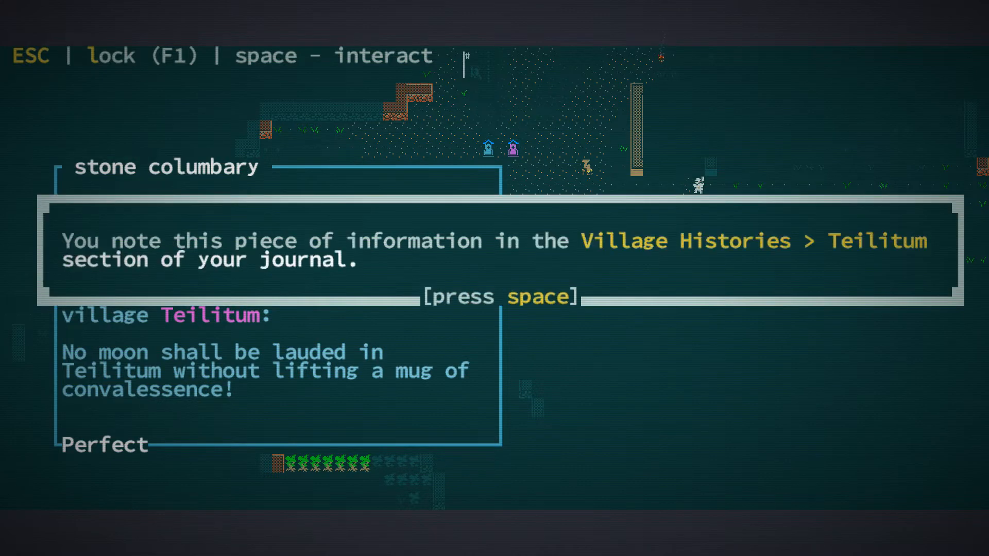
pyautogui.press('space')
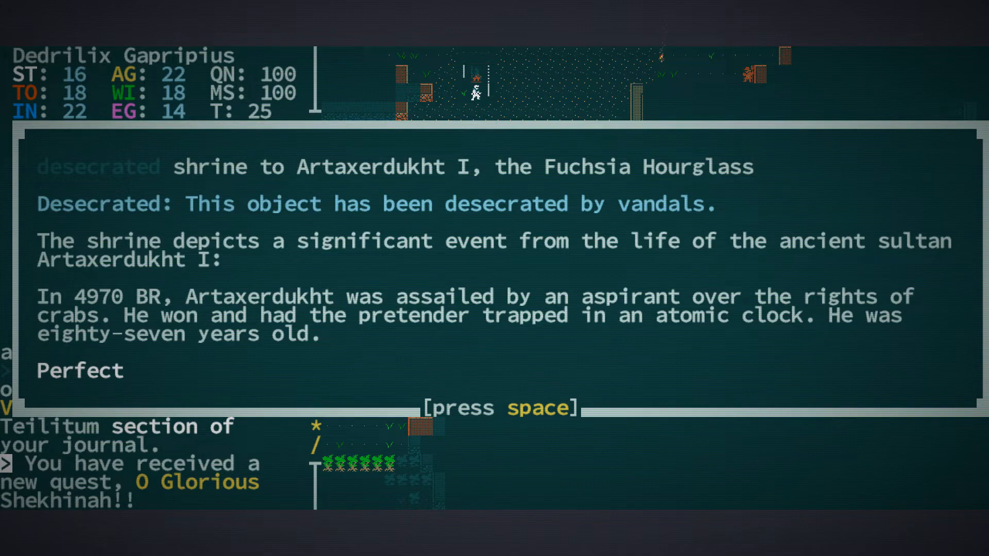
pyautogui.press('space')
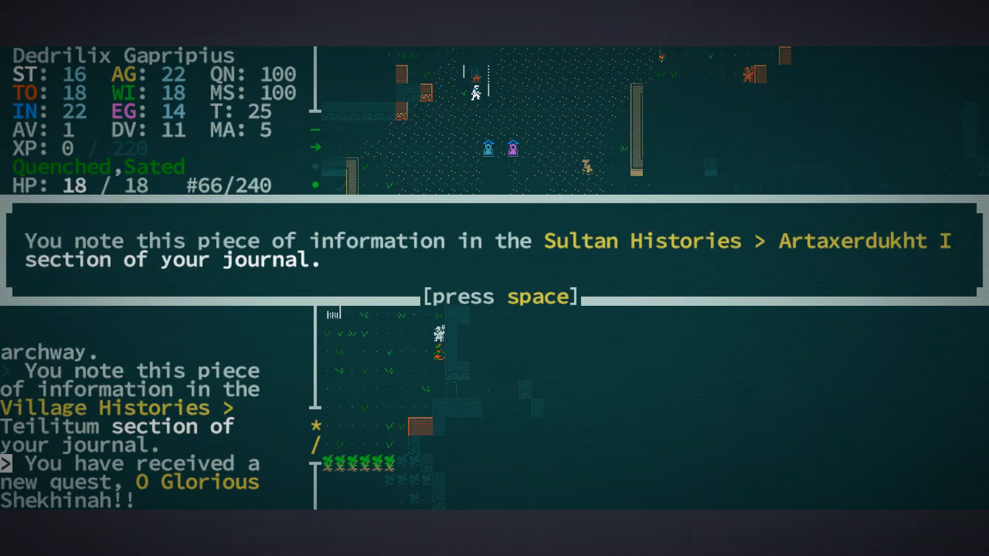
pyautogui.press('space')
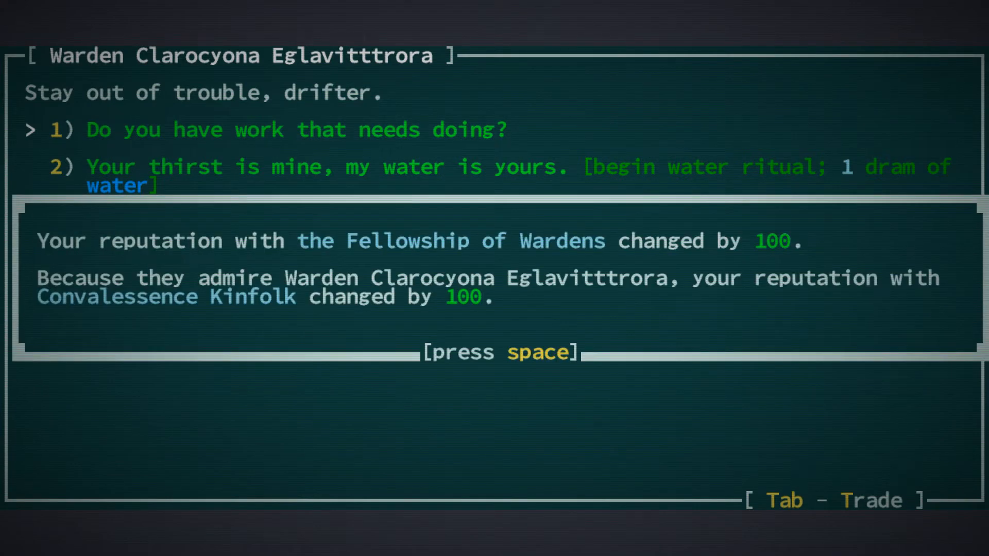
# Dismiss the Wardens reputation notice and end the ritual with 'Live and drink, water-sib'.
pyautogui.press('space')
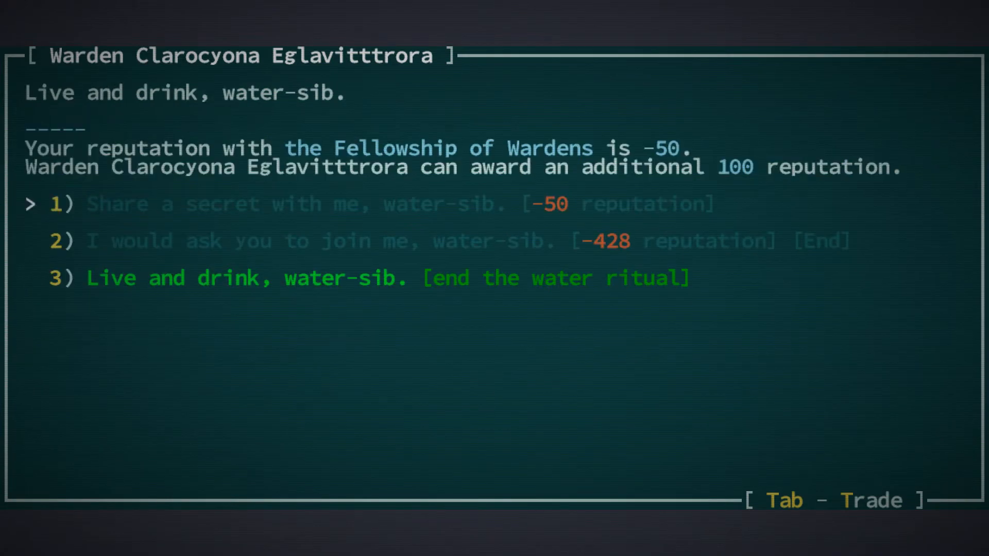
pyautogui.click(368, 278)
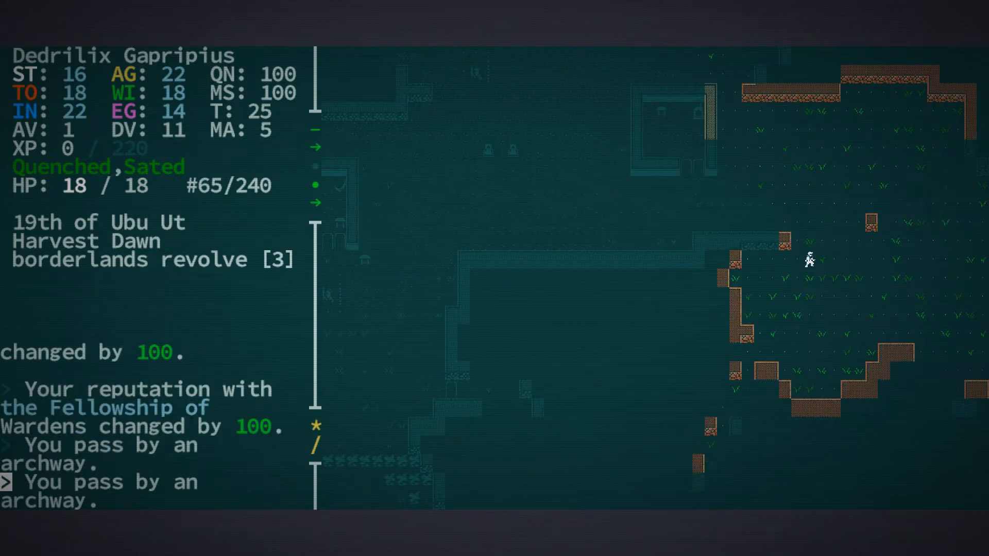
# Walk down out of the warden's building to the clearing's rocky southern edge.
pyautogui.press('Down')
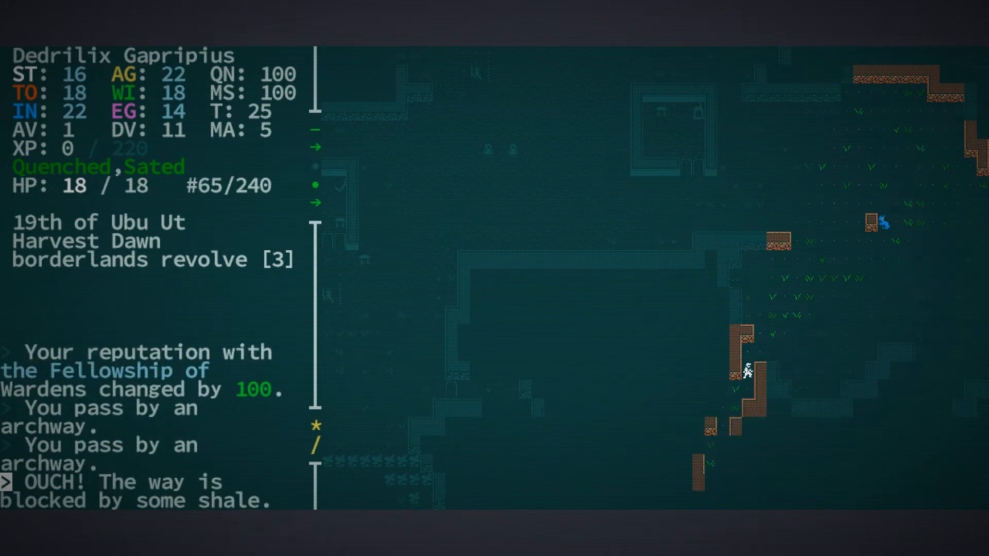
pyautogui.press('Down')
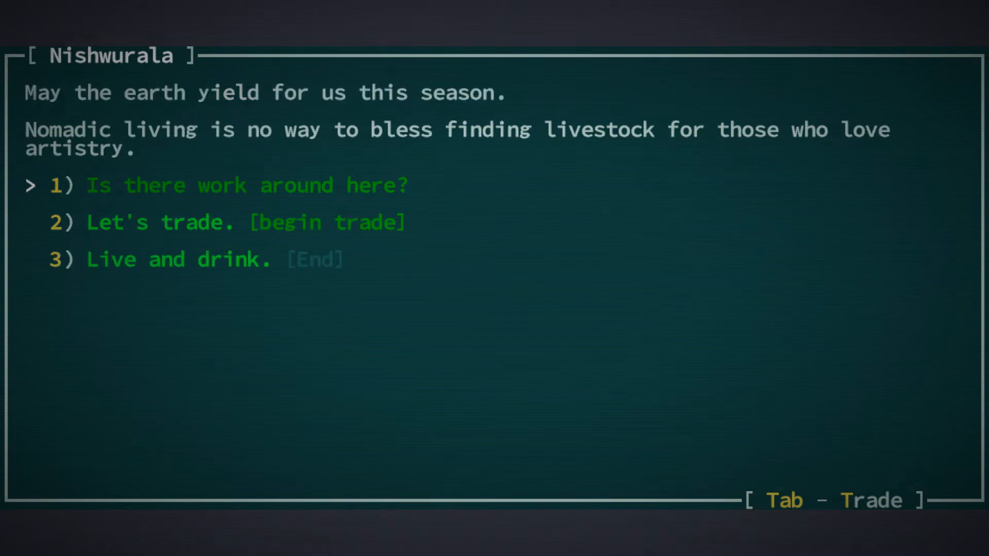
pyautogui.press('Tab')
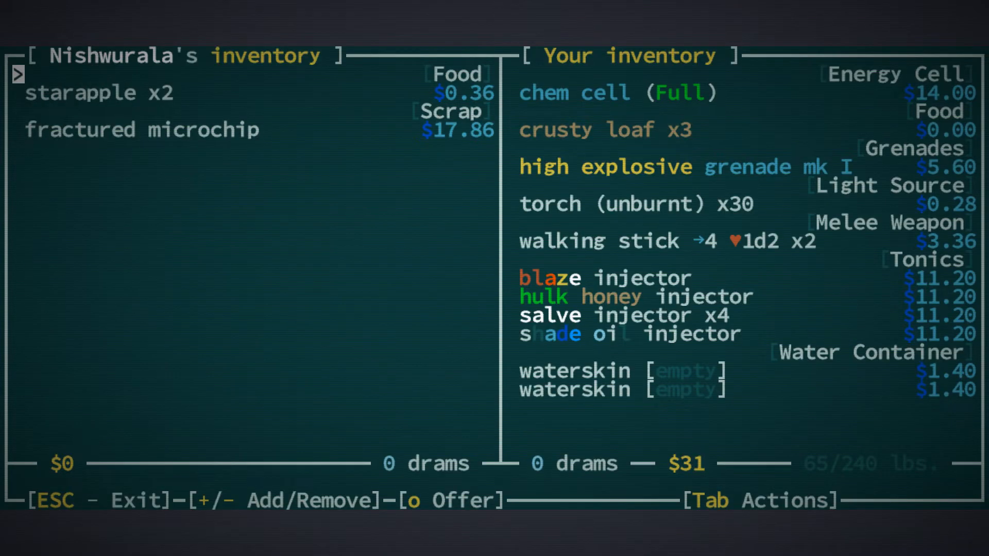
pyautogui.press('Escape')
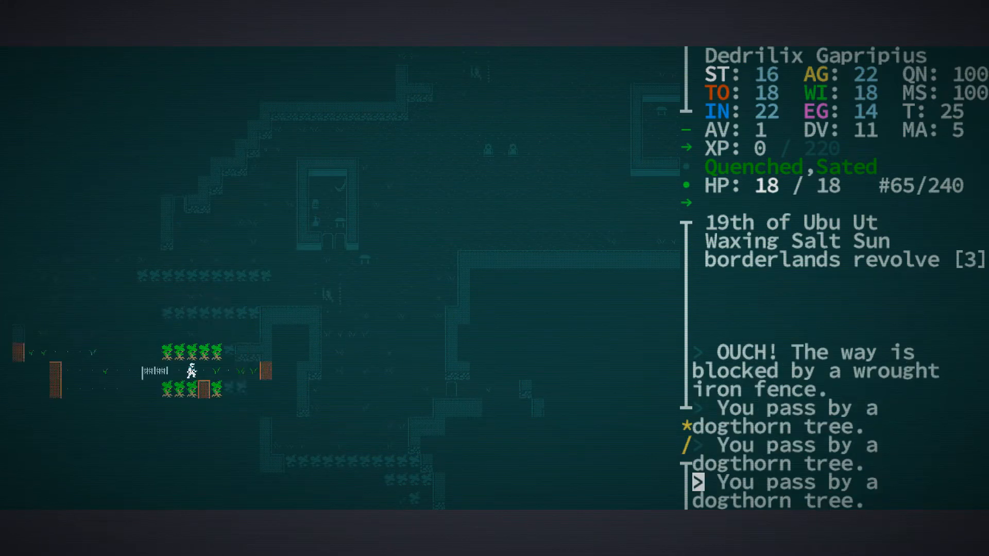
# Walk through the western village fields past the dogthorn trees and iron fence.
pyautogui.press('up')
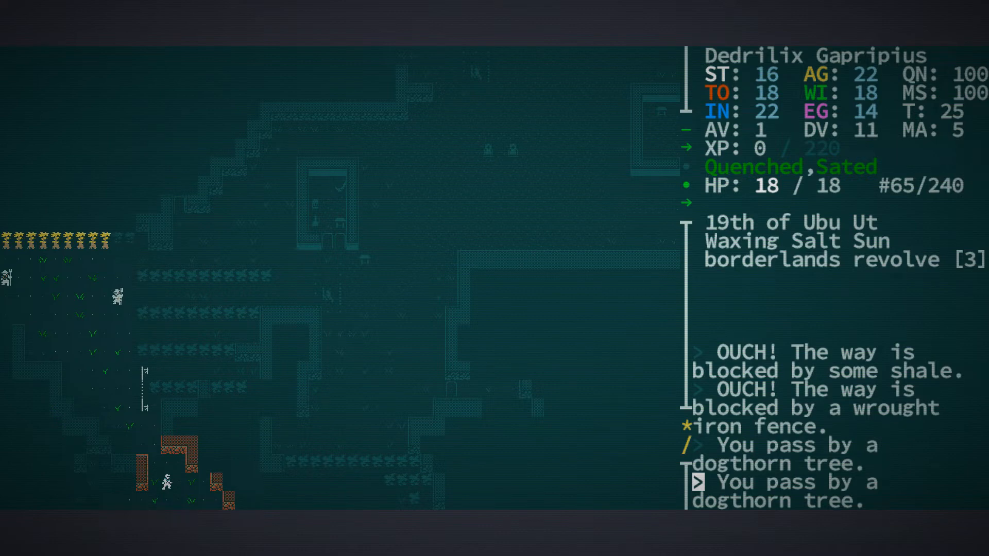
pyautogui.press('Down')
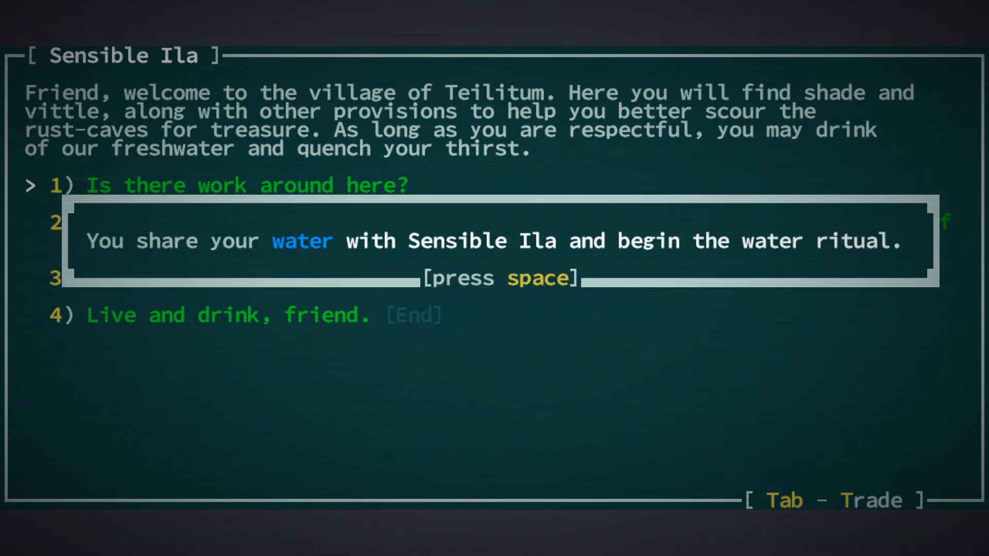
# Share water with Sensible Ila, learn Wayfaring, and log her snapjaw fort errand.
pyautogui.press('space')
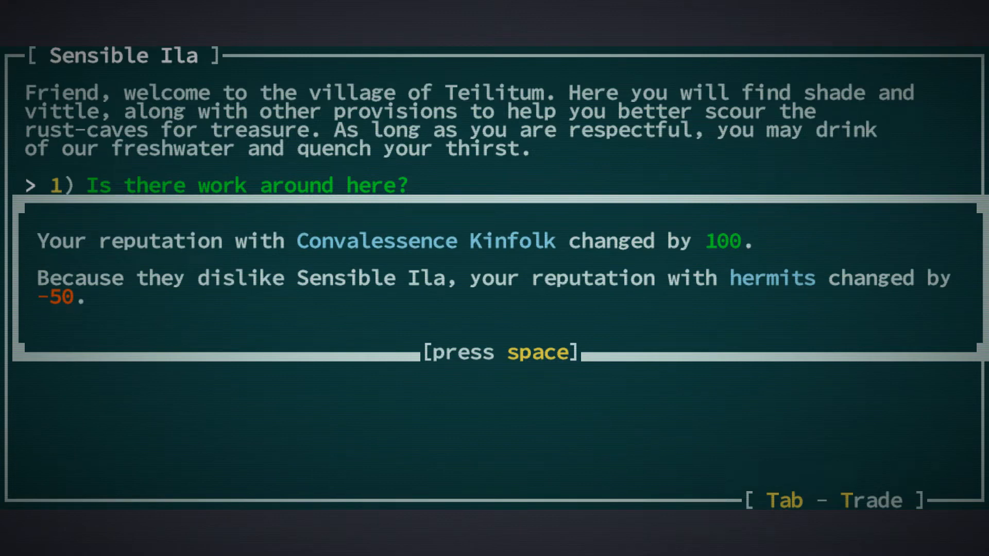
pyautogui.press('space')
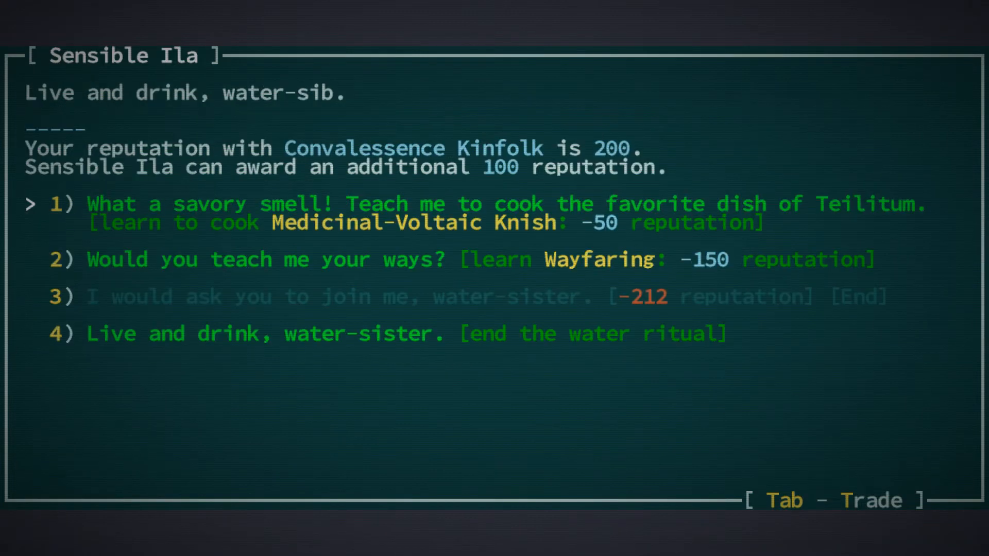
pyautogui.click(117, 259)
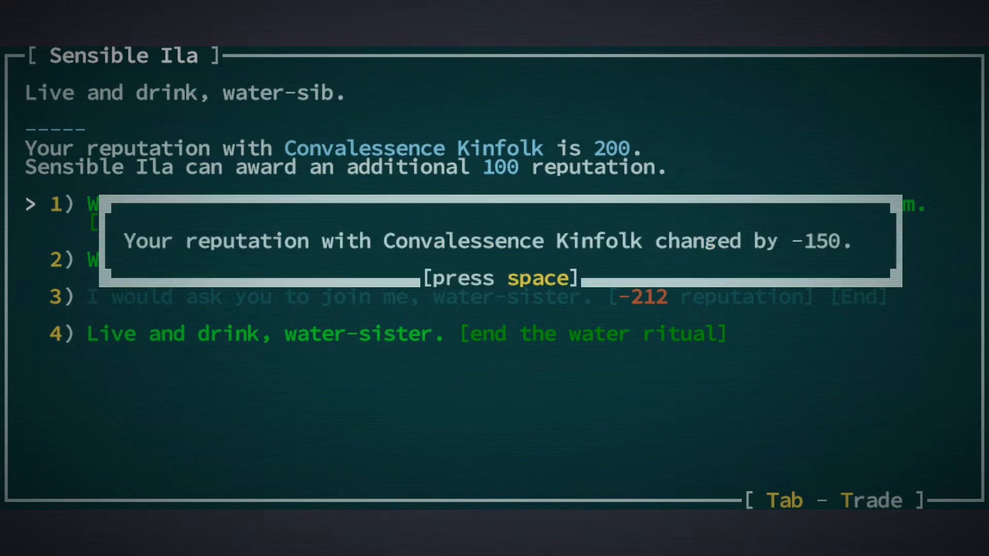
pyautogui.press('space')
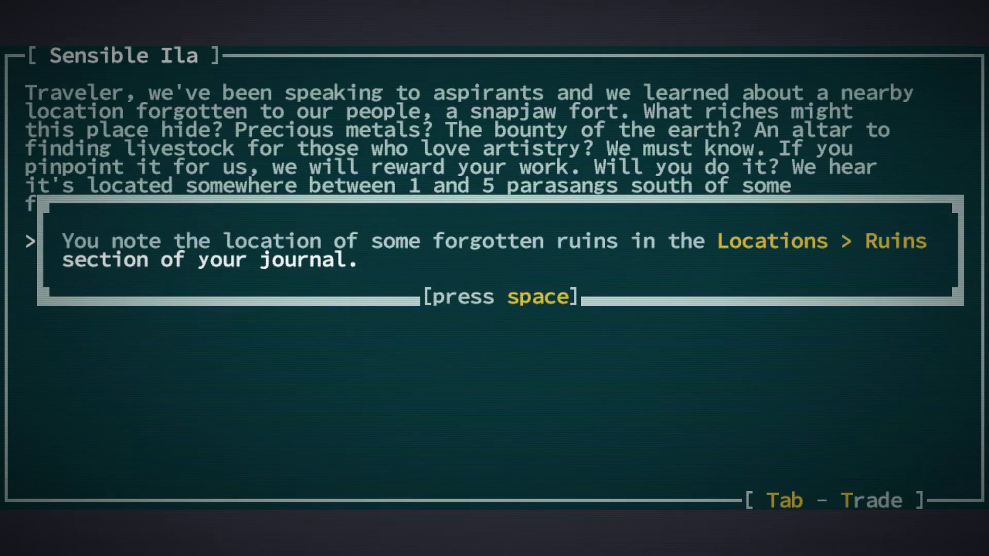
pyautogui.press('space')
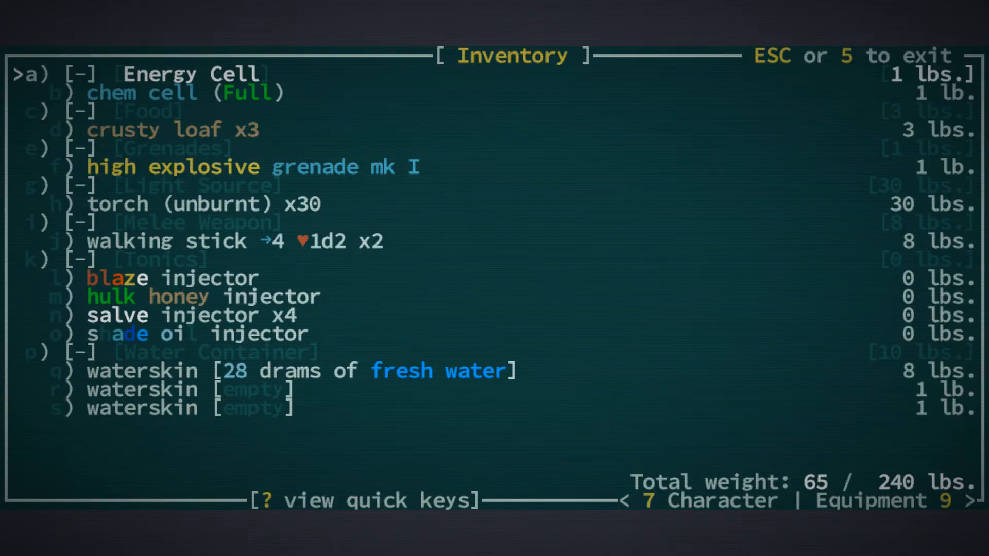
# Step down through the Grenades and Light Source inventory categories, then page to the next screen.
pyautogui.press('down')
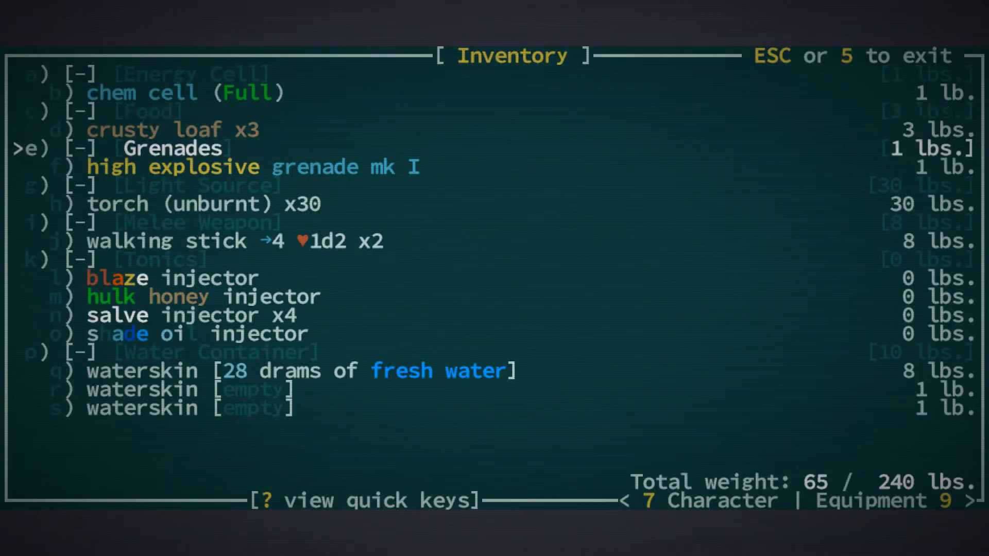
pyautogui.press('Down')
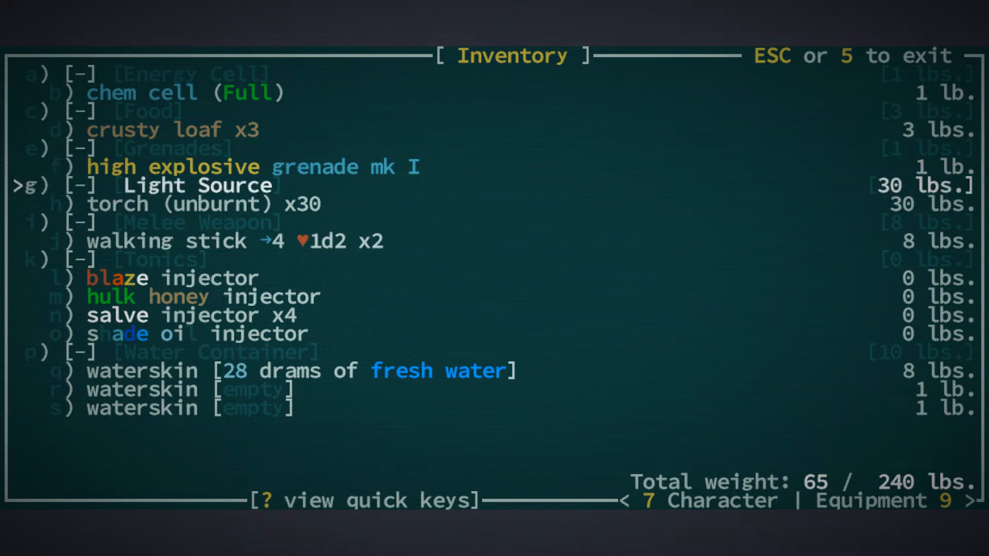
pyautogui.press('down')
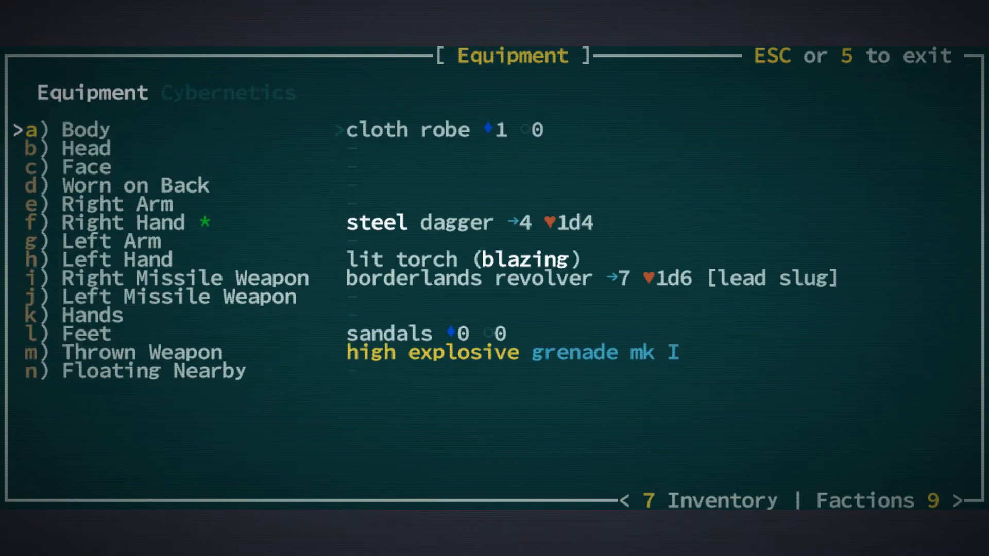
pyautogui.press('k')
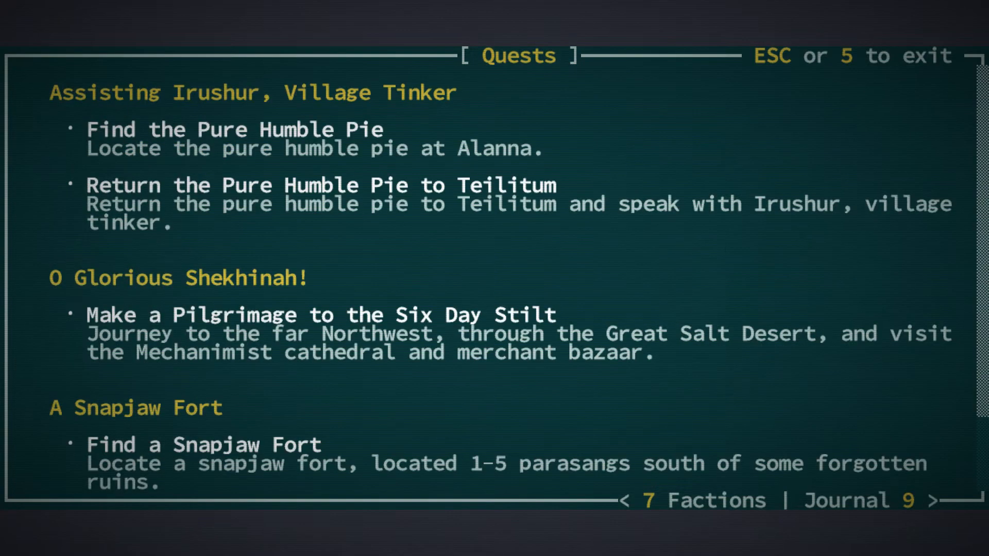
# Read the Swift Reflexes, Spry, pistol, Short Blade and Tactics skill descriptions without spending points.
pyautogui.press('7')
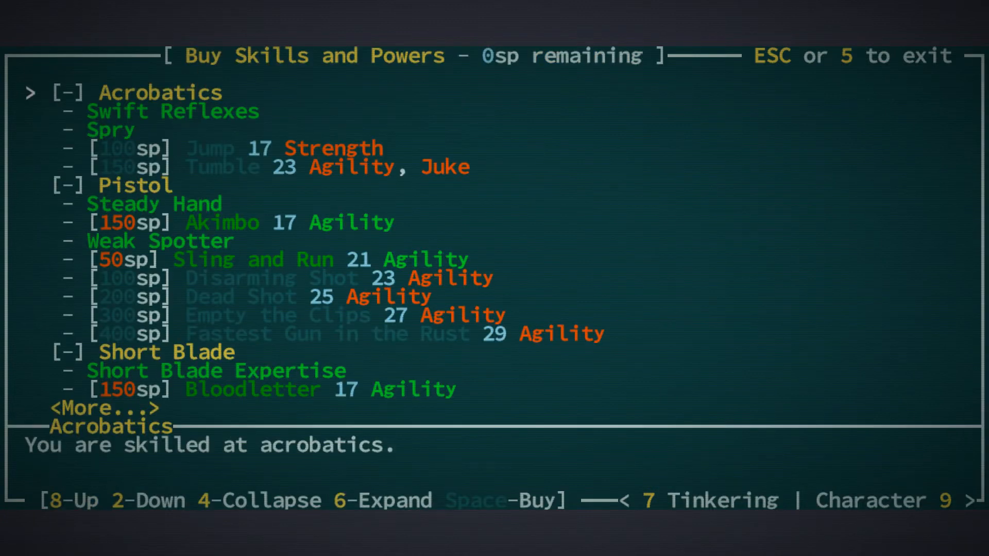
pyautogui.press('2')
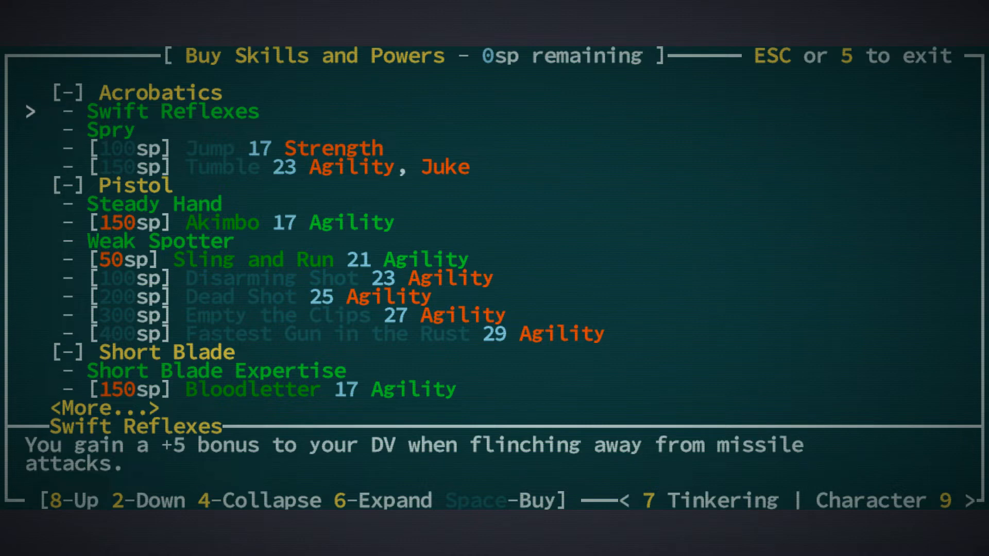
pyautogui.press('2')
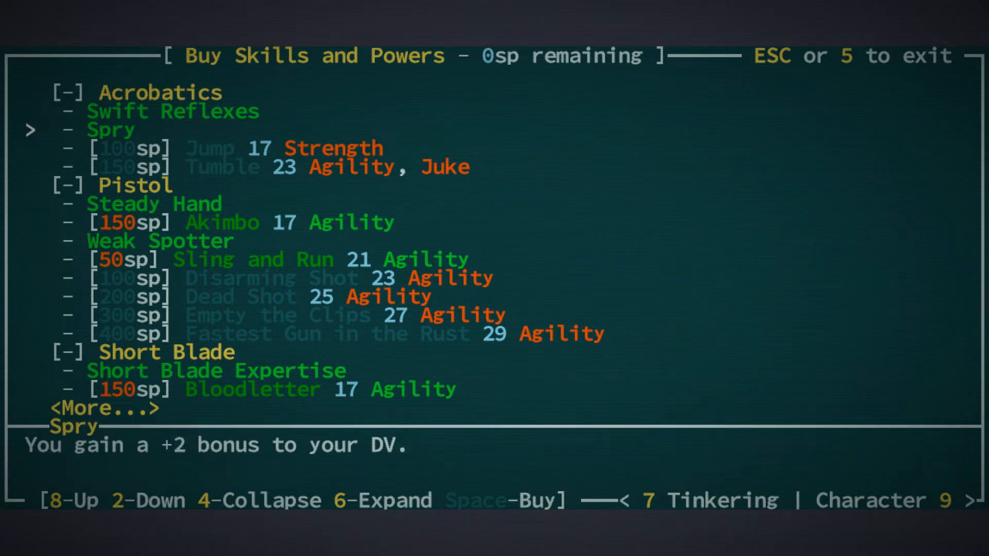
pyautogui.press('2')
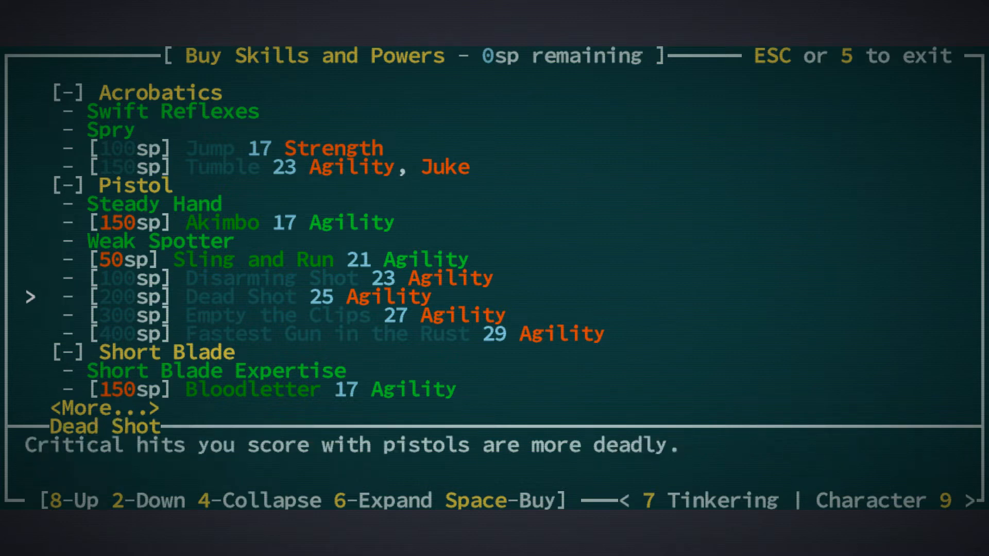
pyautogui.press('2')
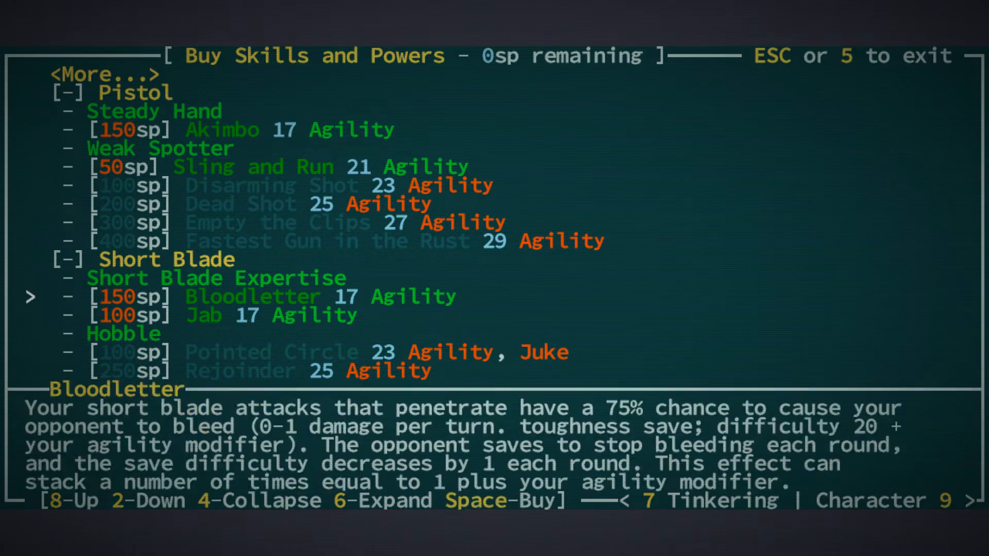
pyautogui.press('2')
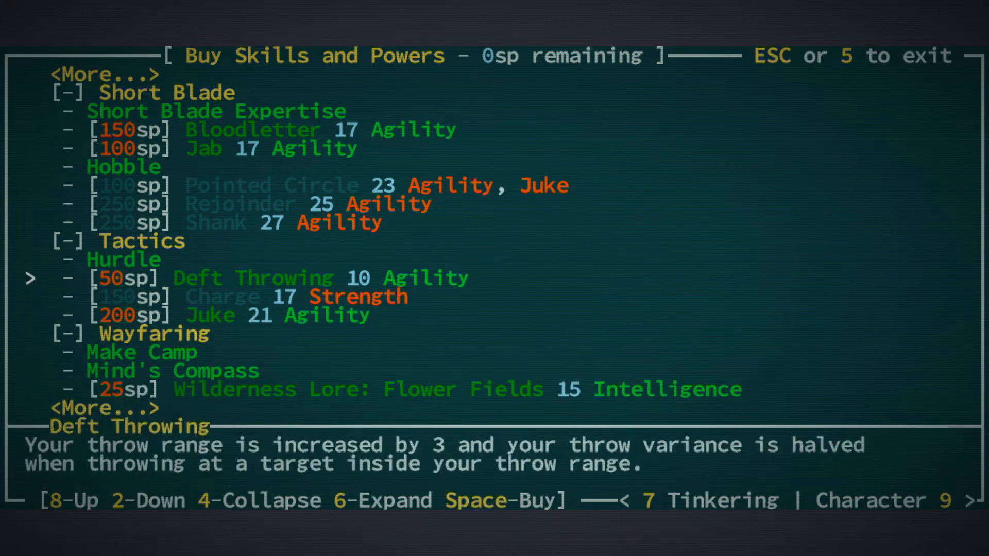
pyautogui.press('8')
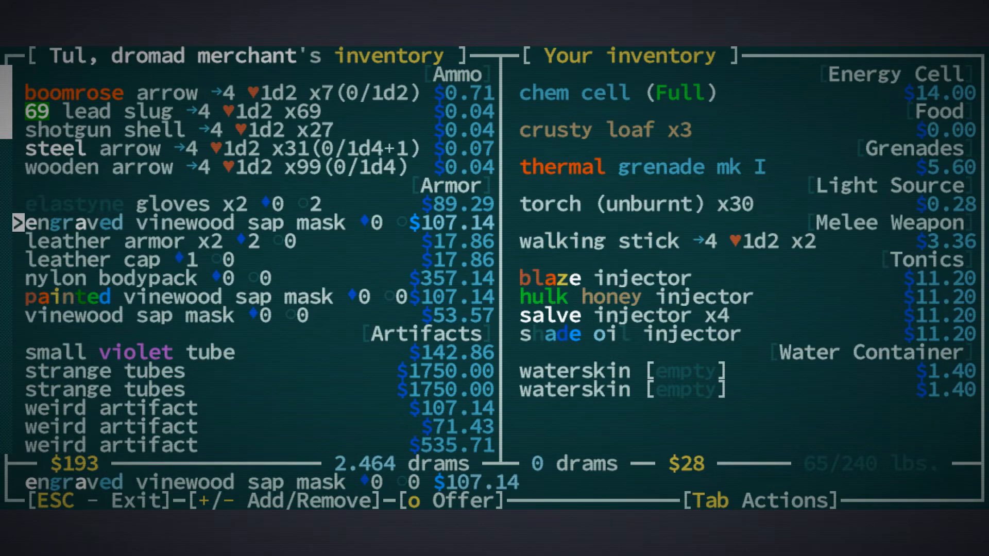
# Read and dismiss the painted vinewood sap mask's description in Tul's wares.
pyautogui.press('down')
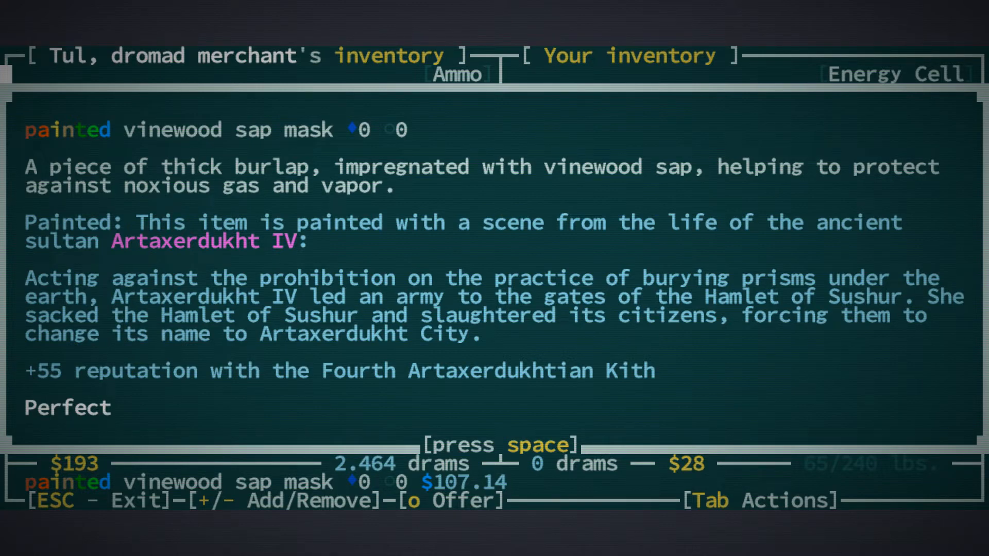
pyautogui.press('space')
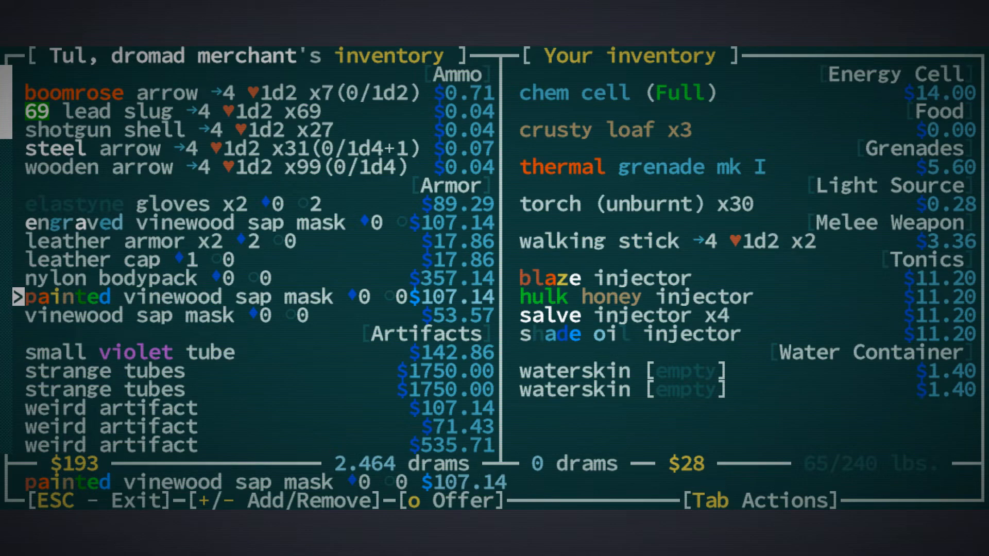
pyautogui.scroll(-3)
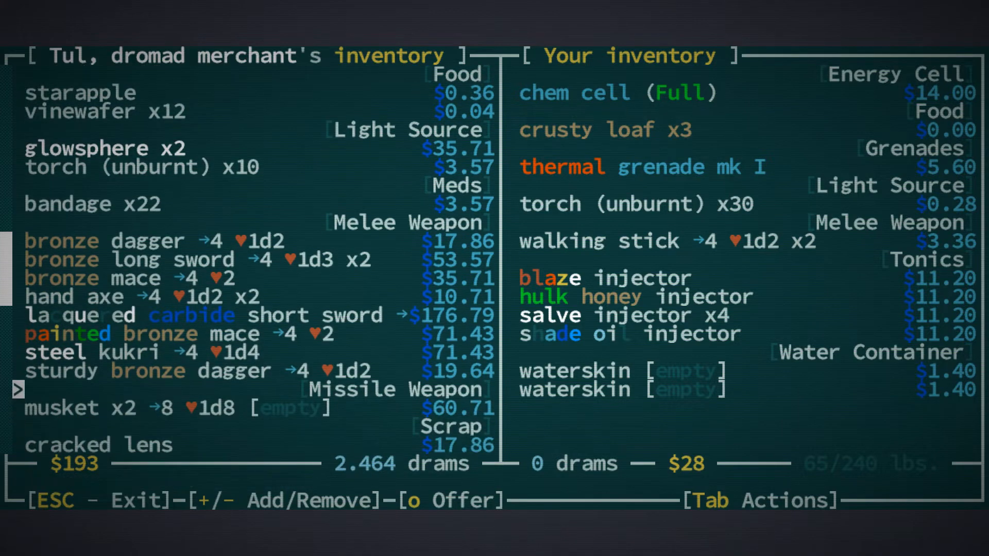
# Read the painted bronze mace, revealing Kibammu, Glassblowerholme, and scroll further down the list.
pyautogui.press('down')
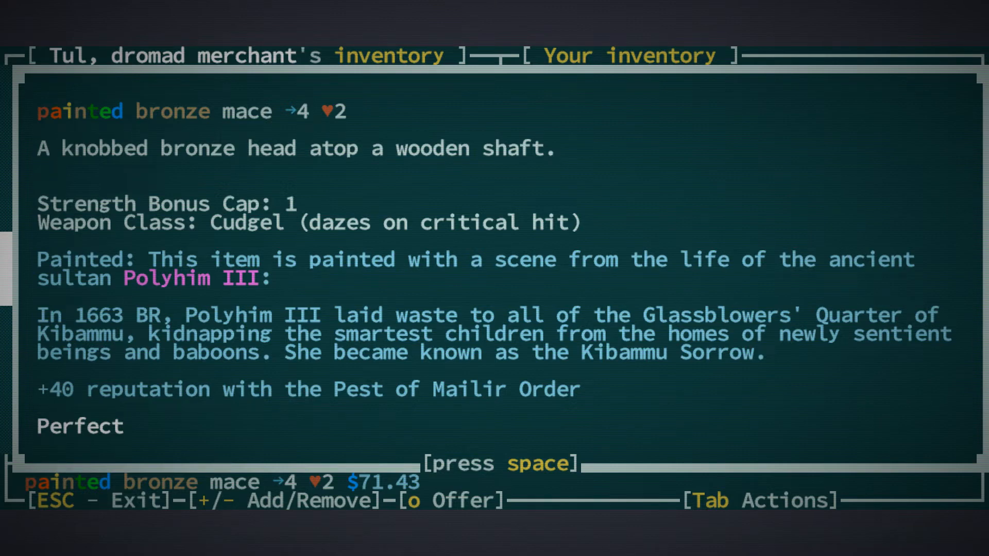
pyautogui.press('space')
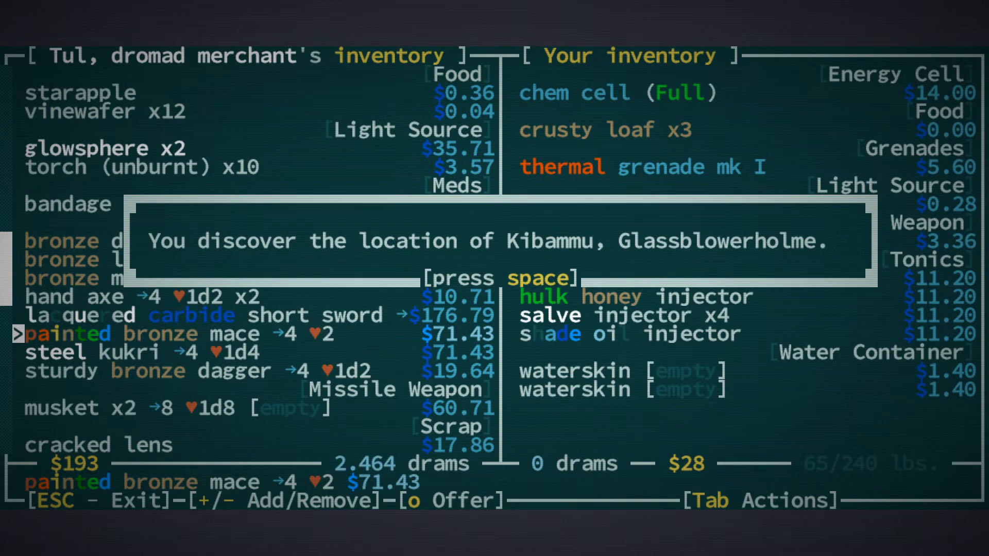
pyautogui.press('space')
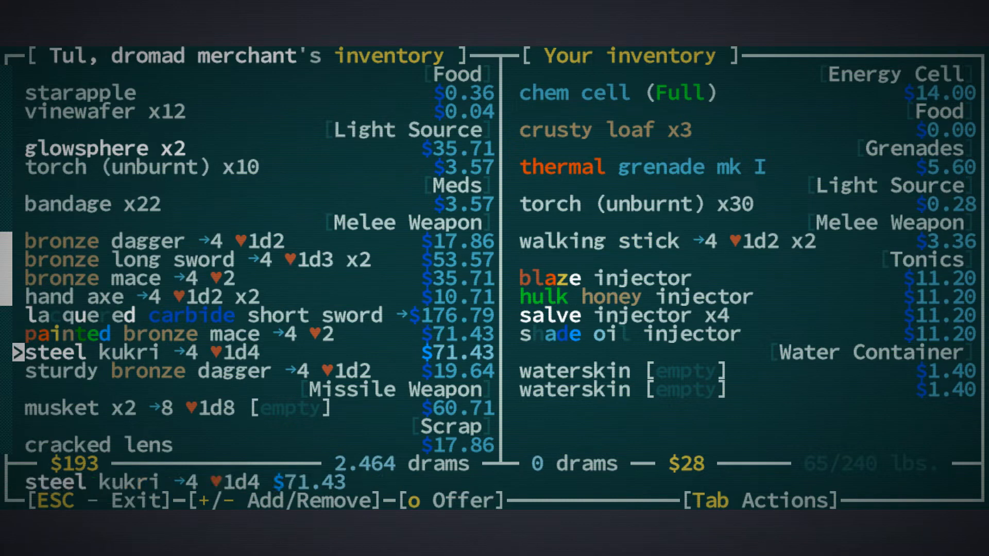
pyautogui.scroll(-3)
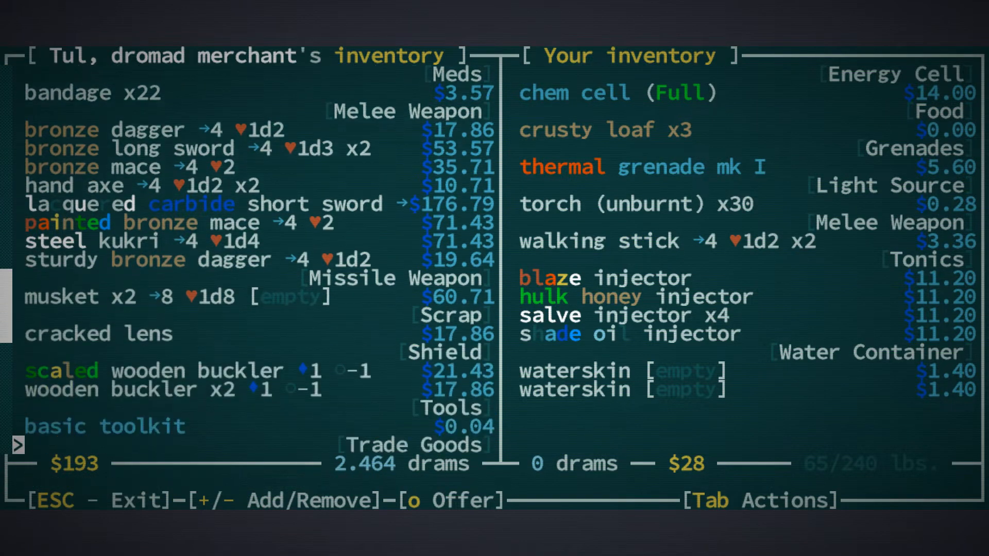
pyautogui.scroll(-3)
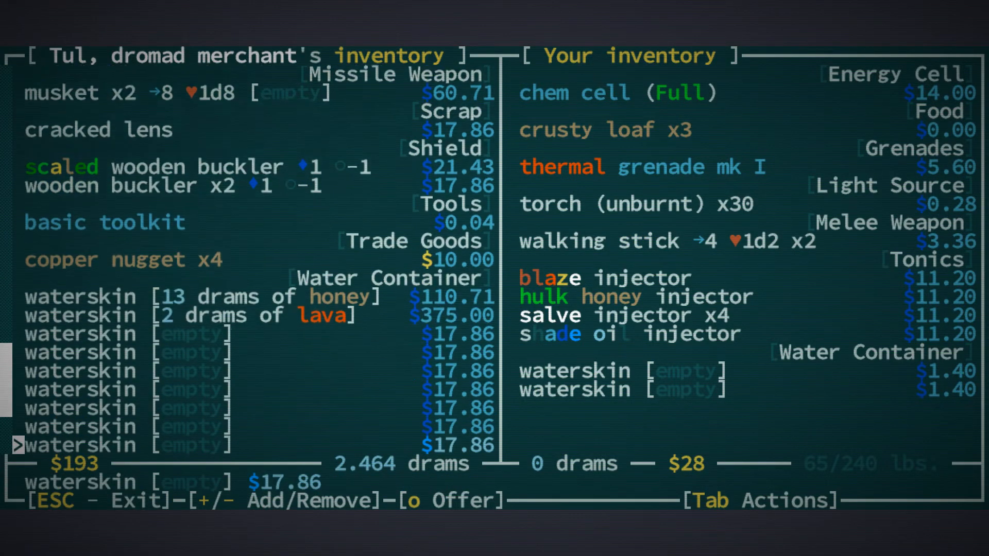
pyautogui.scroll(-3)
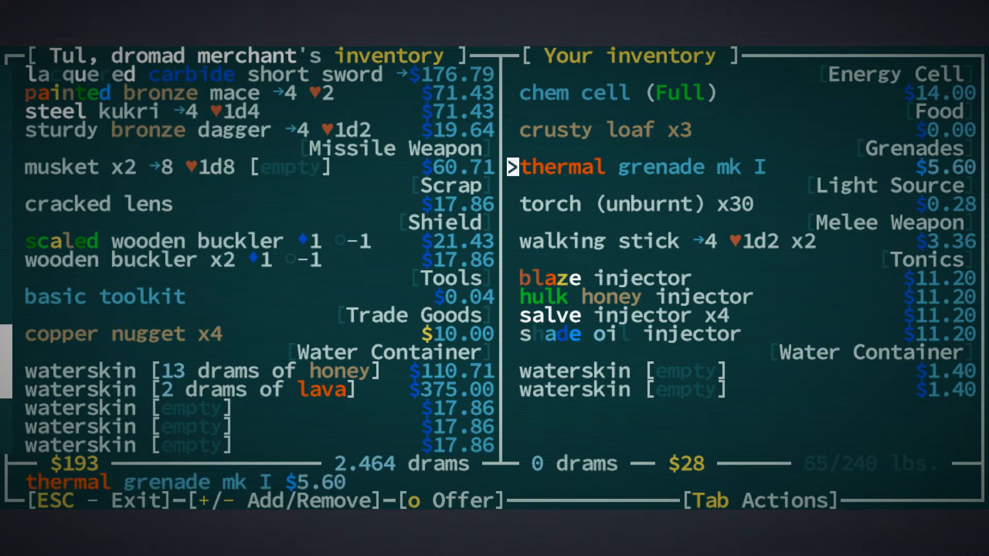
# Check the elastyne gloves and accept Tul's trade for 4 drams of fresh water.
pyautogui.press('Down')
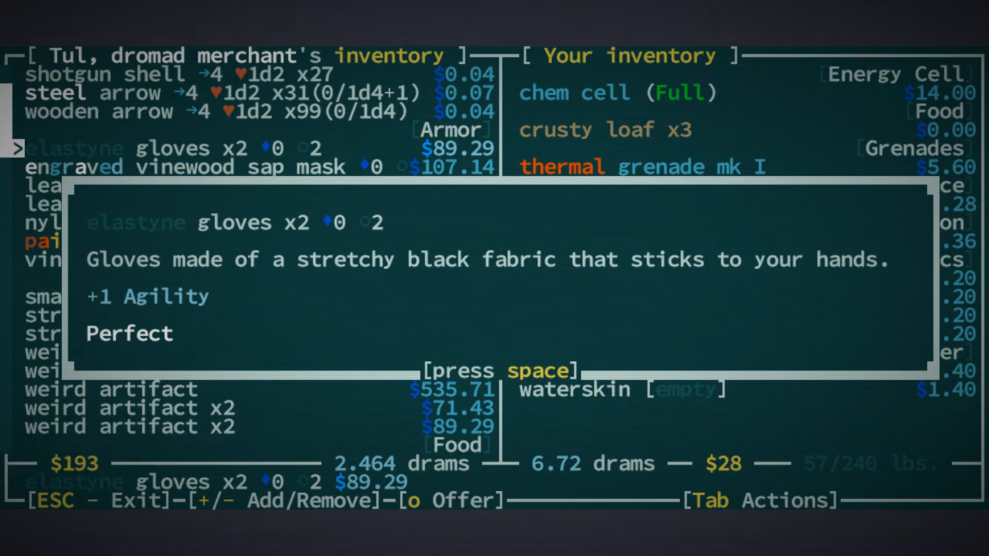
pyautogui.press('space')
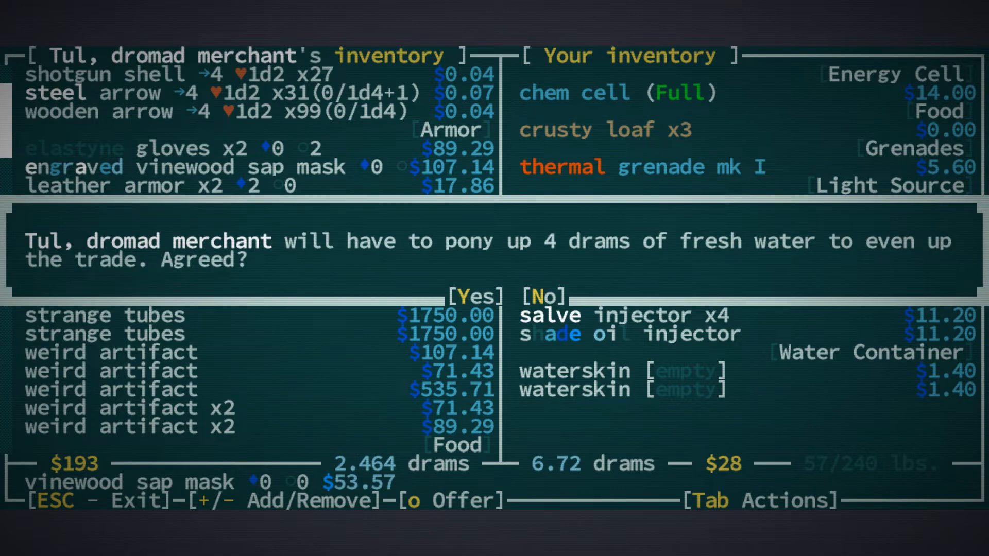
pyautogui.click(476, 297)
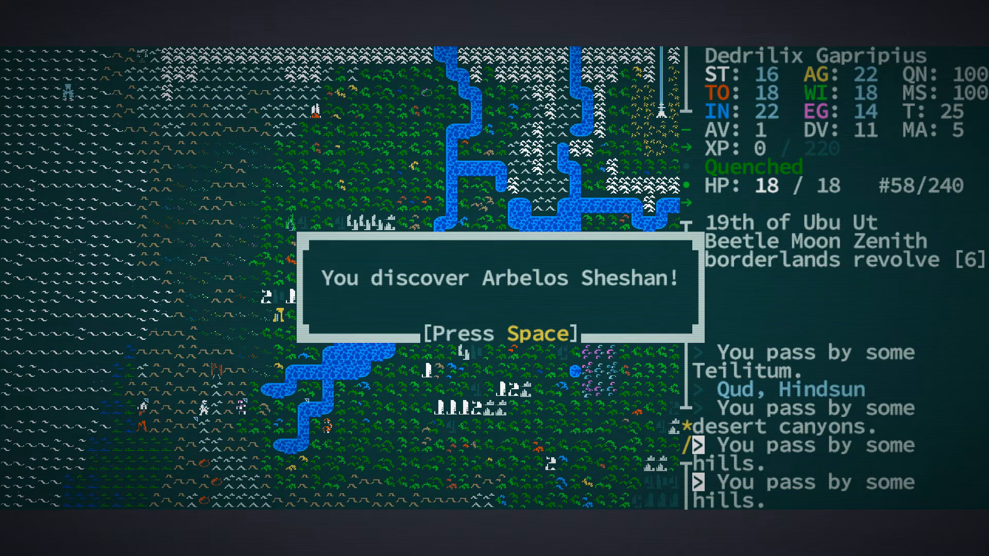
# Dismiss the Arbelos Sheshan discovery message on the world map.
pyautogui.press('space')
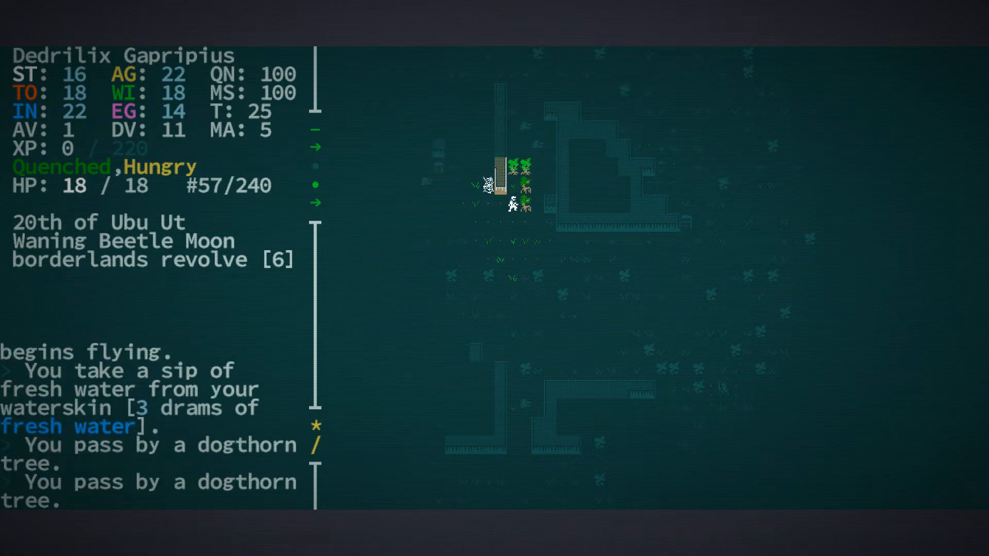
# Examine the hostile drillbot's description, close it, and move on.
pyautogui.press('Down')
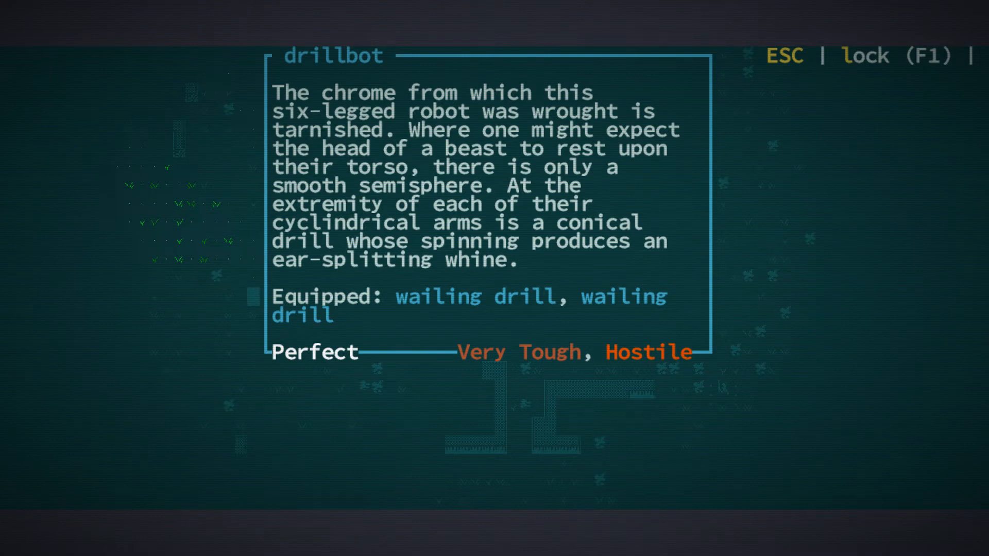
pyautogui.press('Escape')
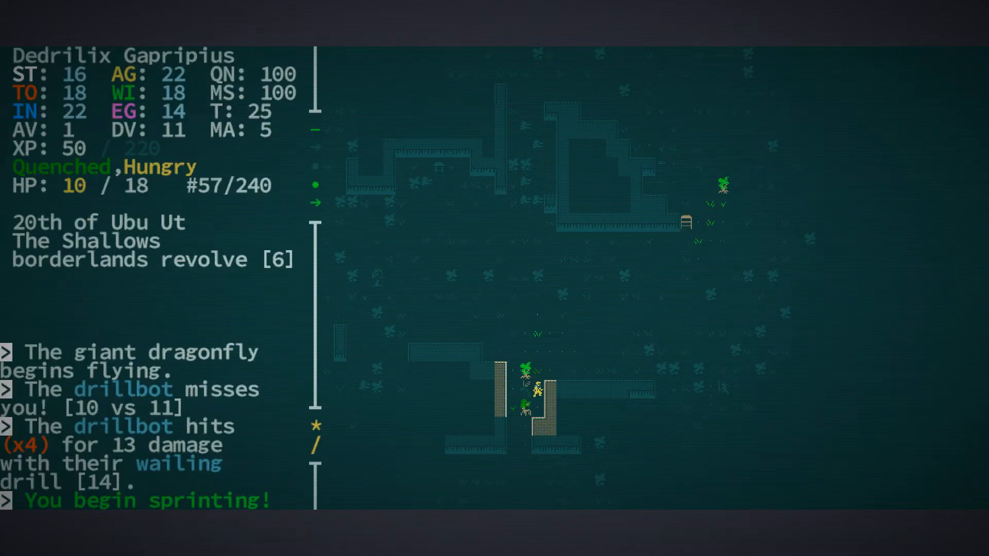
pyautogui.press('down')
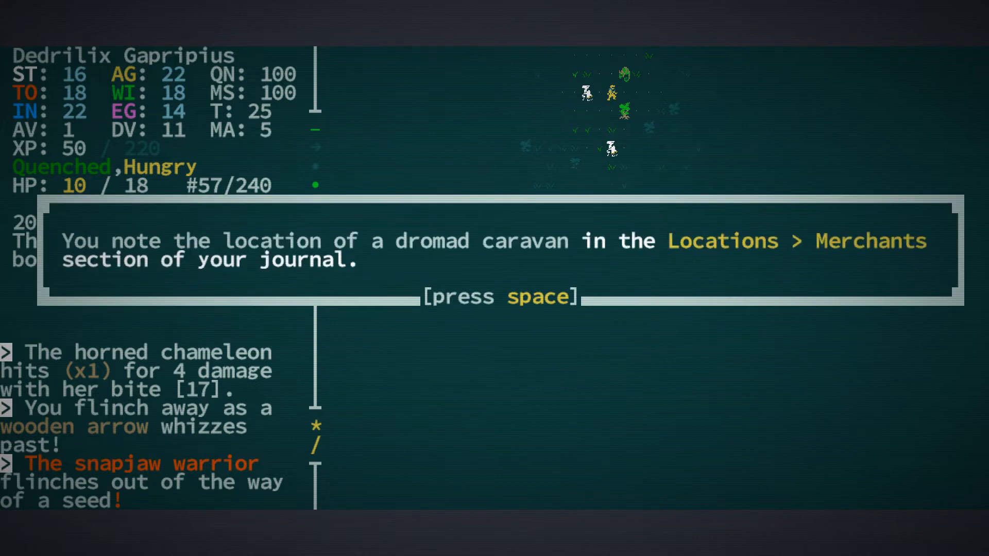
# Dismiss the journal note recording the dromad caravan.
pyautogui.press('space')
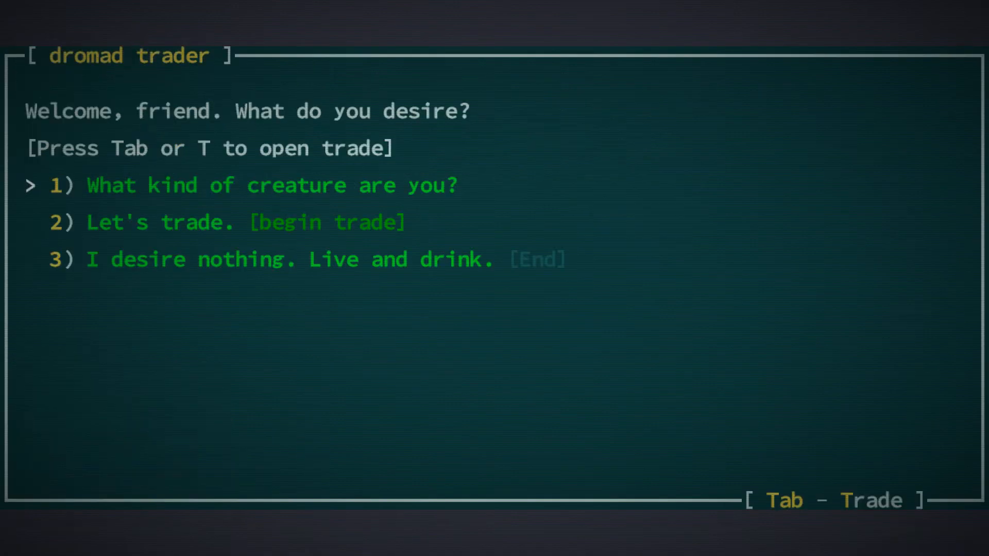
# Scroll through the dromad trader's wares, then leave the trade screen.
pyautogui.press('Tab')
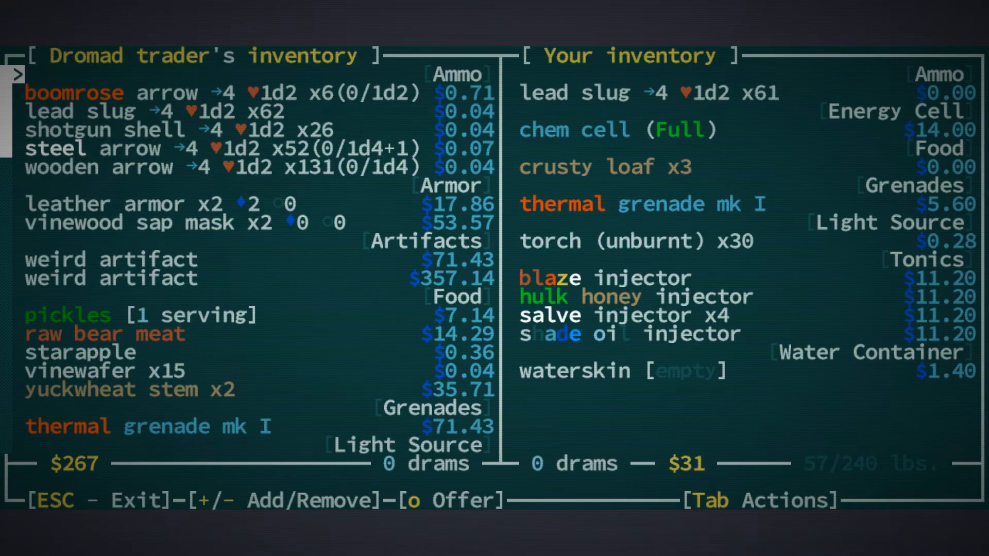
pyautogui.scroll(-3)
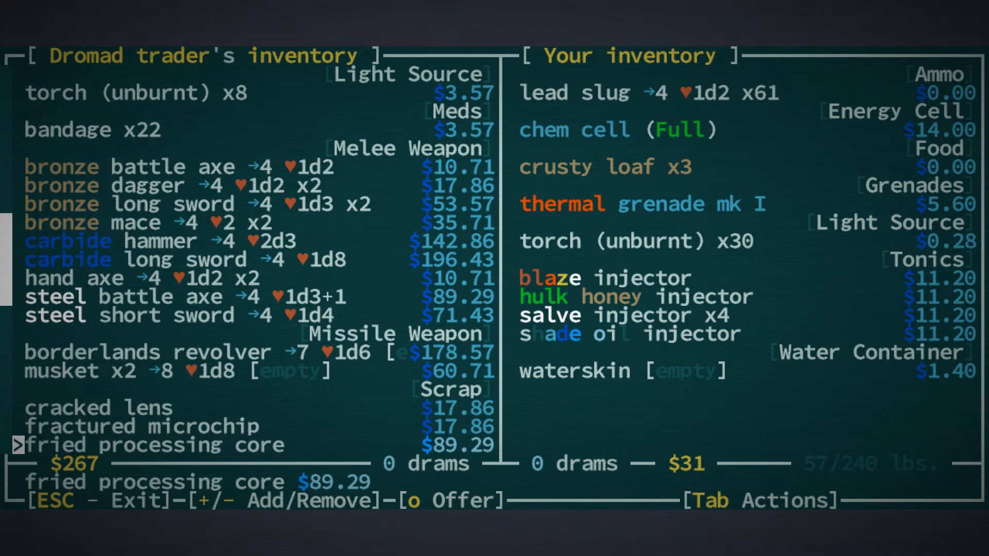
pyautogui.scroll(-3)
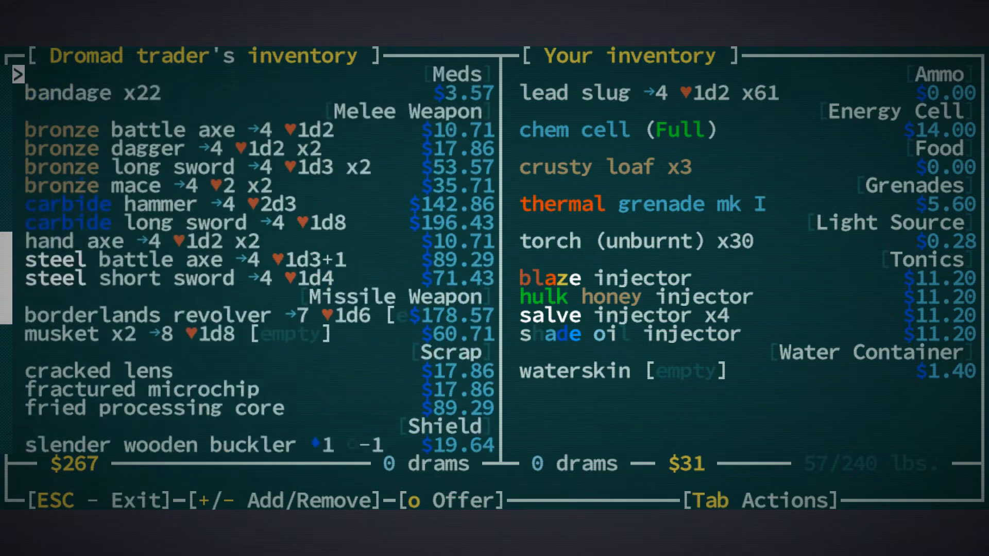
pyautogui.press('Escape')
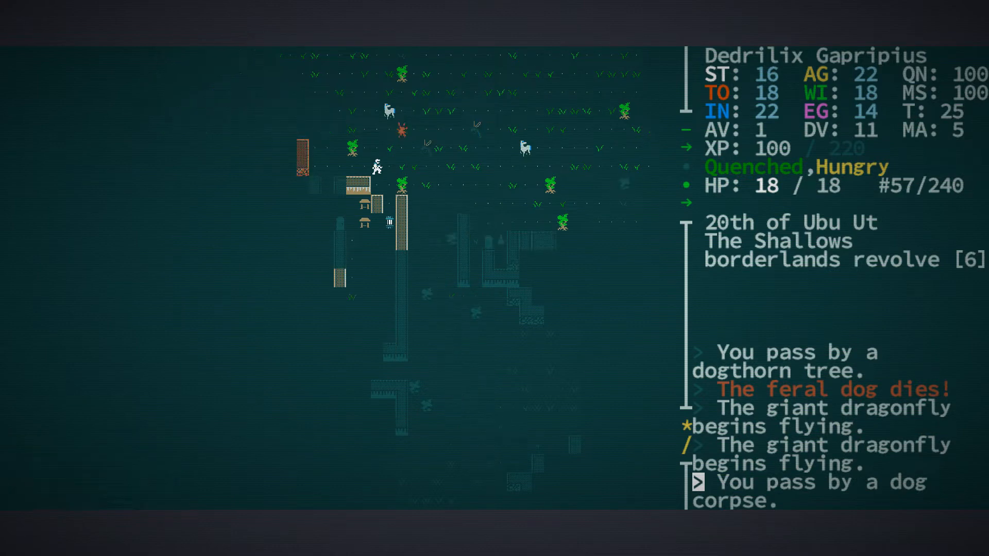
# Walk through the walled enclosure and north to the glass bottle of oil.
pyautogui.press('Down')
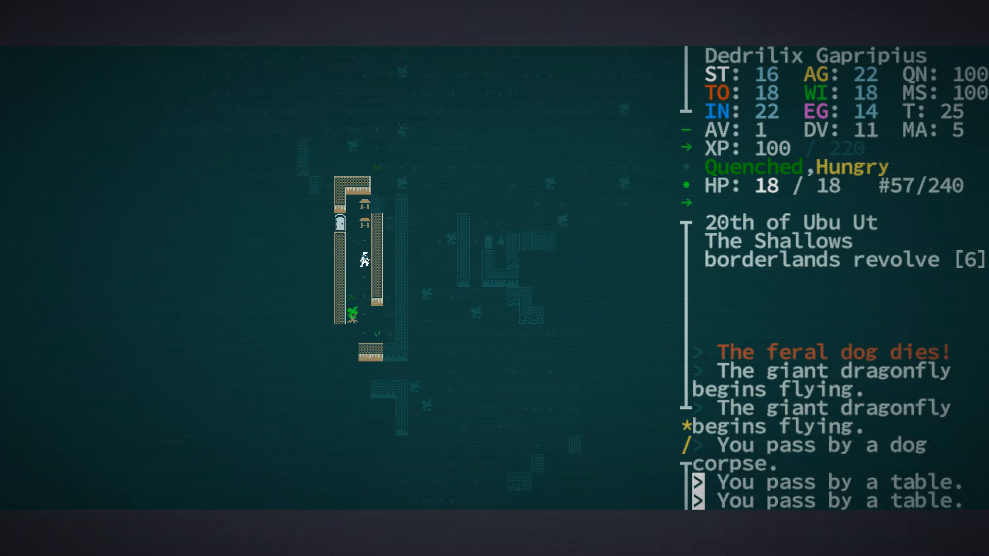
pyautogui.press('Down')
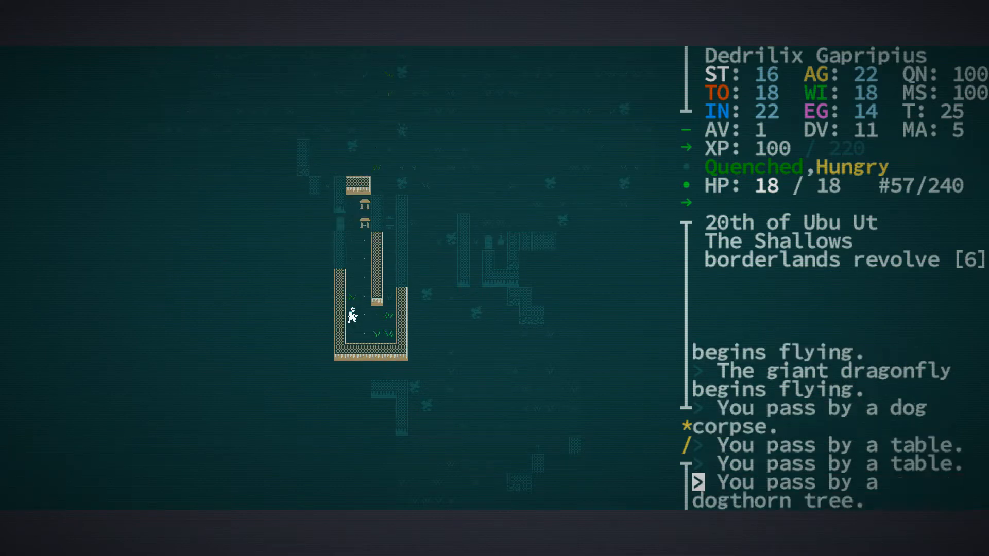
pyautogui.press('Up')
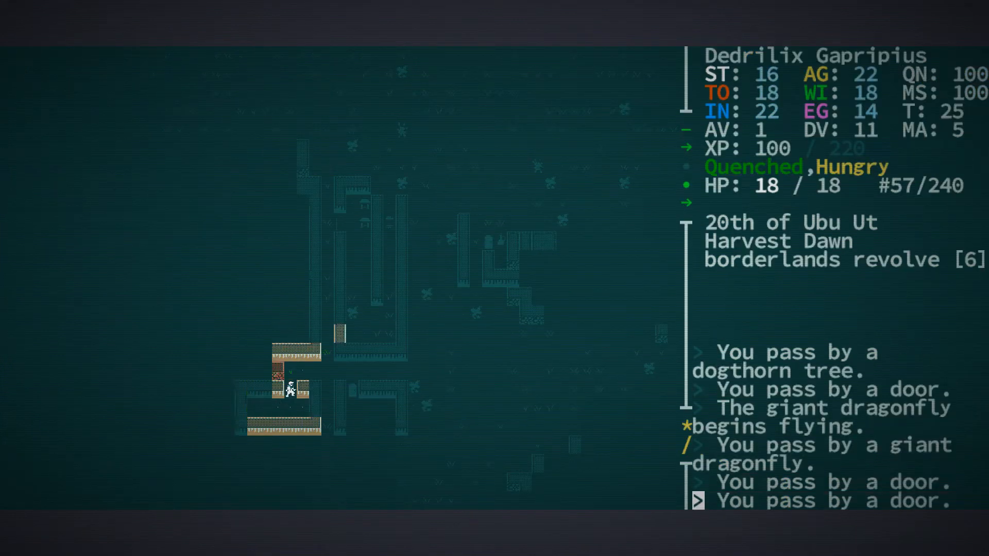
pyautogui.press('Right')
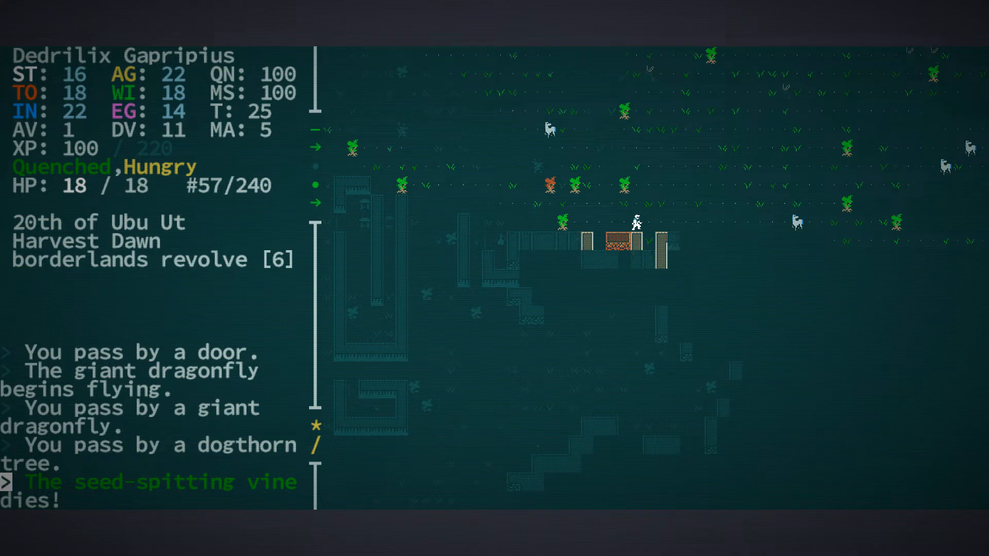
pyautogui.press('Left')
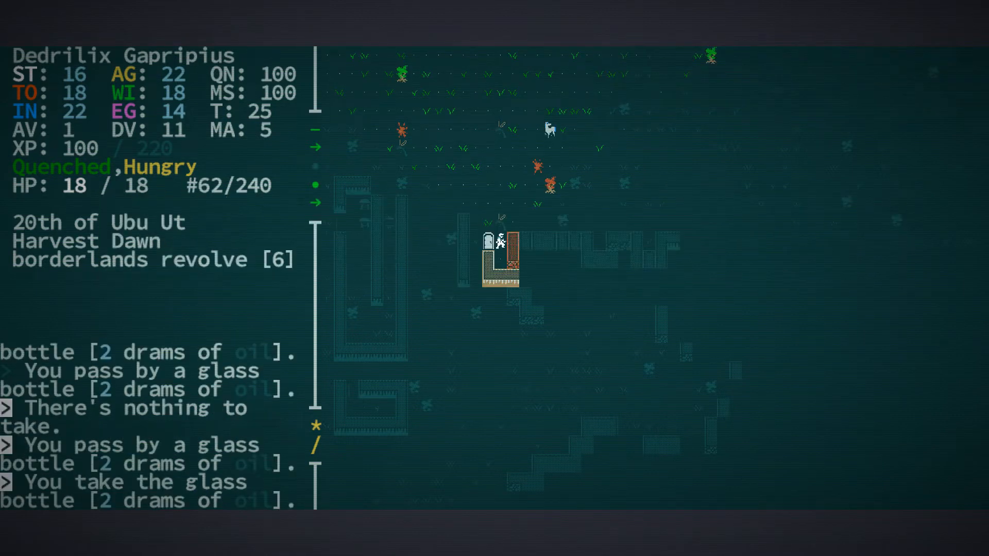
# Read the shrine to Polyhim III, Scrollborn, then walk west into the small house.
pyautogui.press('Down')
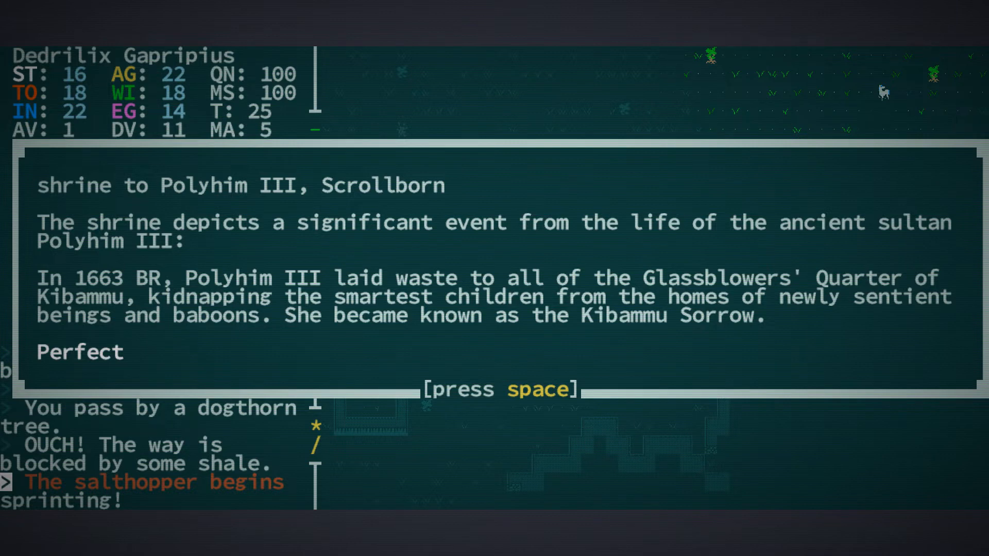
pyautogui.press('space')
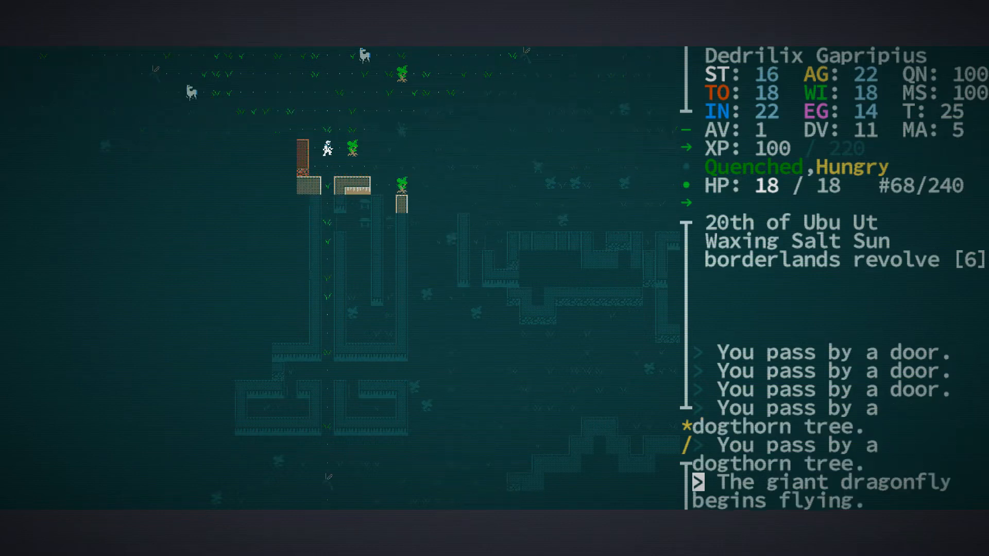
pyautogui.press('Left')
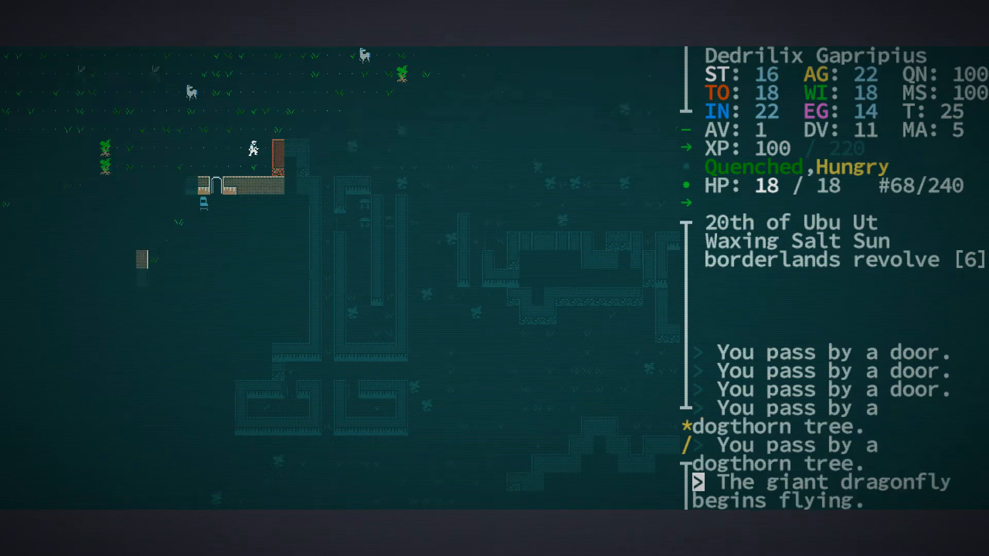
pyautogui.press('Down')
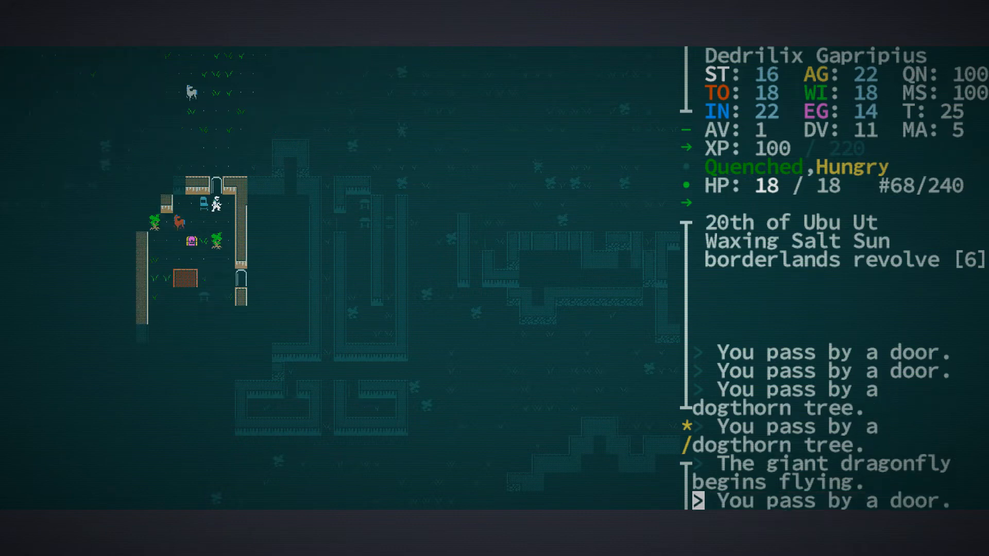
# Open the house chest and take the pure humble pie, reaching level 2 with 21 HP.
pyautogui.press('Down')
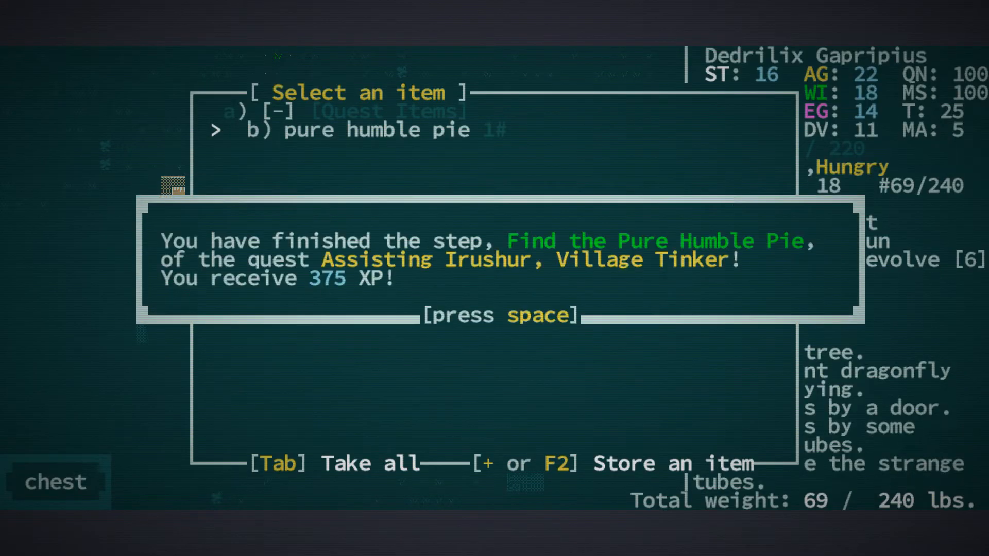
pyautogui.press('space')
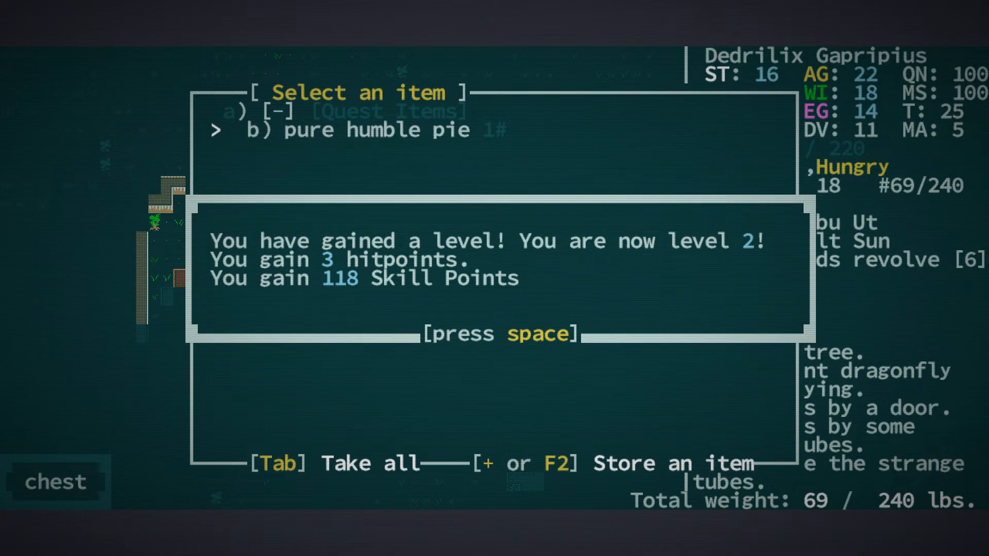
pyautogui.press('space')
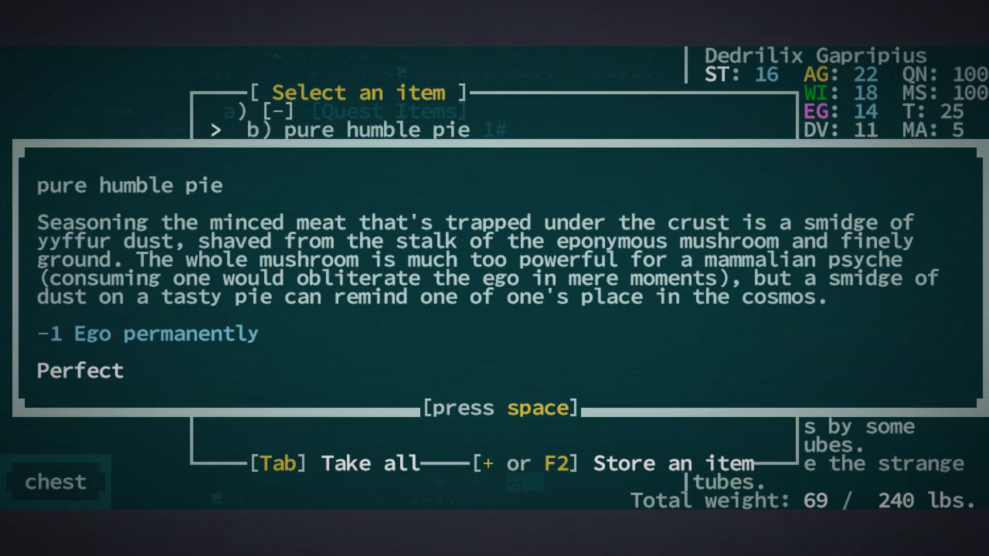
pyautogui.press('space')
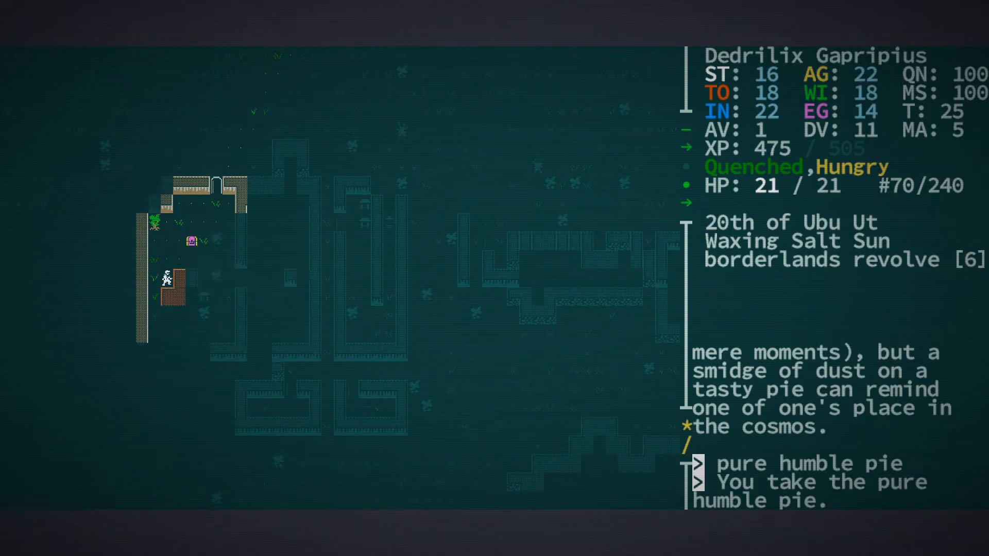
# Walk south to the next building and open its chest of grenade, axe, vinereaper and injector.
pyautogui.press('Down')
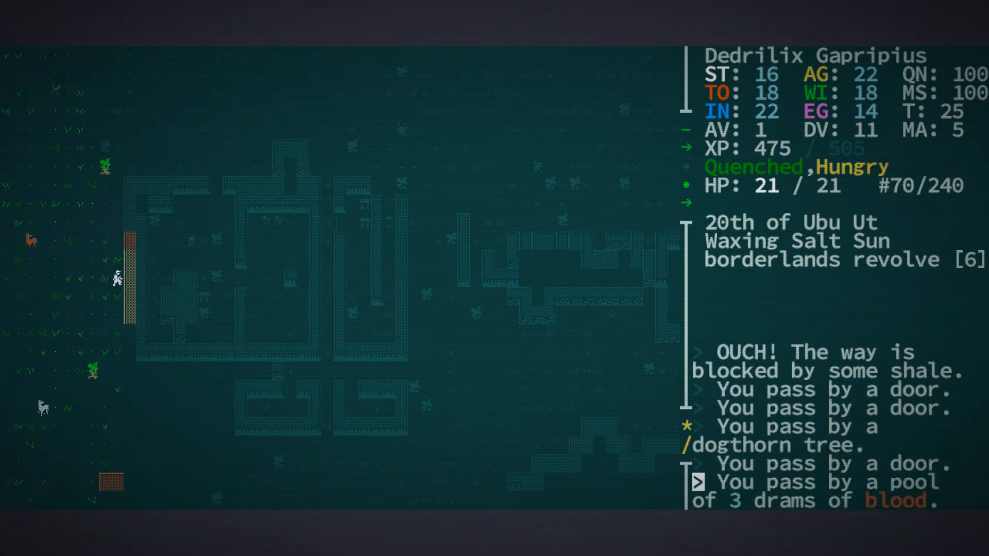
pyautogui.press('Down')
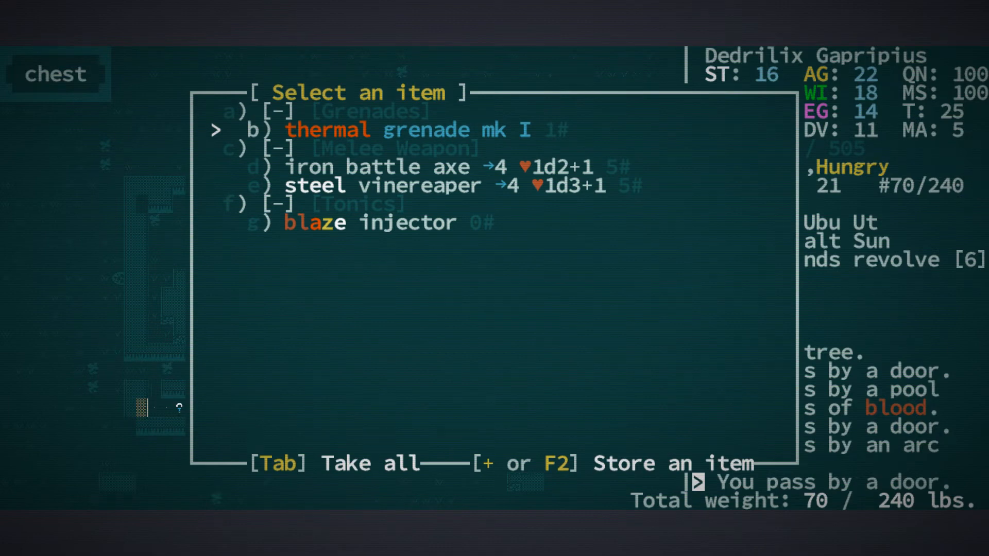
# Take all chest contents, reaching 81/240 lbs, and head back toward Irushur the tinker.
pyautogui.press('Tab')
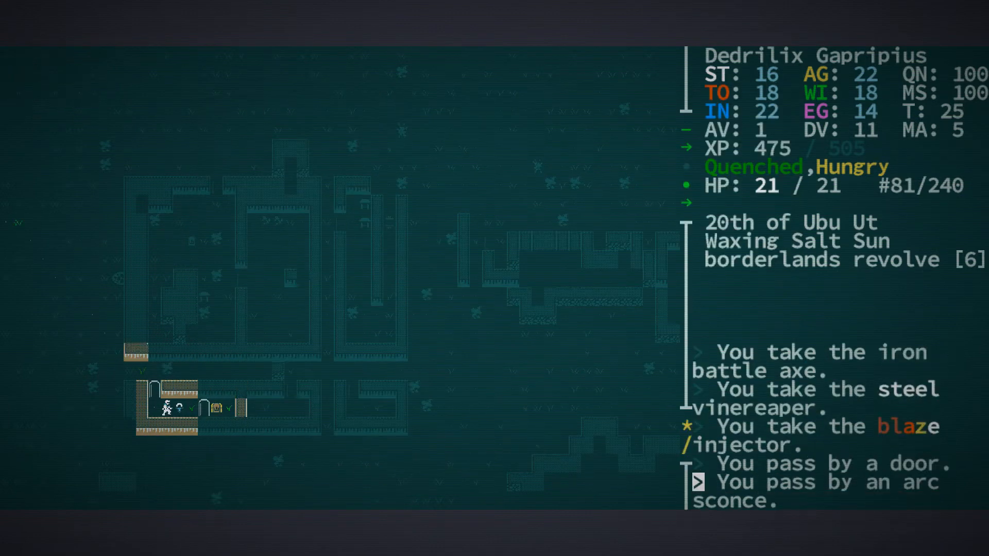
pyautogui.press('Down')
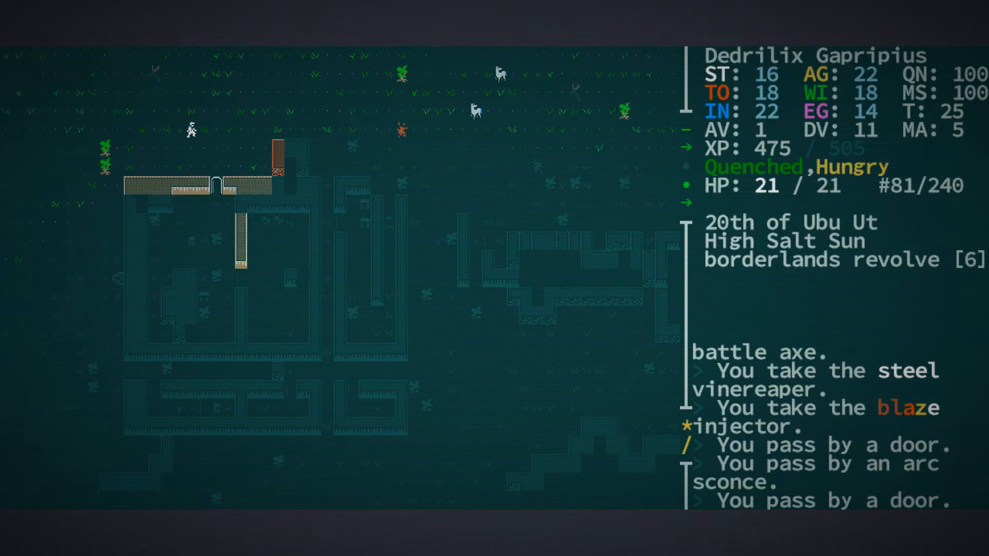
pyautogui.press('Right')
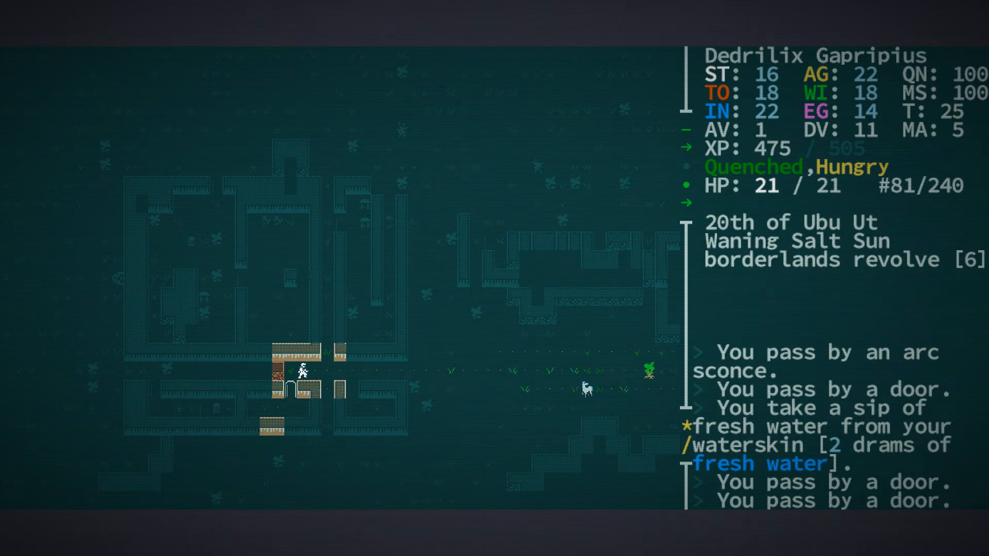
pyautogui.moveTo(283, 406)
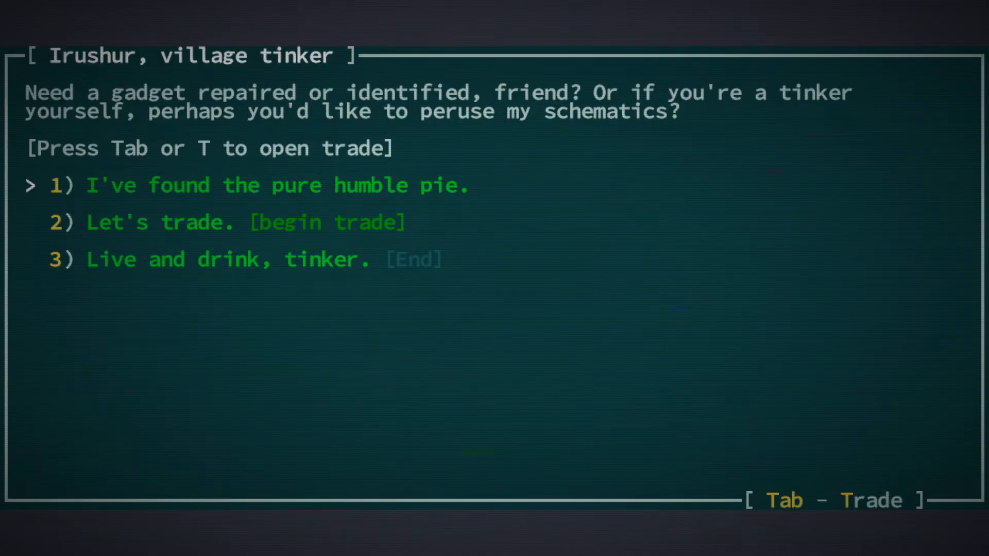
# Give Irushur the pure humble pie, receiving a Teilitum recoiler and stamped data disk.
pyautogui.click(277, 185)
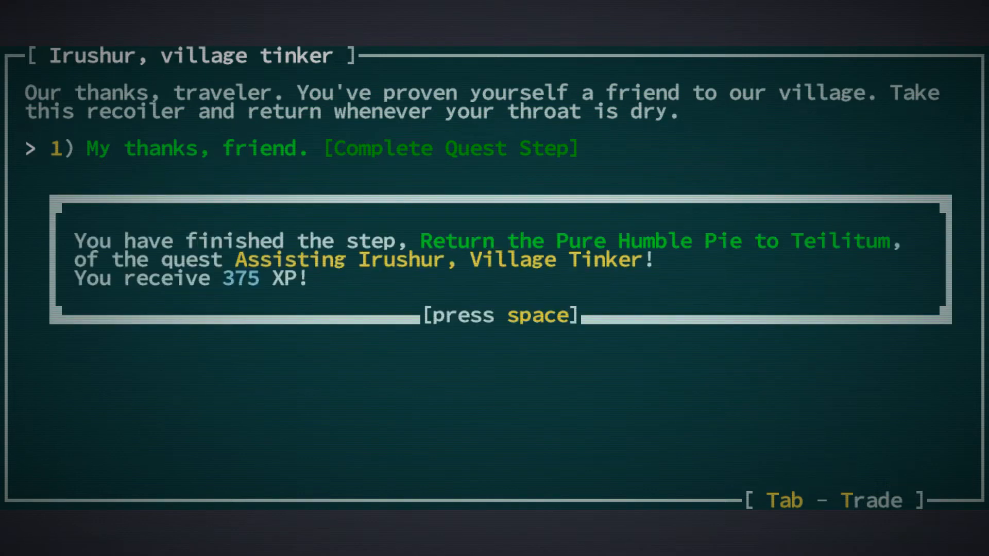
pyautogui.press('space')
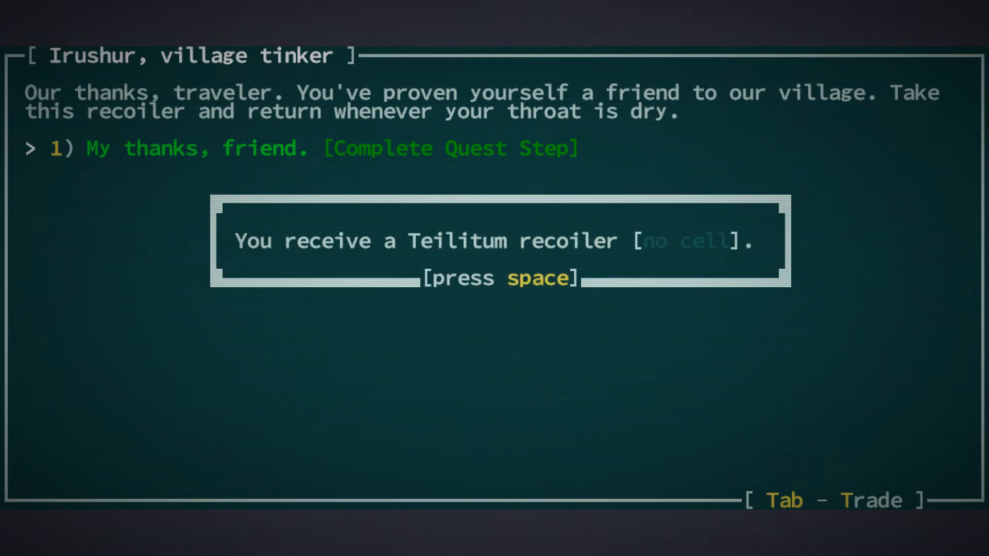
pyautogui.press('space')
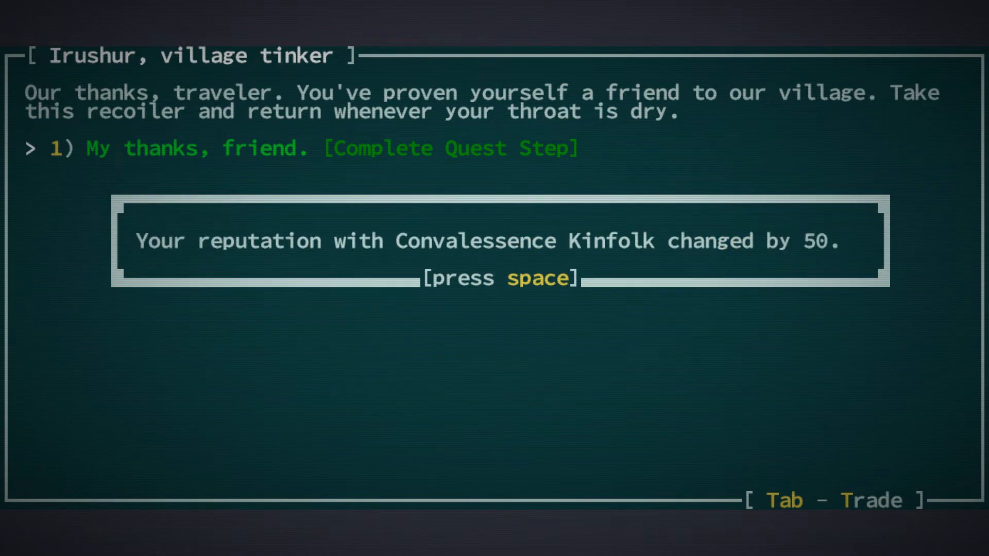
pyautogui.press('space')
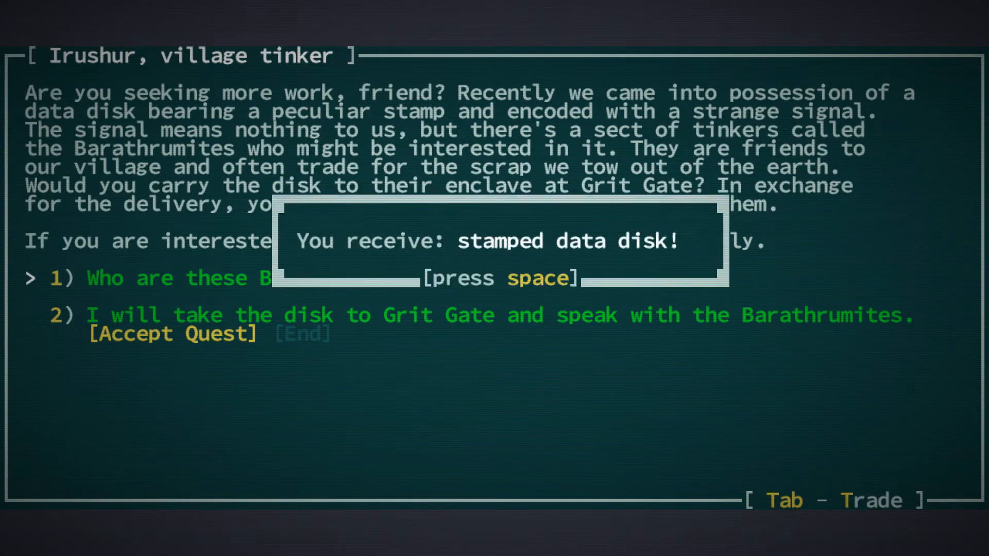
pyautogui.press('space')
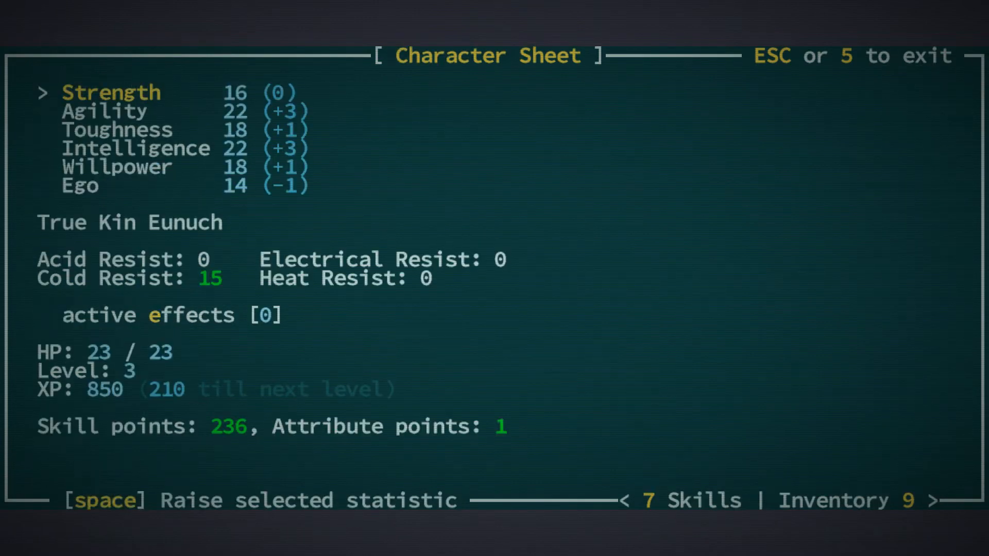
# Spend the spare attribute point to raise Agility to 23.
pyautogui.press('9')
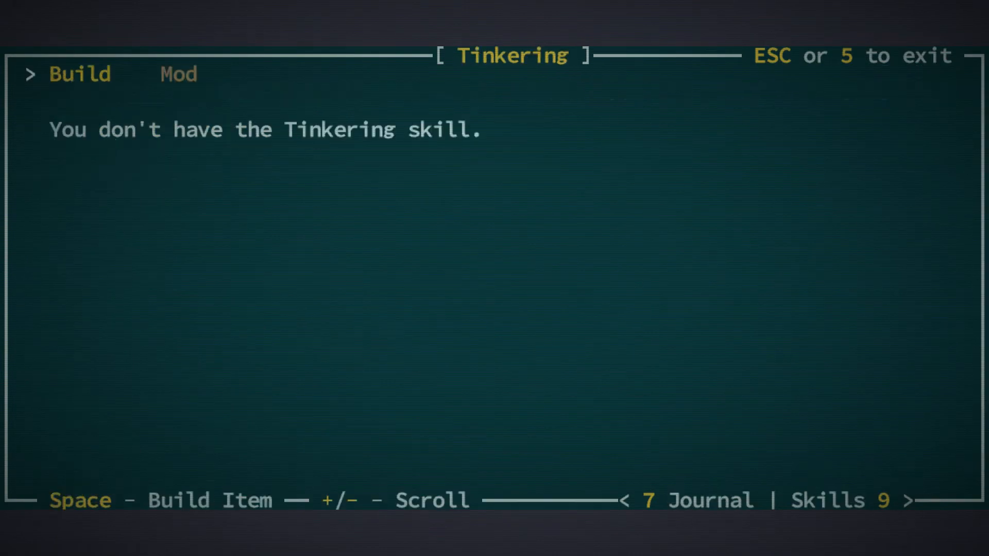
pyautogui.press('9')
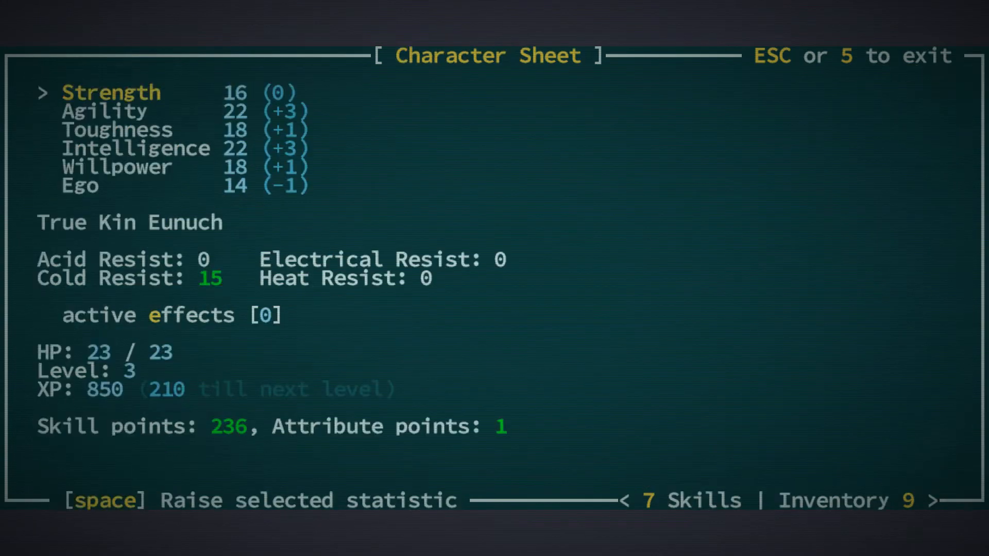
pyautogui.press('space')
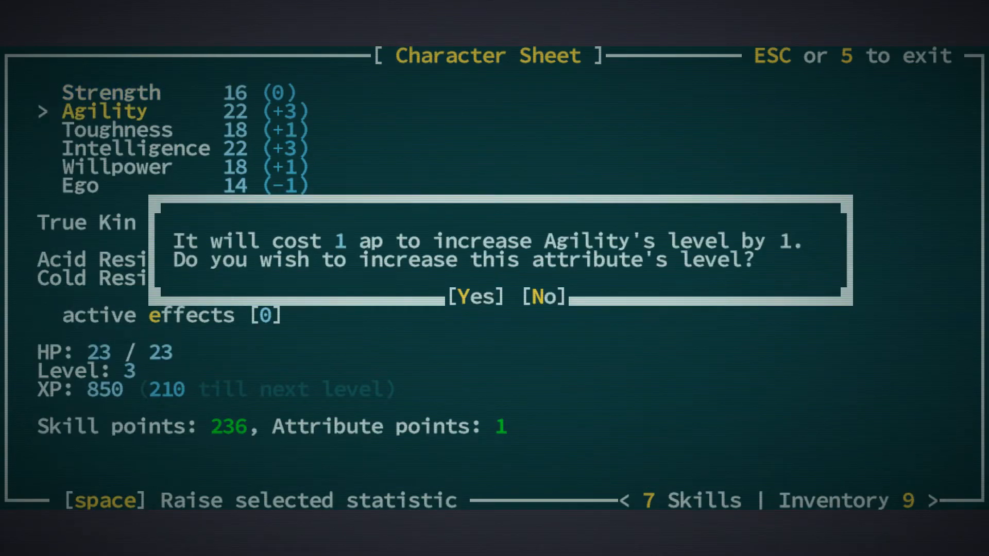
pyautogui.click(474, 297)
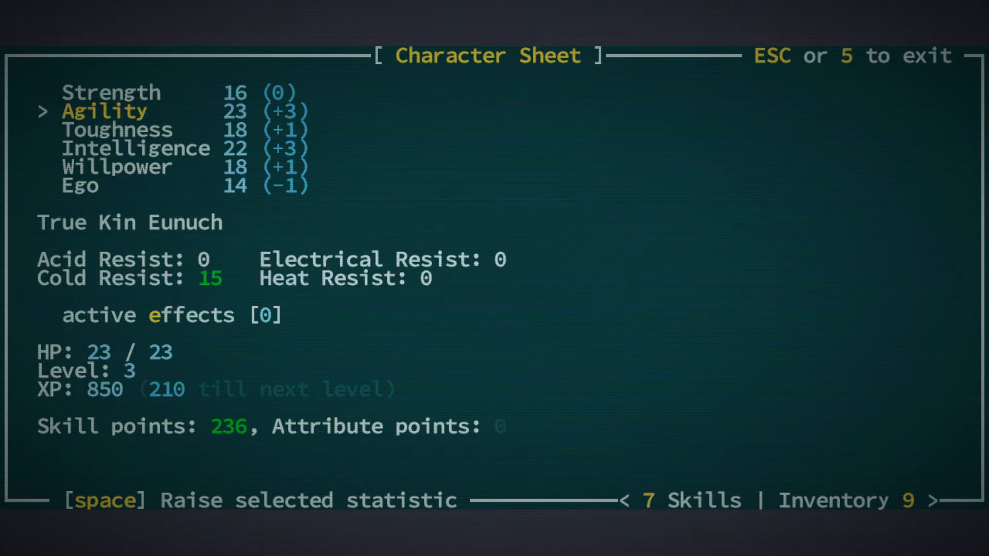
pyautogui.press('7')
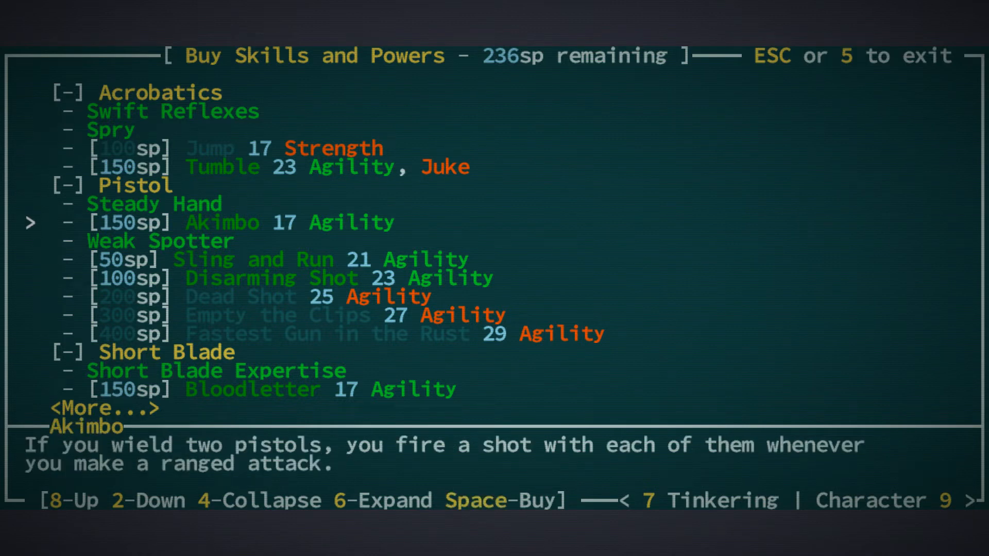
# Buy Akimbo and Wilderness Lore: Canyons, declining Sling and Run, leaving 36 sp.
pyautogui.press('space')
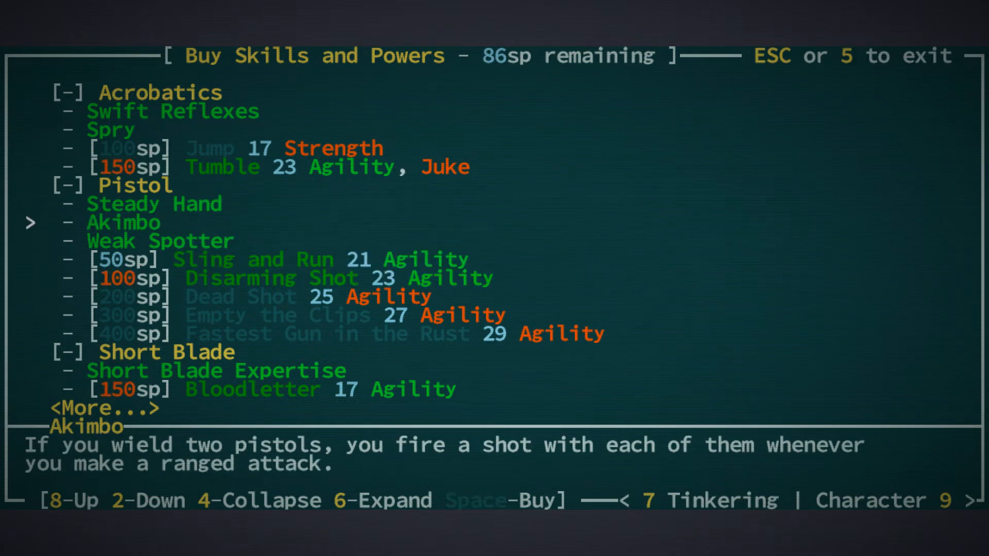
pyautogui.press('2')
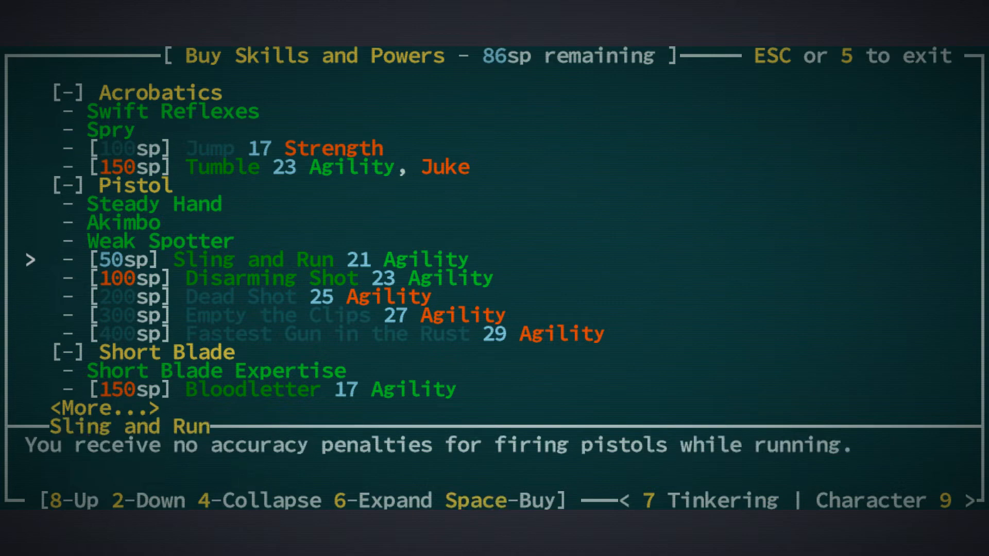
pyautogui.press('Space')
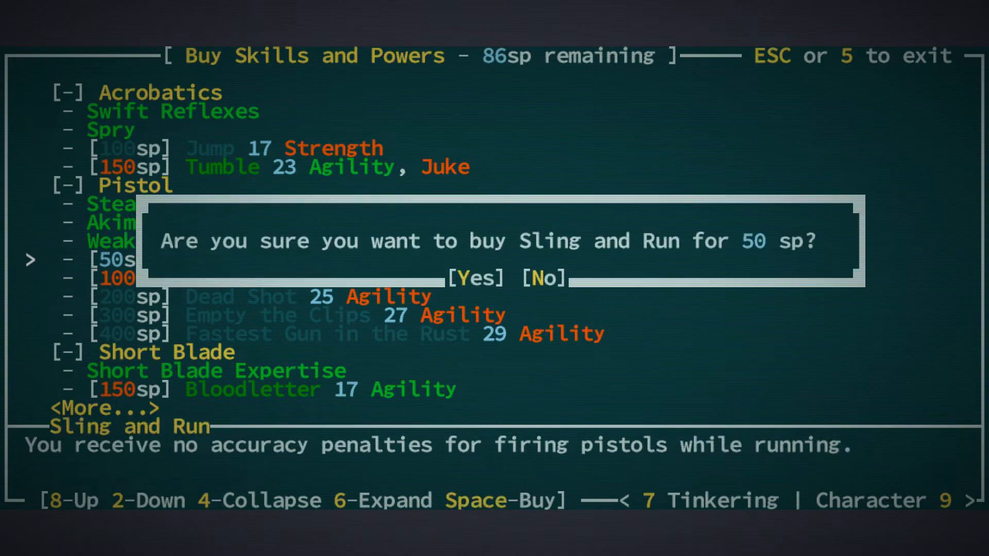
pyautogui.click(475, 279)
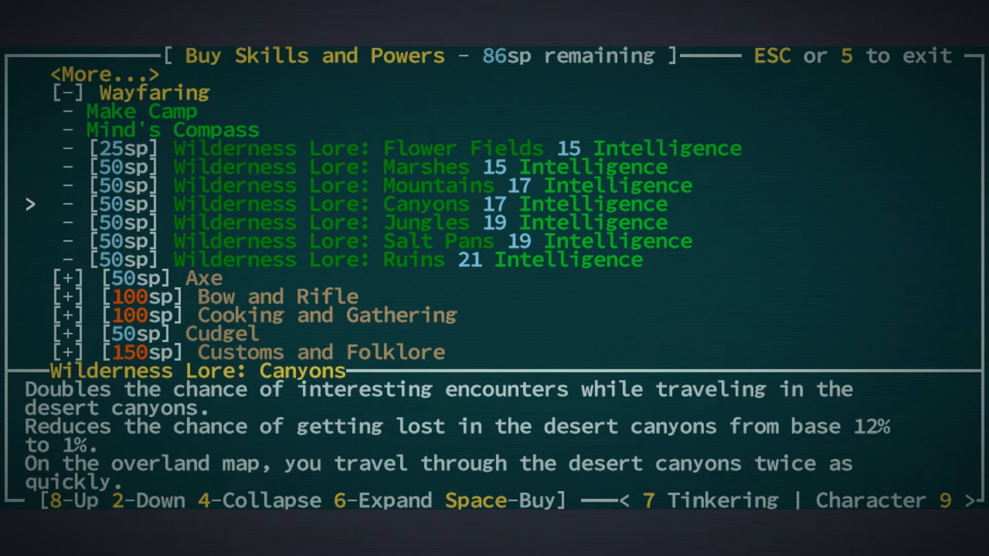
pyautogui.press('Space')
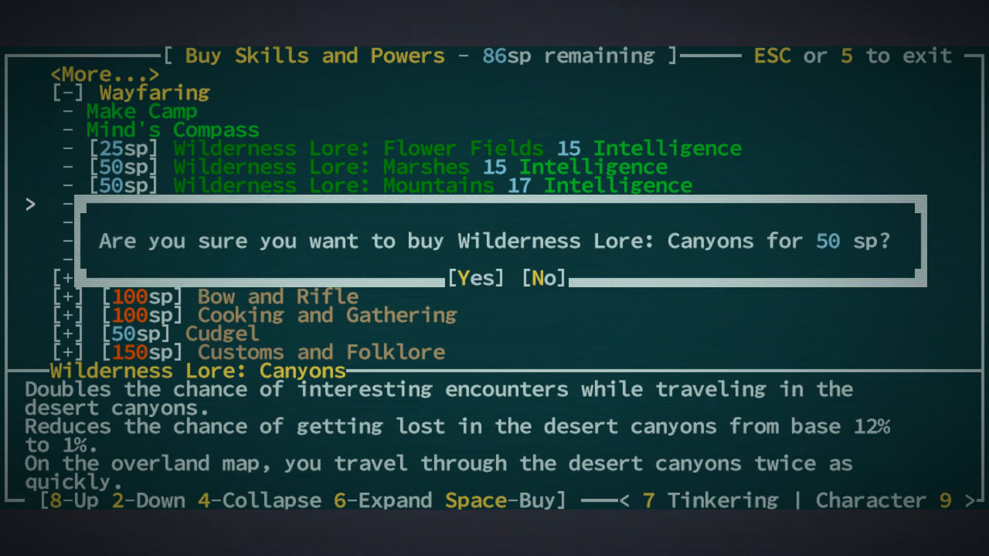
pyautogui.click(475, 278)
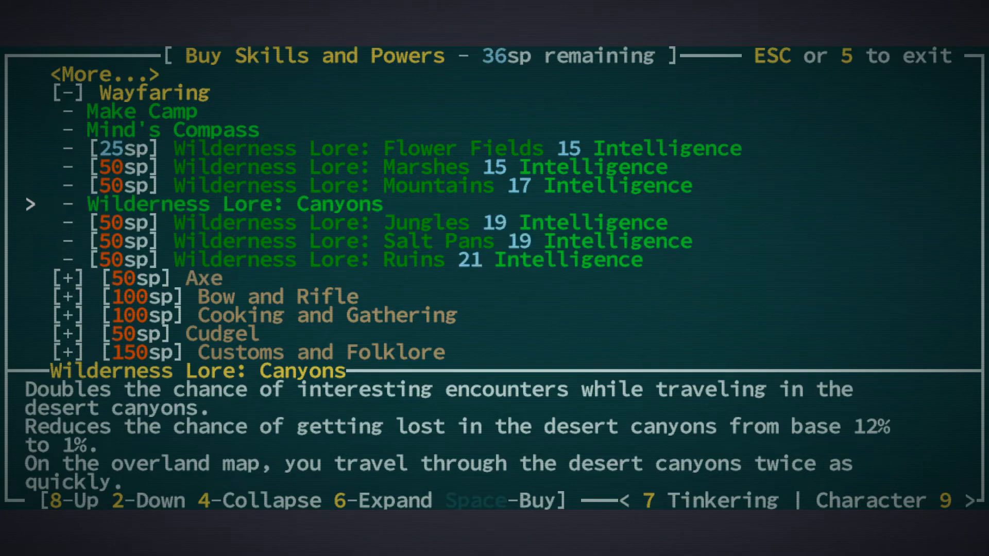
pyautogui.press('Escape')
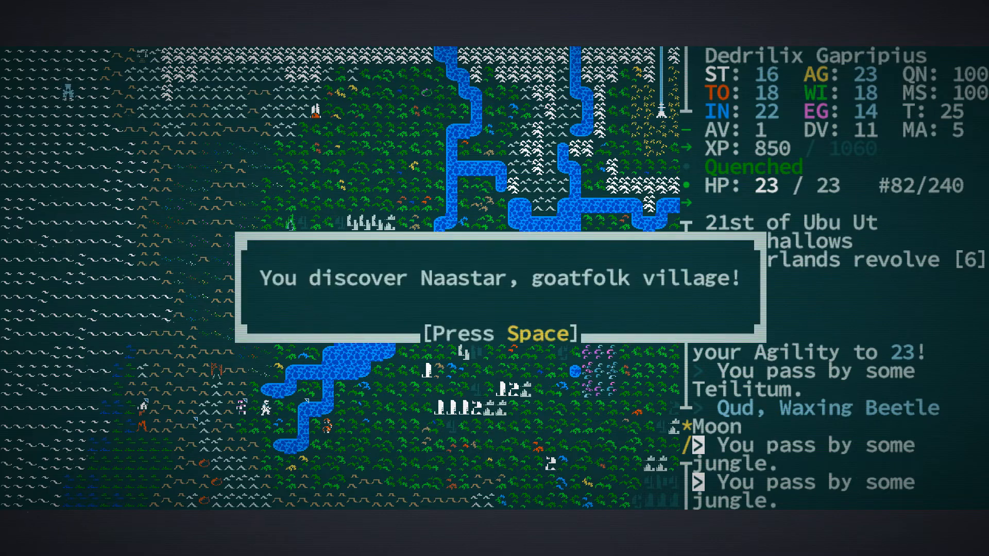
# Dismiss the Naastar, Muqat Kiwar glover workshop and journal discovery messages.
pyautogui.press('space')
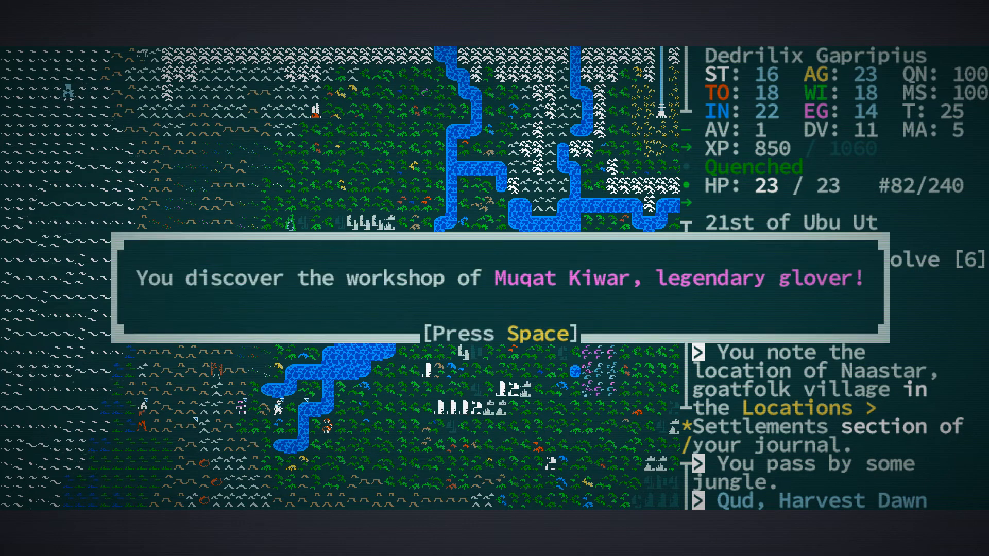
pyautogui.press('space')
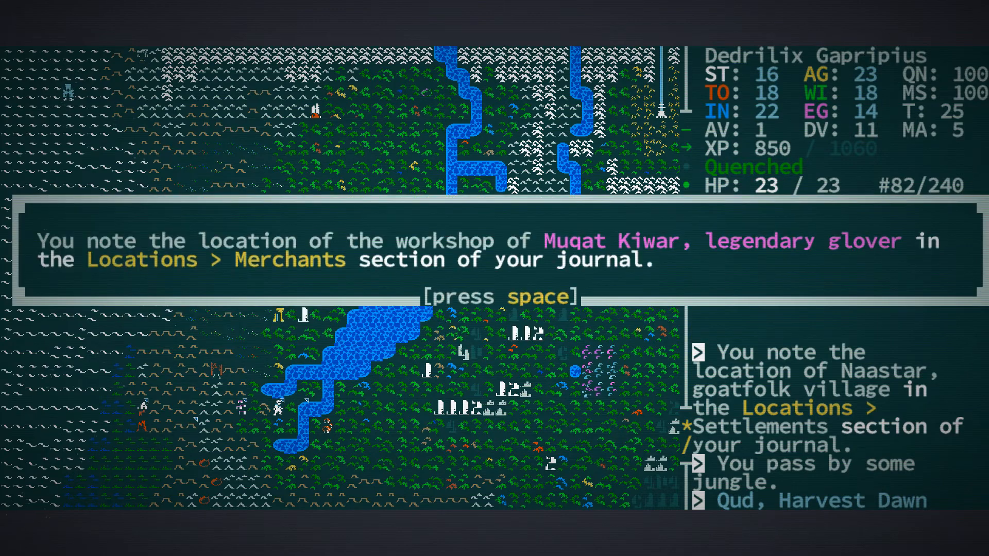
pyautogui.press('space')
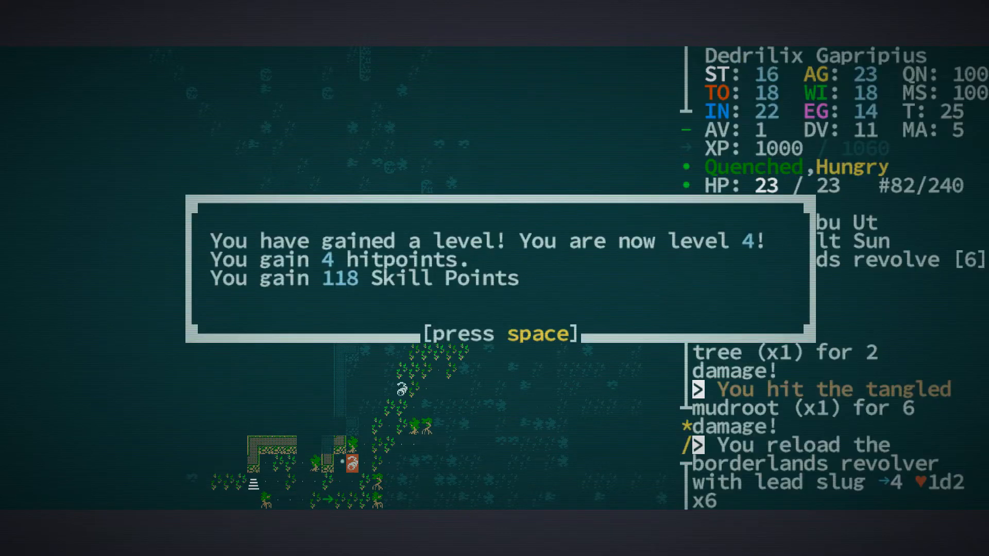
# Dismiss the level 4 message (4 HP, 118 skill points) and check an inventory item.
pyautogui.press('space')
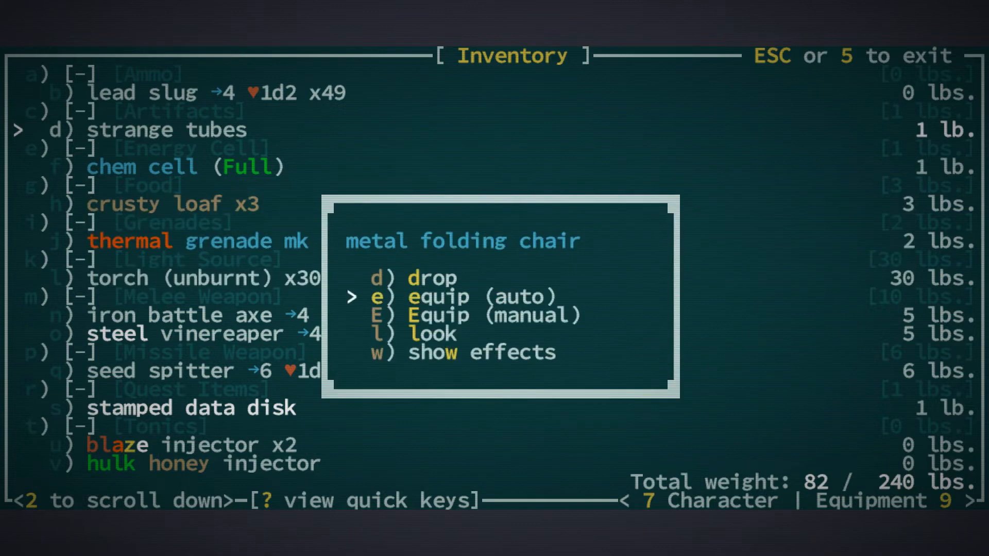
pyautogui.click(439, 297)
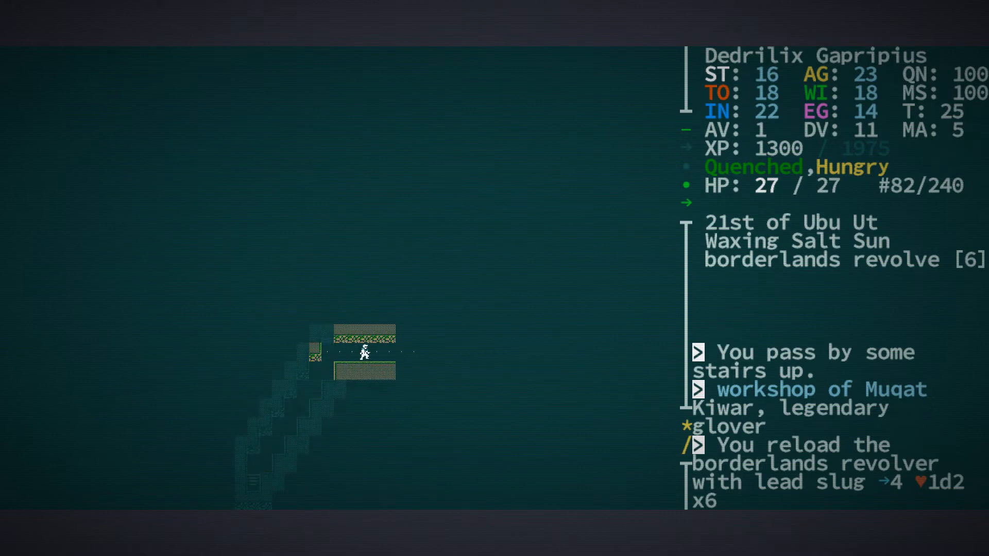
# Explore Muqat Kiwar's workshop corridors, fighting creatures and reaching 1450 XP.
pyautogui.press('Right')
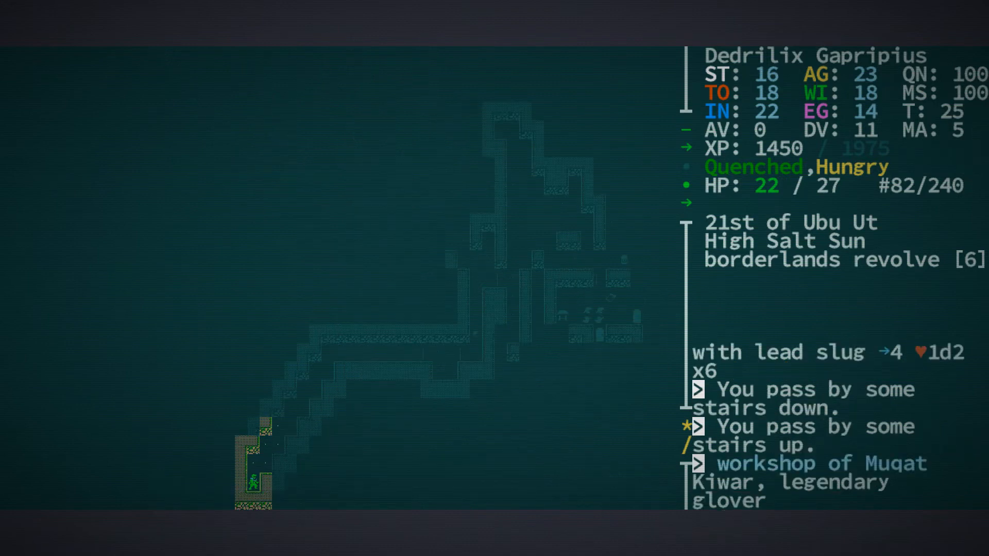
pyautogui.press('up')
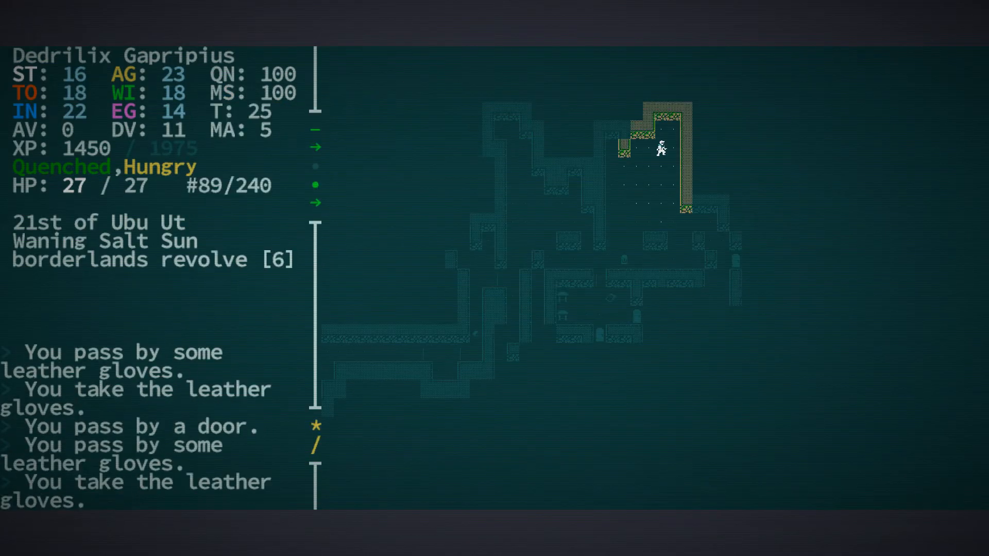
# Wear the slender leather gloves and review the carried spare gloves.
pyautogui.press('e')
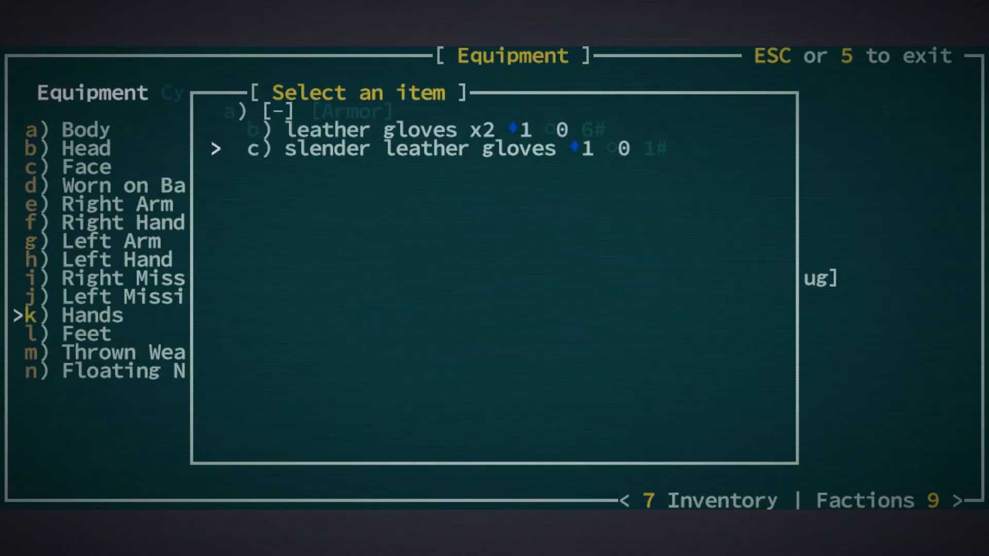
pyautogui.click(404, 149)
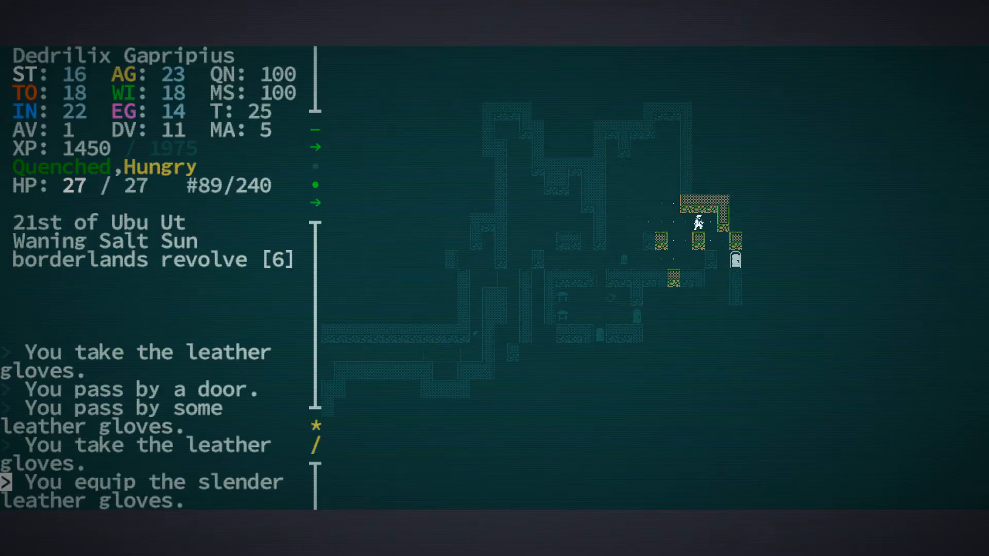
pyautogui.press('Right')
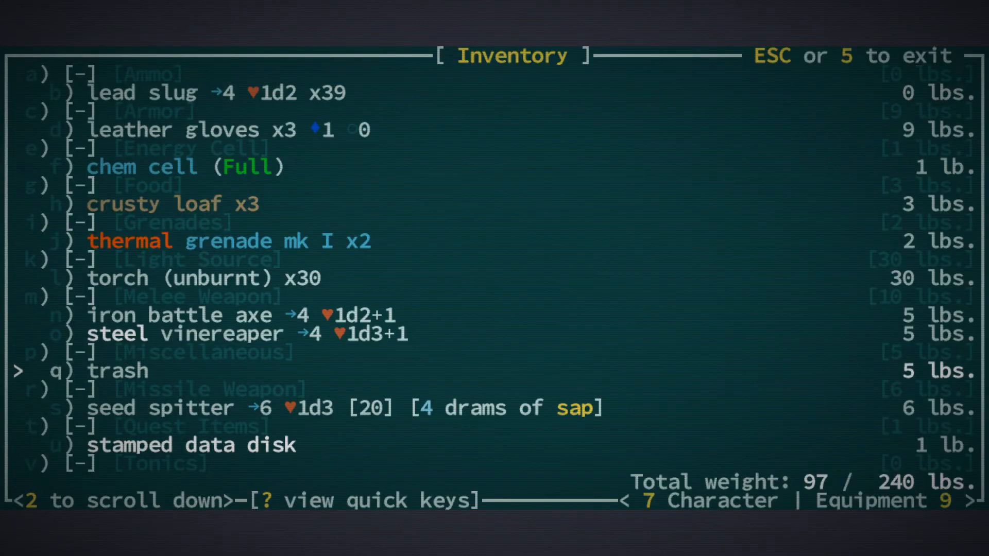
pyautogui.click(92, 370)
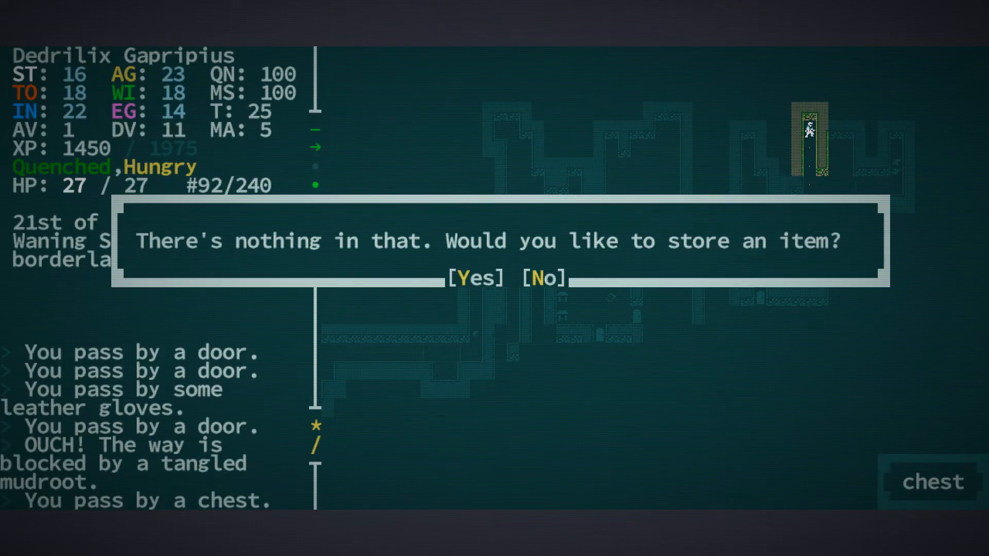
# Decline storing items in both empty fort chests and take another pair of leather gloves.
pyautogui.click(541, 279)
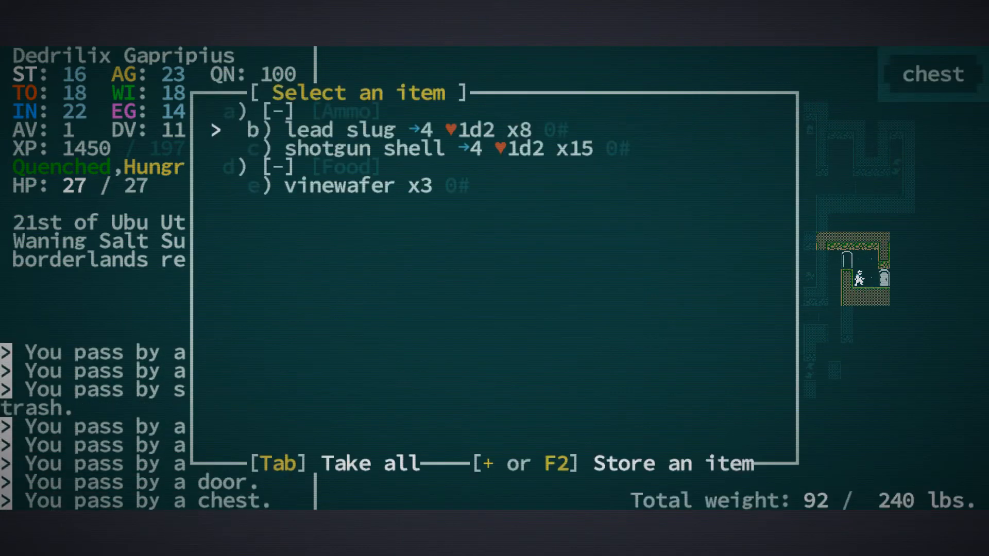
pyautogui.press('Tab')
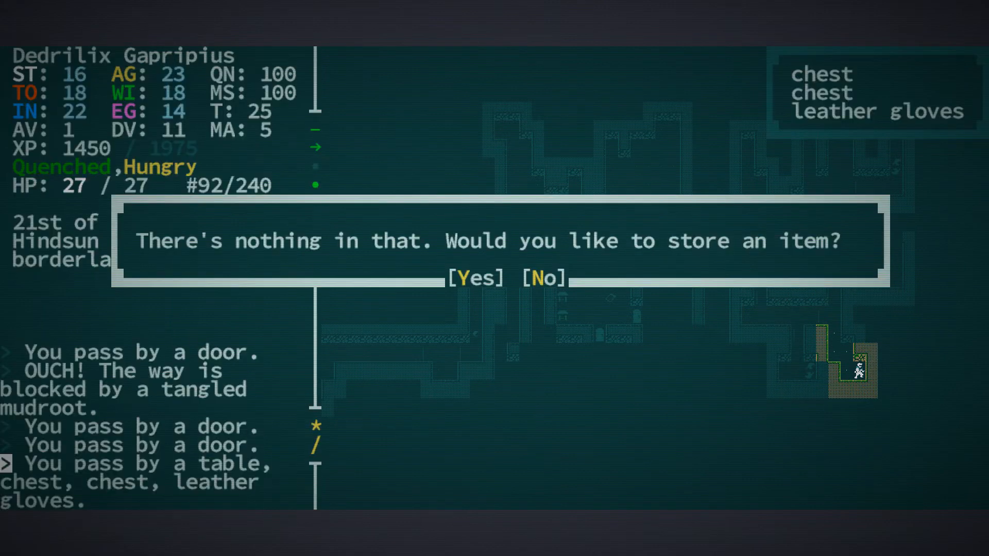
pyautogui.click(542, 279)
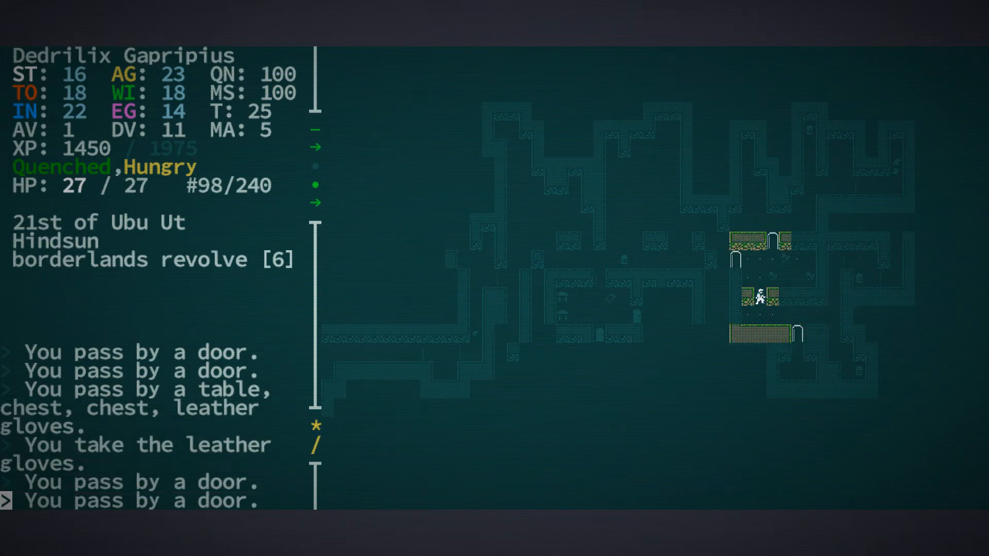
pyautogui.press('Down')
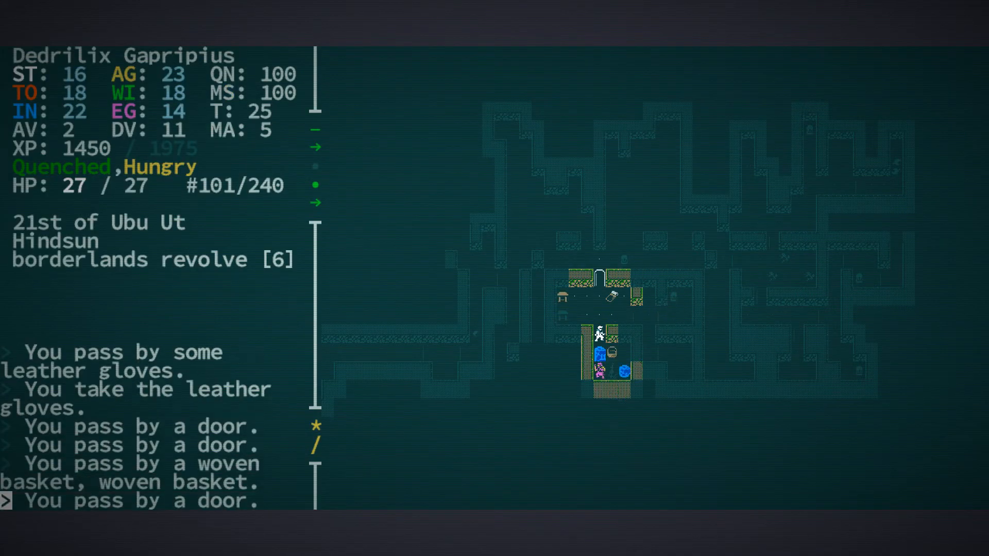
# Walk up to Muqat Kiwar, the legendary glover, and start talking.
pyautogui.press('Down')
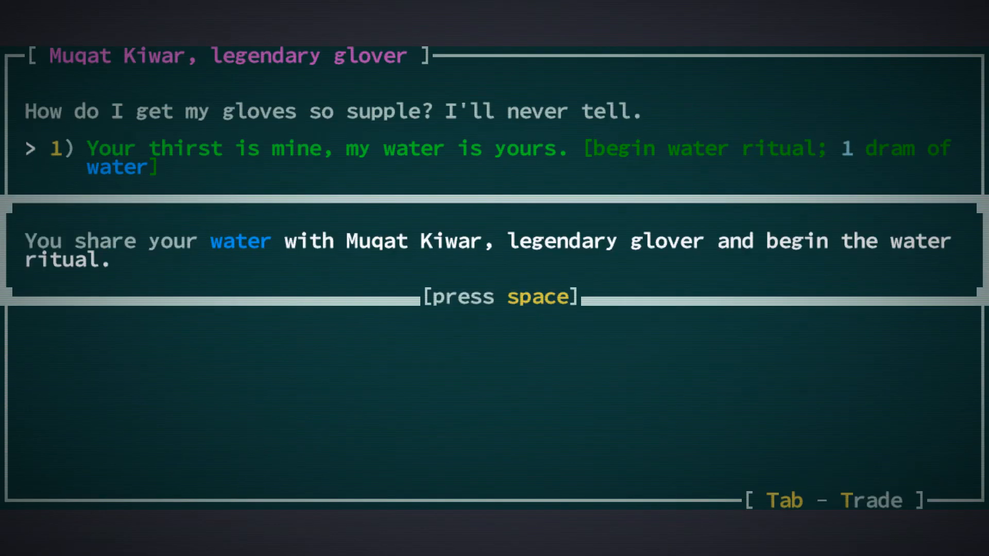
# Share water with Muqat Kiwar and spend 113 Merchants' Guild reputation on a reward.
pyautogui.press('space')
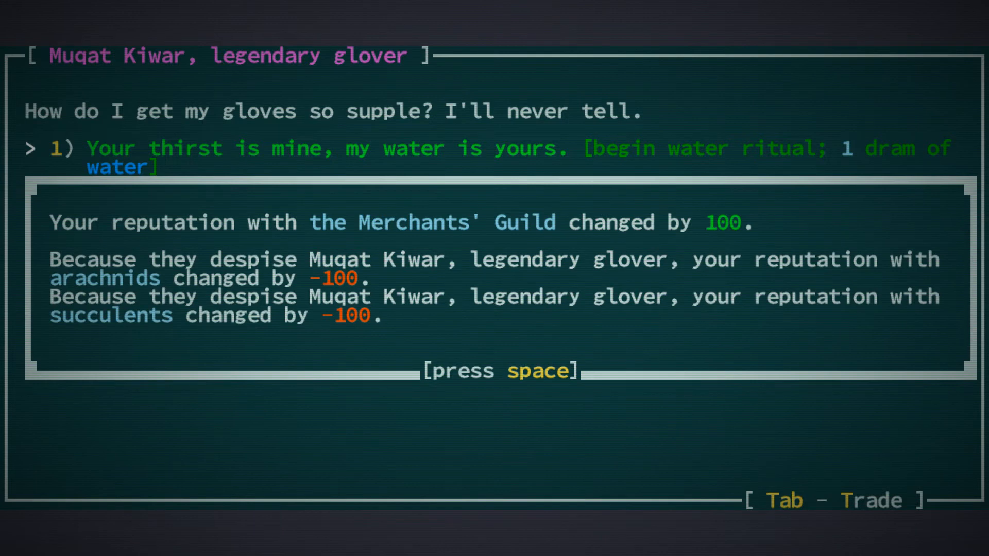
pyautogui.press('space')
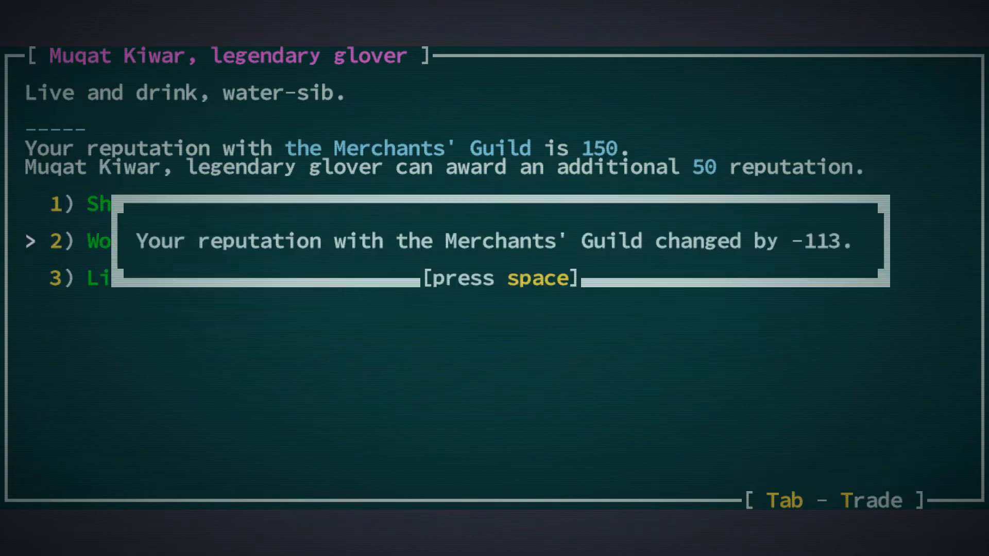
pyautogui.press('space')
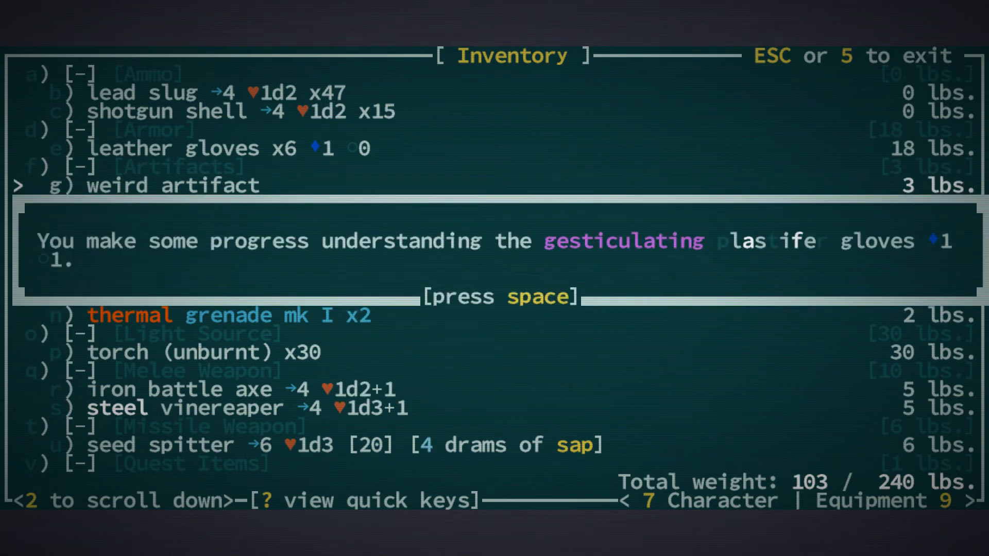
# Dismiss the message about partly understanding the gesticulating gloves.
pyautogui.press('space')
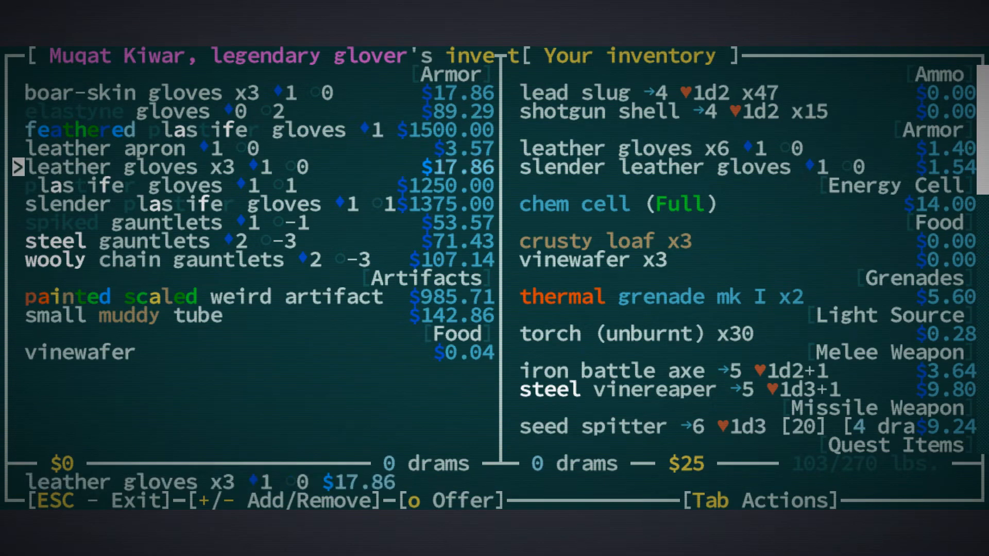
# Browse Muqat Kiwar's gloves and artifacts, then leave the trade screen.
pyautogui.press('down')
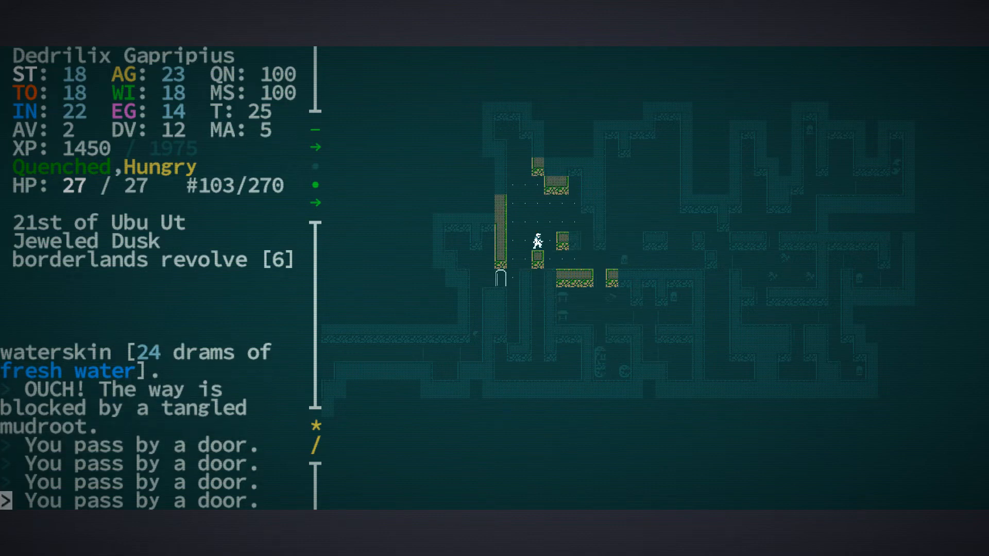
# Travel to the nearest stairway and exit the workshop to the world map.
pyautogui.press('Down')
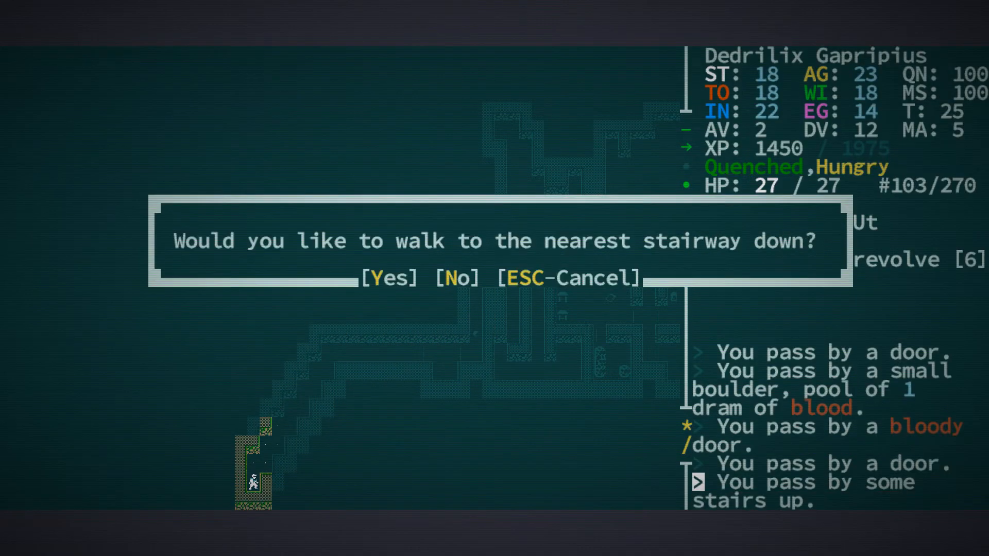
pyautogui.click(388, 278)
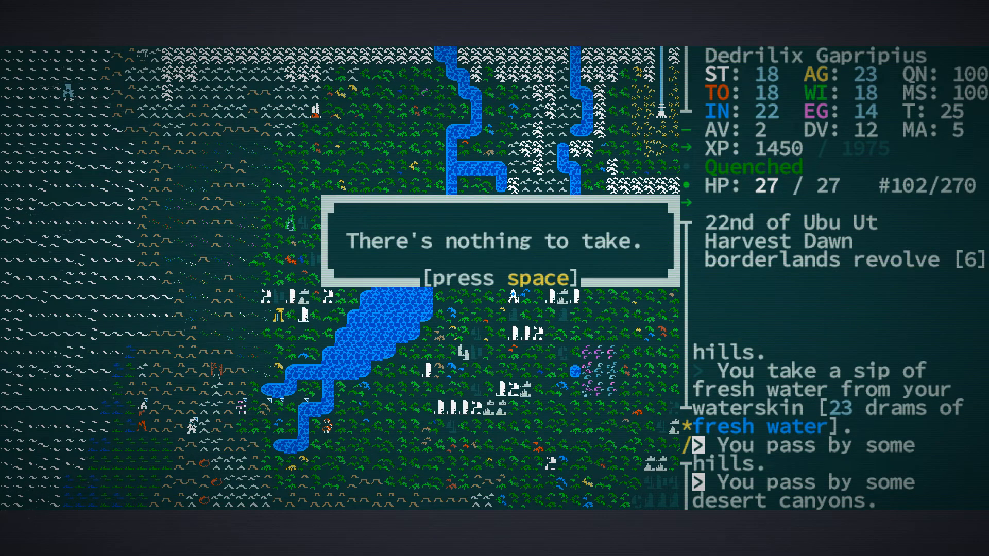
# Camp in the desert canyon and cook and eat a meal to become Sated.
pyautogui.press('space')
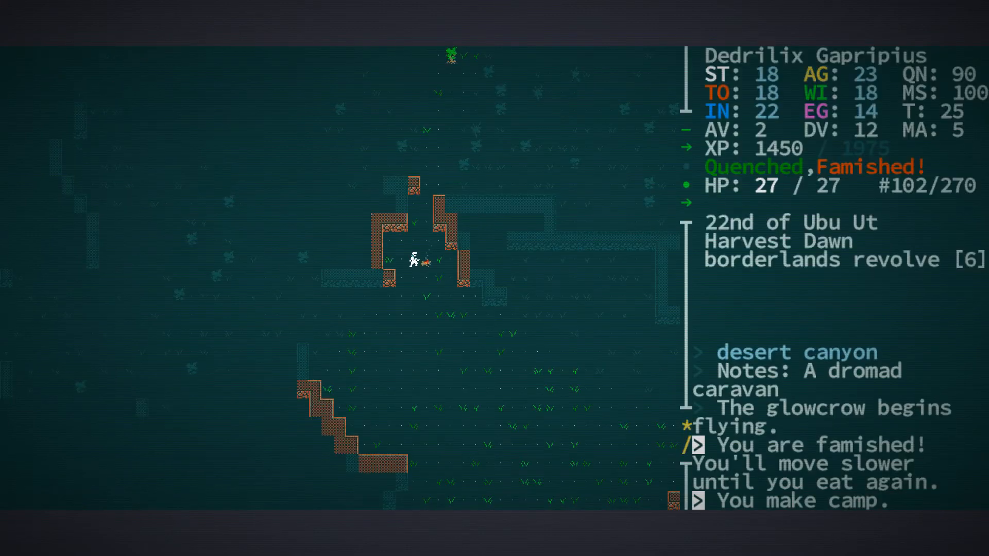
pyautogui.press('space')
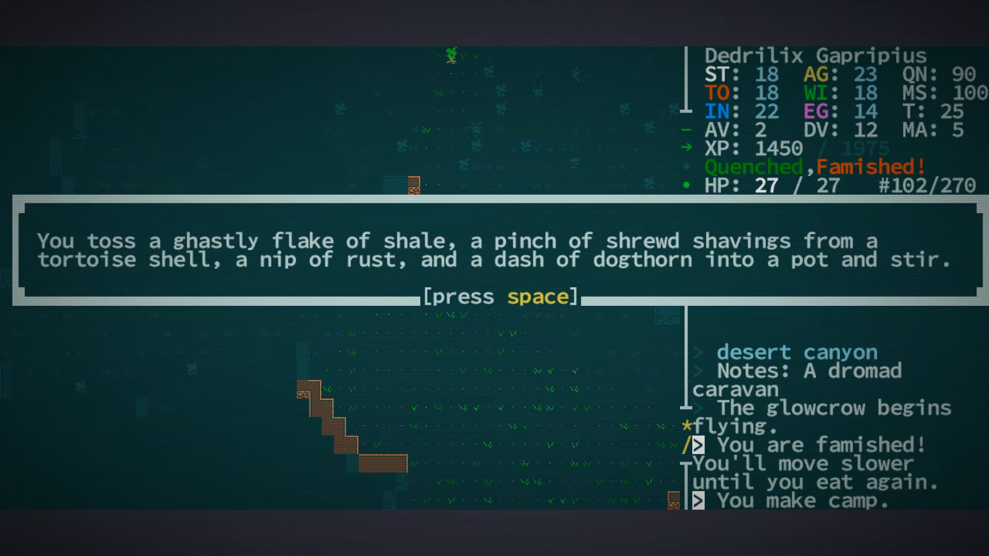
pyautogui.press('space')
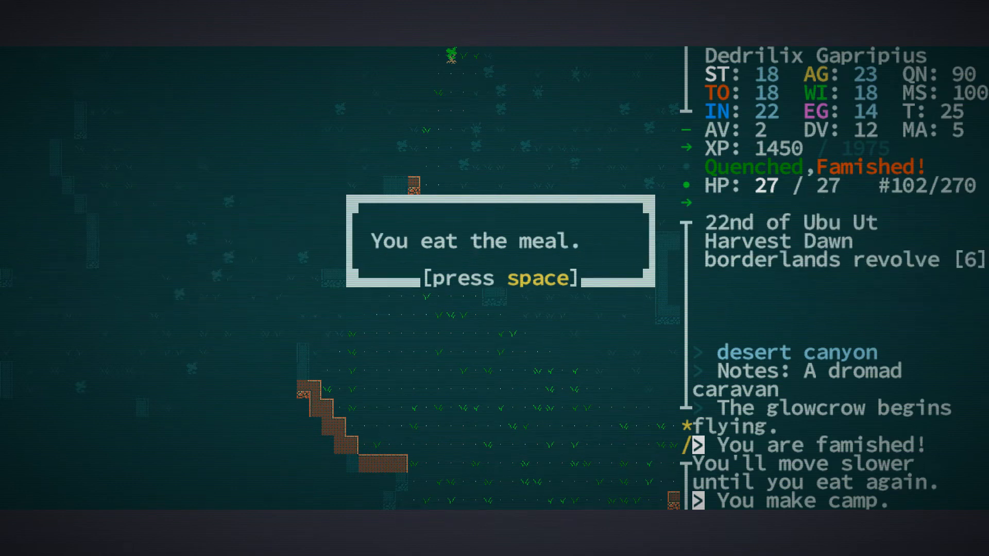
pyautogui.press('space')
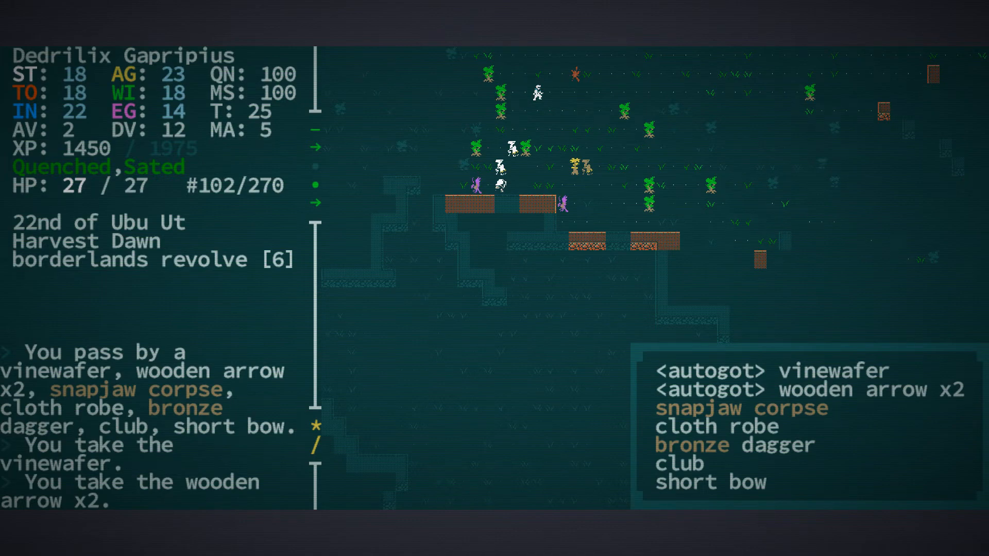
# Take all items from the snapjaw corpse's pile with g.
pyautogui.press('g')
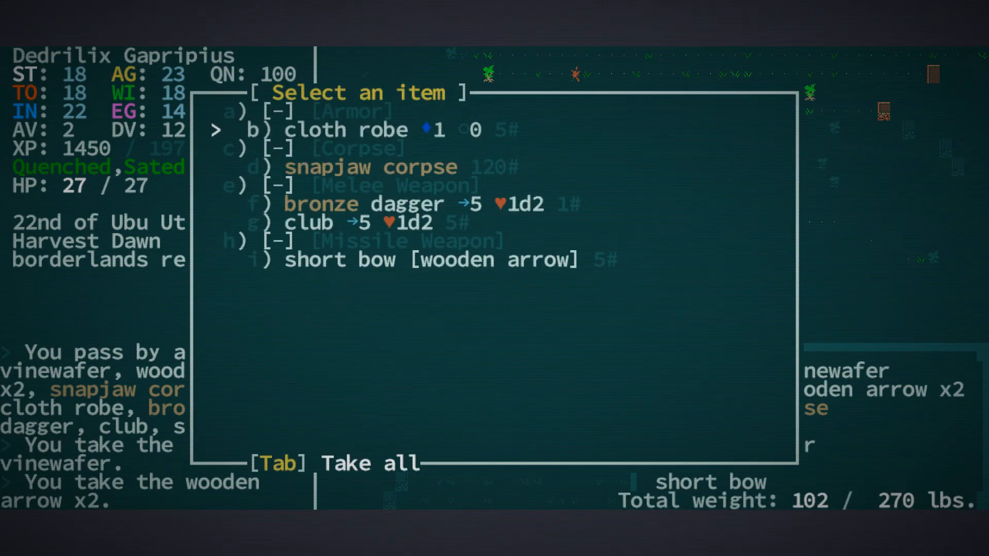
pyautogui.press('Tab')
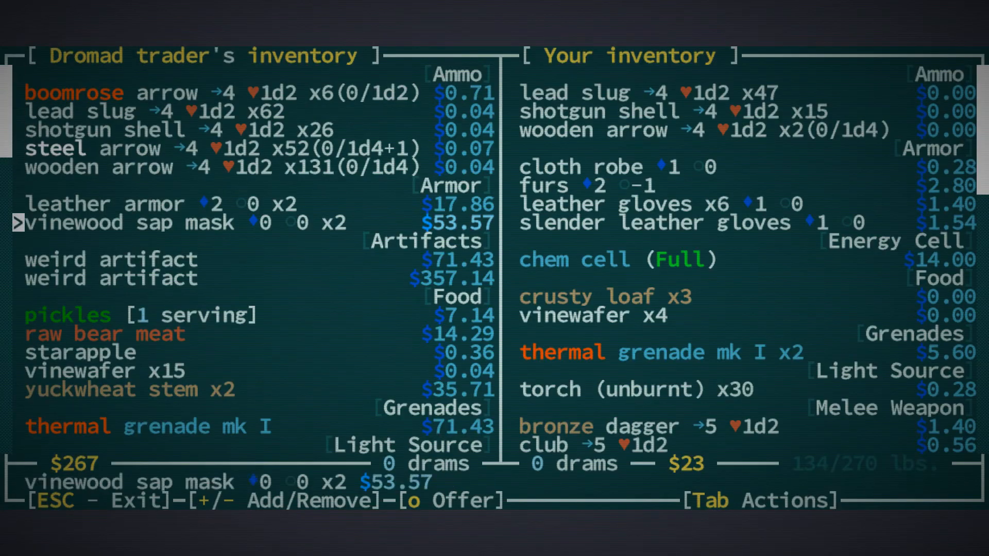
# Browse the dromad trader's list, mark the steel vinereaper for sale, and exit trade.
pyautogui.scroll(-3)
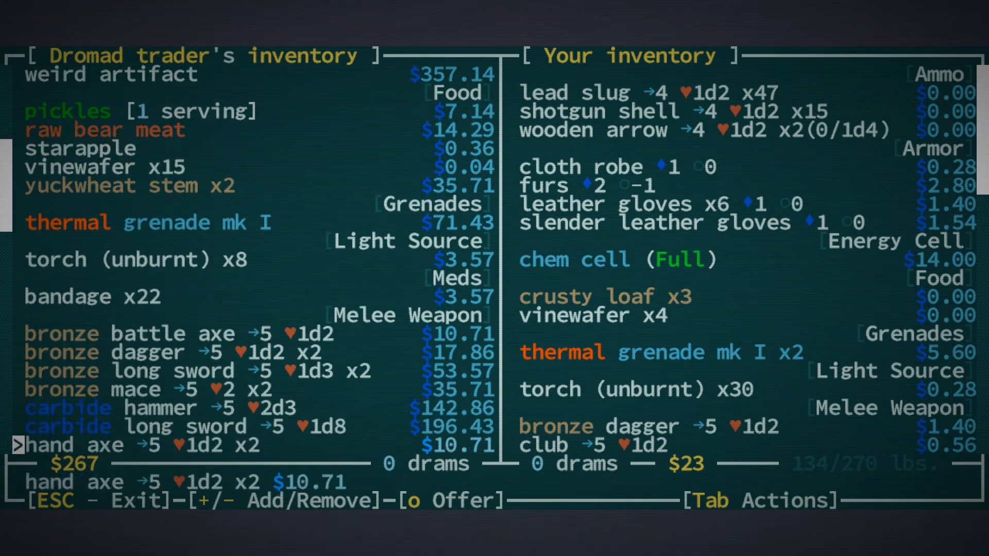
pyautogui.scroll(-3)
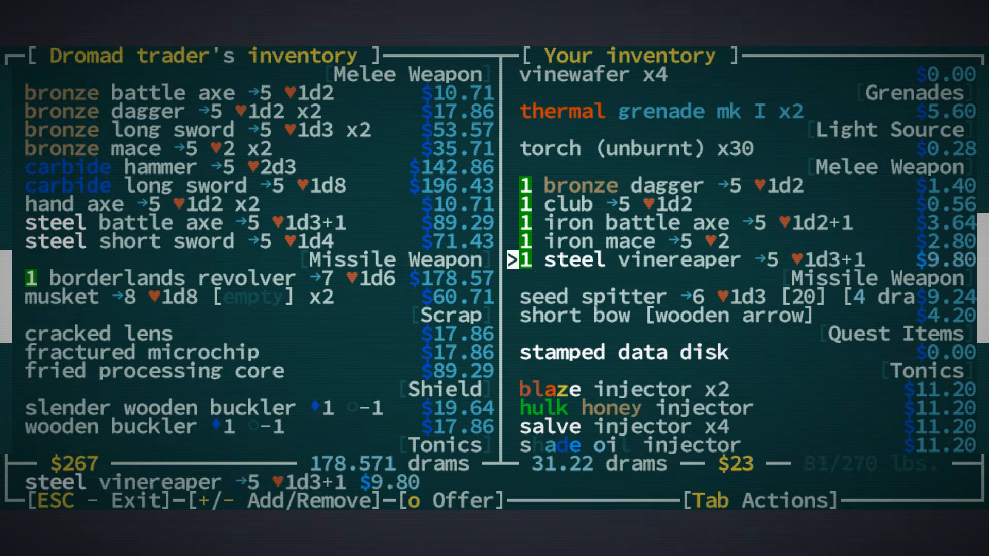
pyautogui.press('Down')
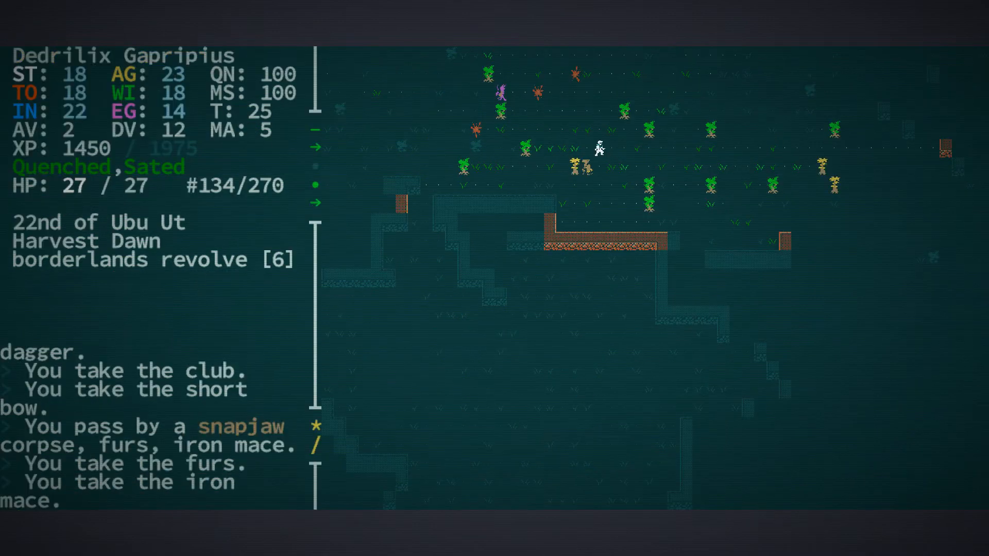
# Inspect the seed spitter in the inventory, then travel to discover Whiteraaaah goatfolk village.
pyautogui.press('i')
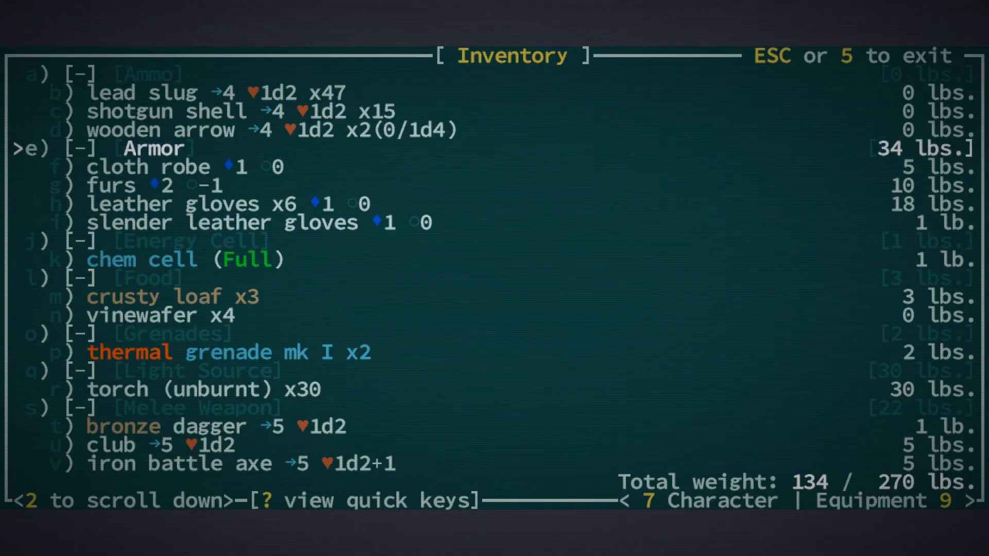
pyautogui.scroll(-3)
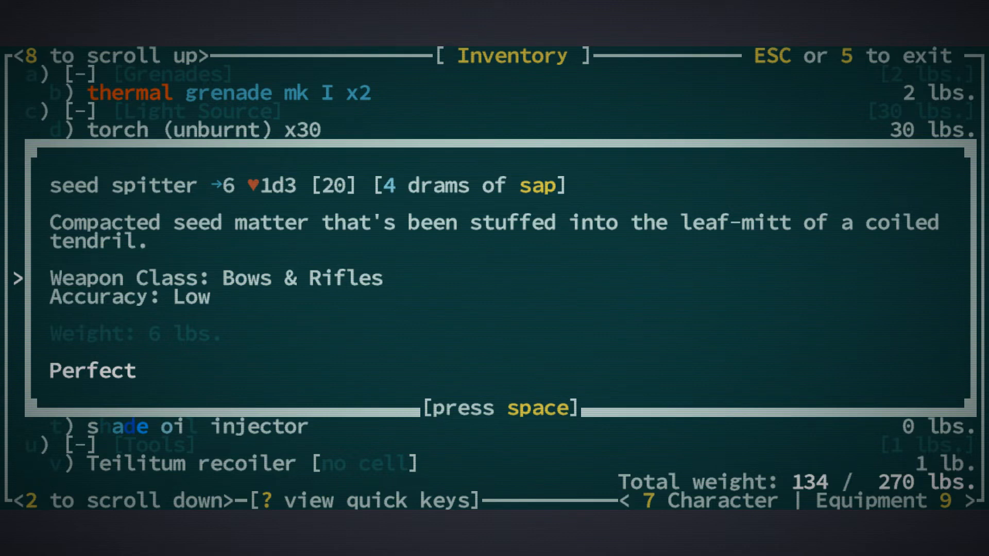
pyautogui.press('space')
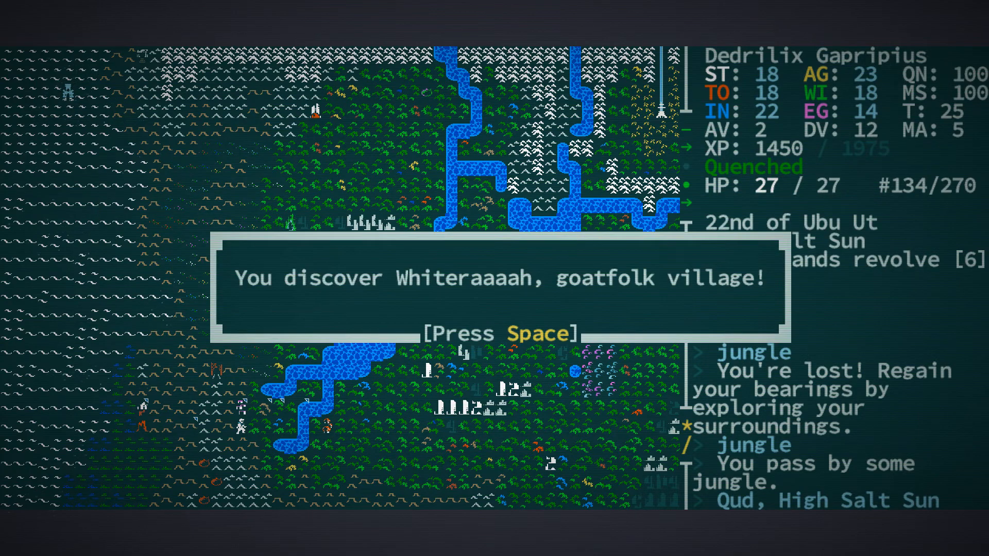
# Dismiss the village discovery, examine the glow-wight cultist, and acknowledge the hostiles warning.
pyautogui.press('space')
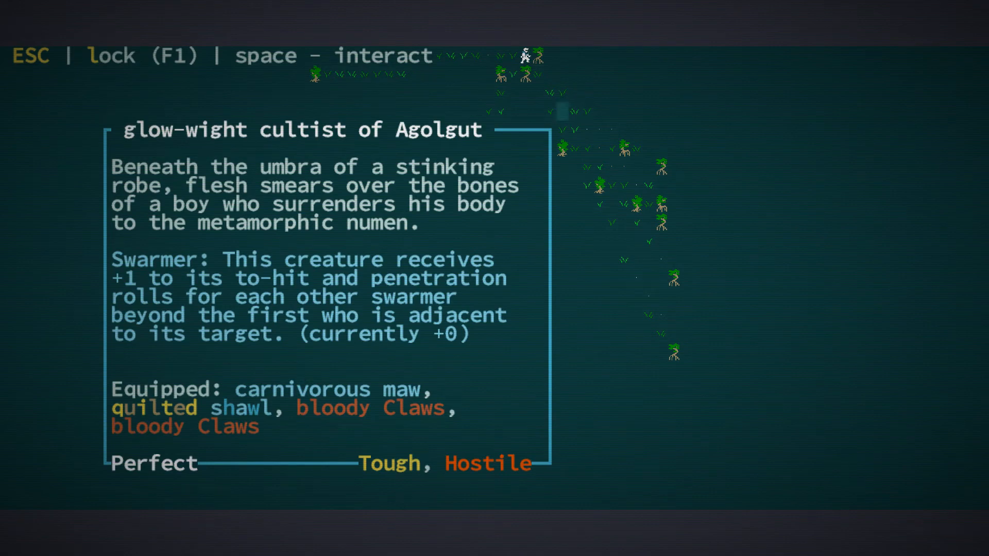
pyautogui.press('Escape')
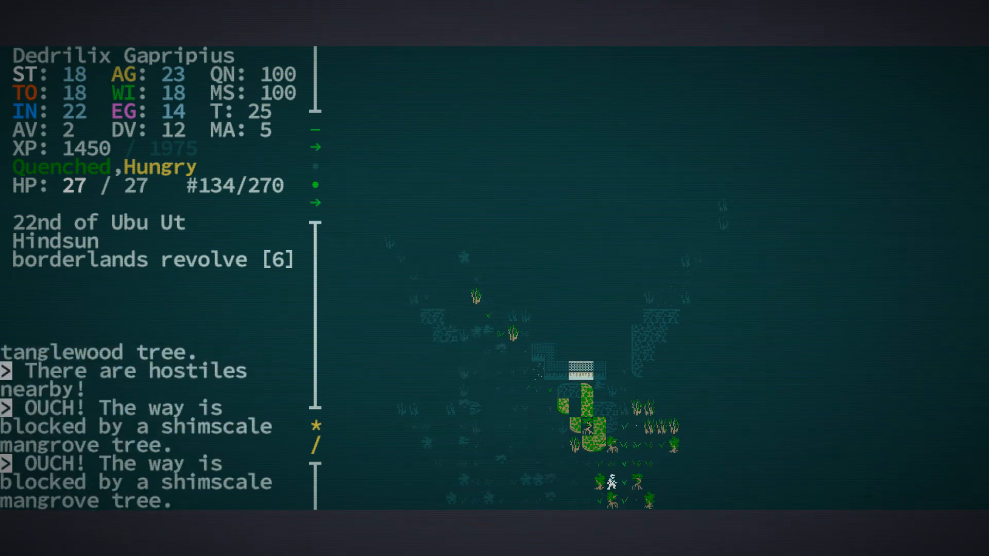
pyautogui.press('Down')
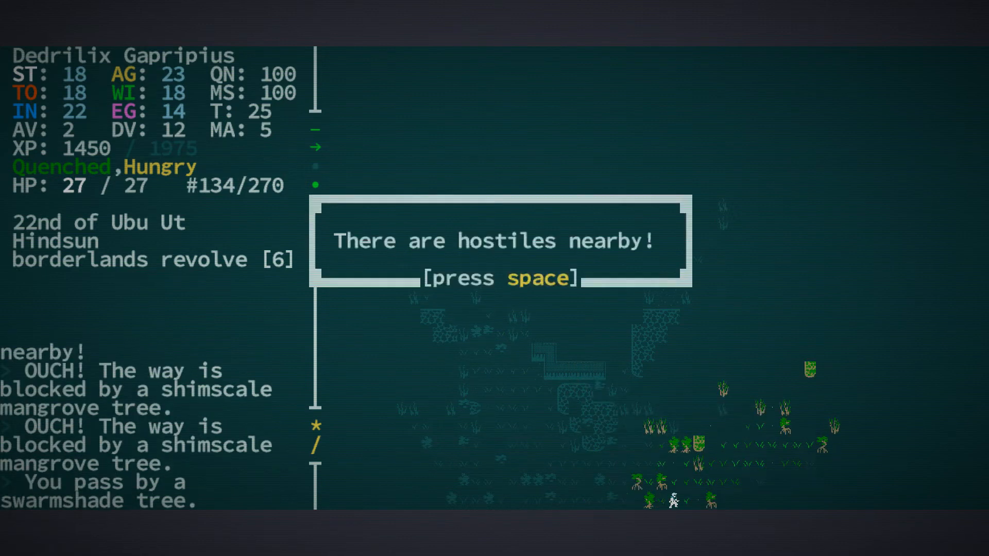
pyautogui.press('space')
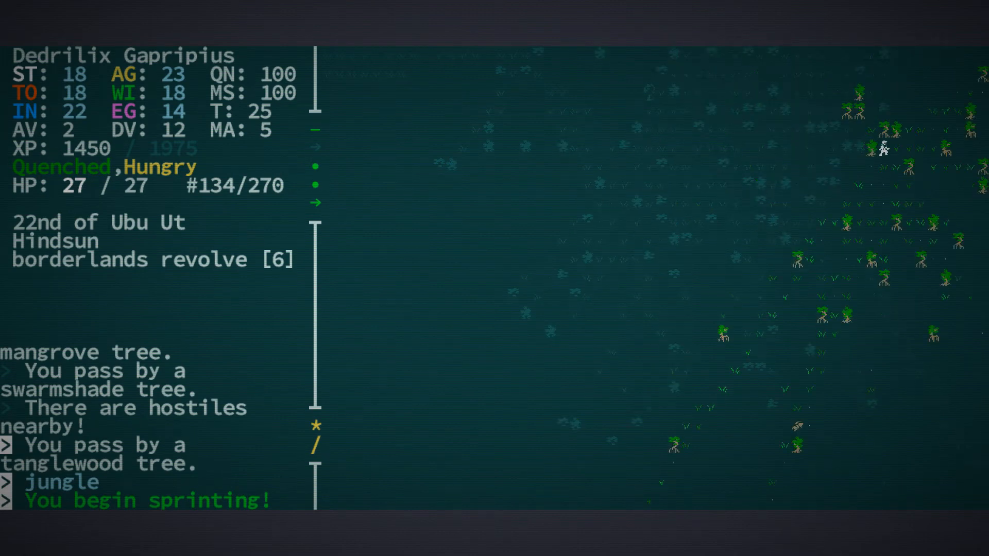
# Acknowledge the forgotten ruins journal note, review the quest log, and walk toward the ruins.
pyautogui.press('Right')
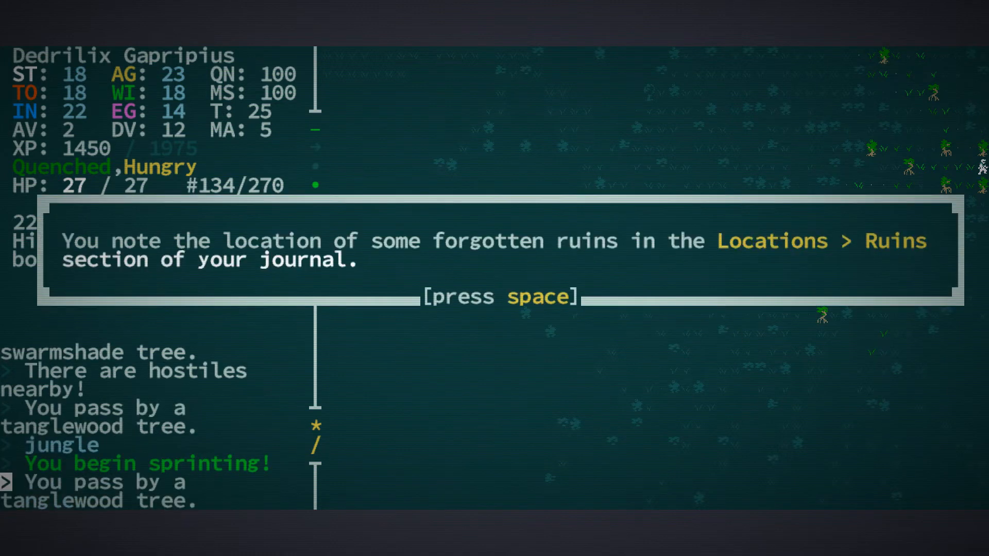
pyautogui.press('space')
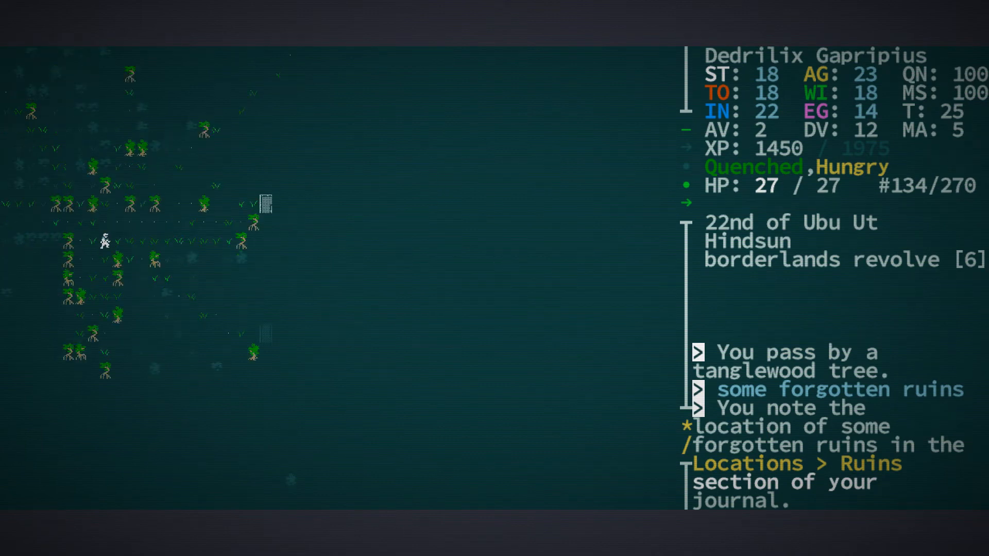
pyautogui.press('i')
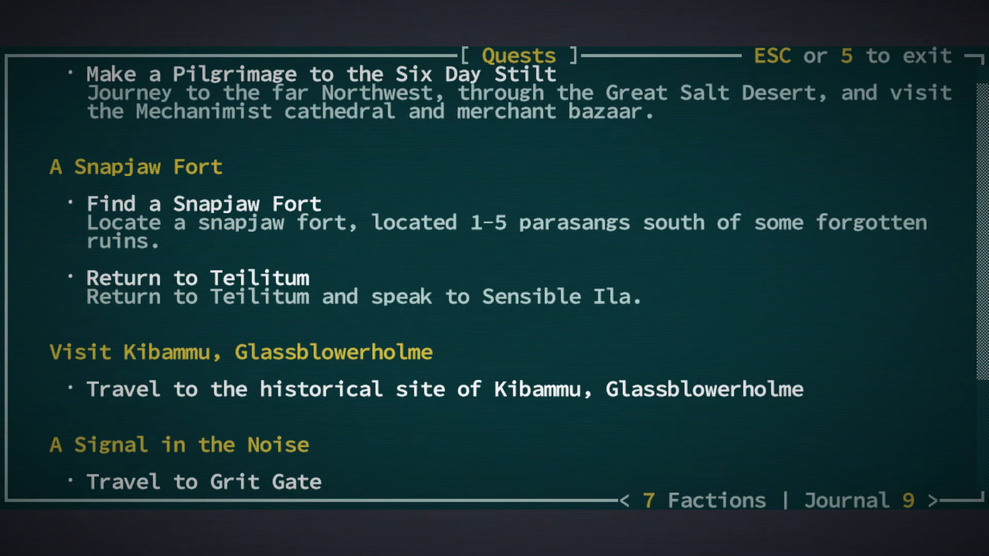
pyautogui.press('Escape')
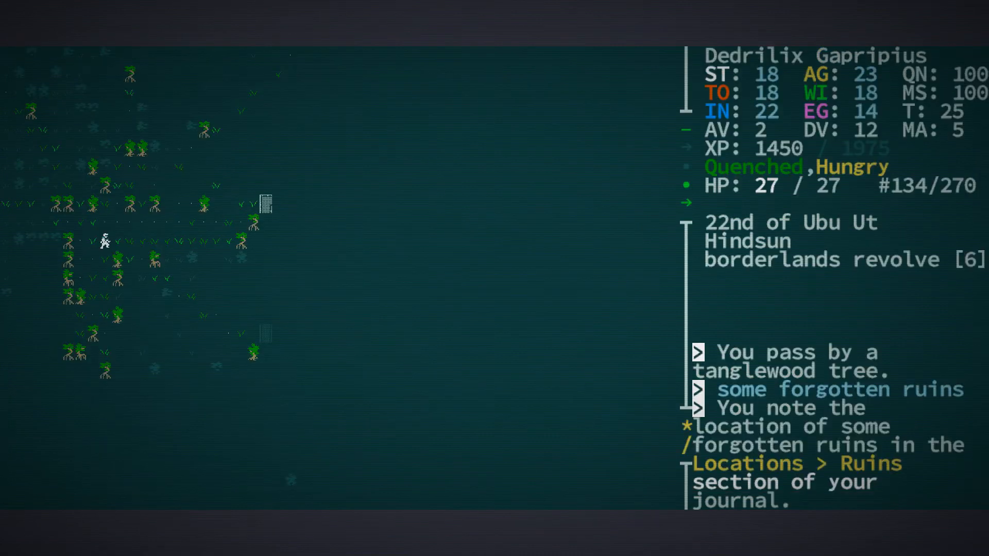
pyautogui.press('Down')
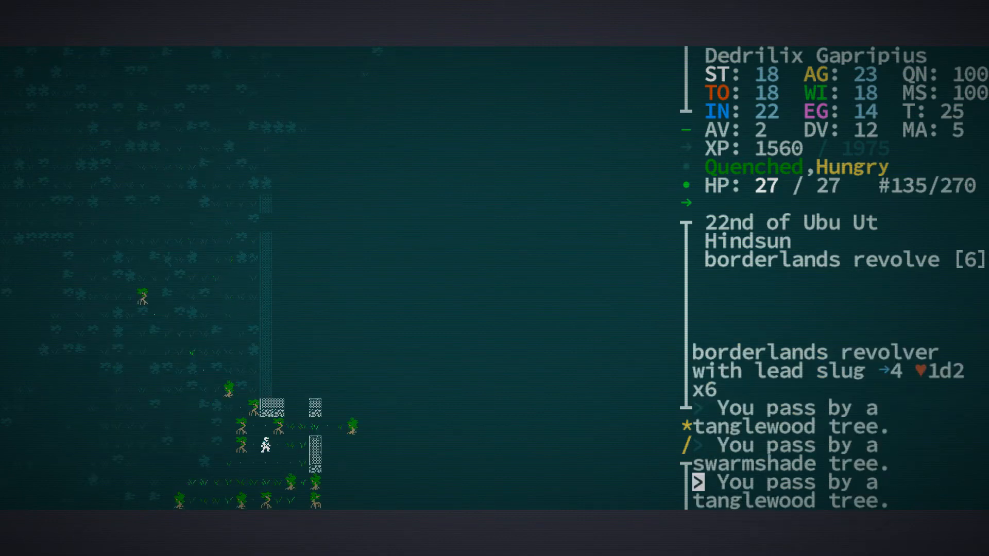
# Explore inside the ruins and dismiss the campfire's options menu.
pyautogui.press('up')
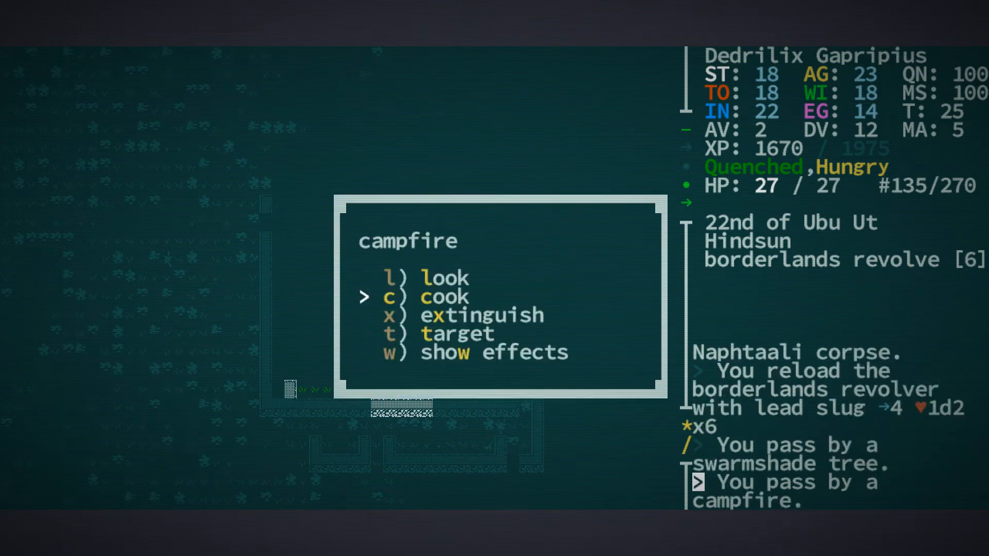
pyautogui.click(434, 297)
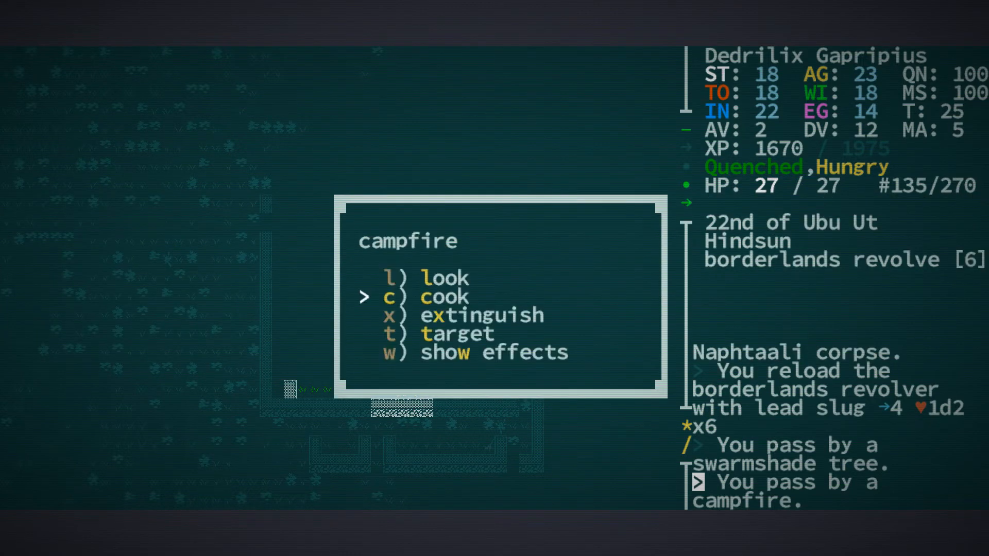
pyautogui.click(444, 297)
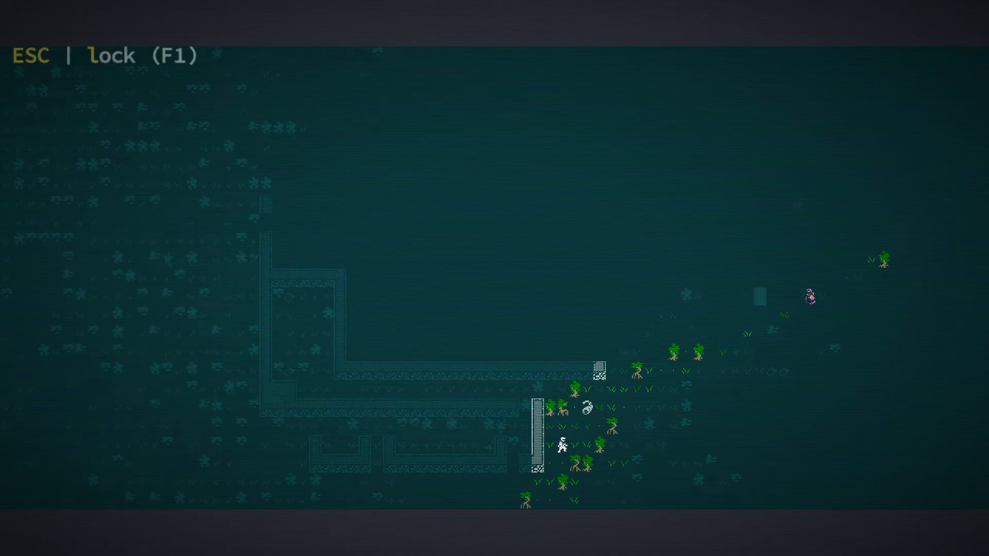
# Examine Nuraq-No-Longer, return to play, and dismiss the level 5 level-up message.
pyautogui.press('space')
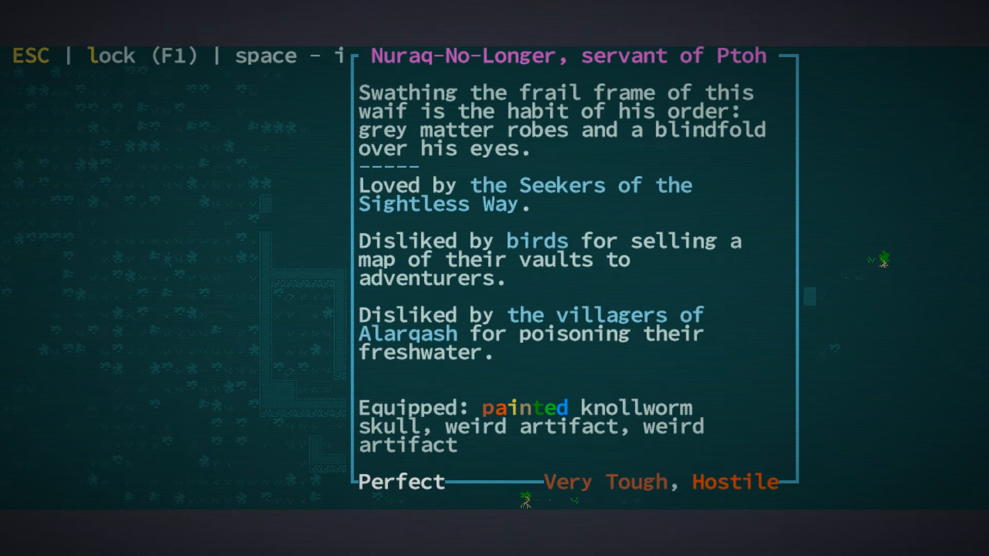
pyautogui.press('Escape')
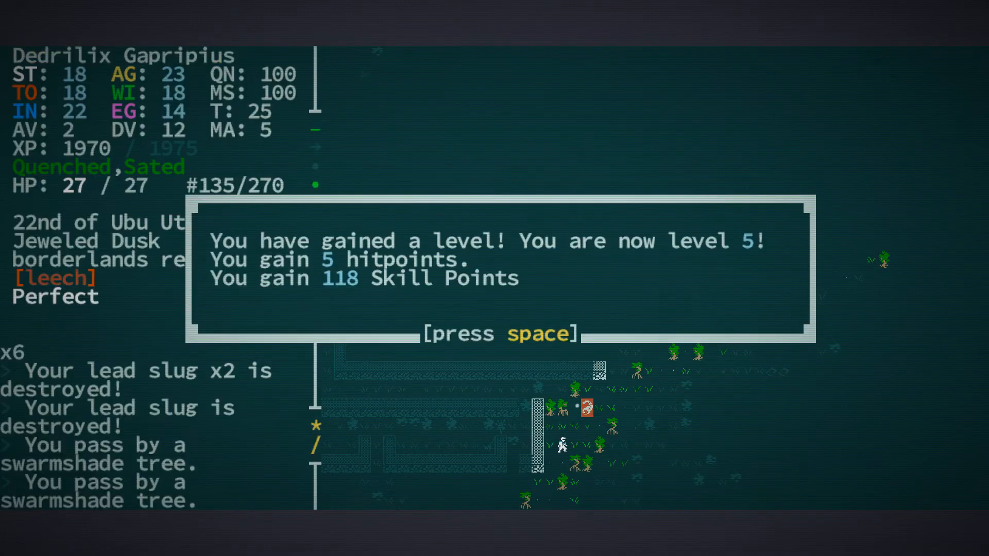
pyautogui.press('space')
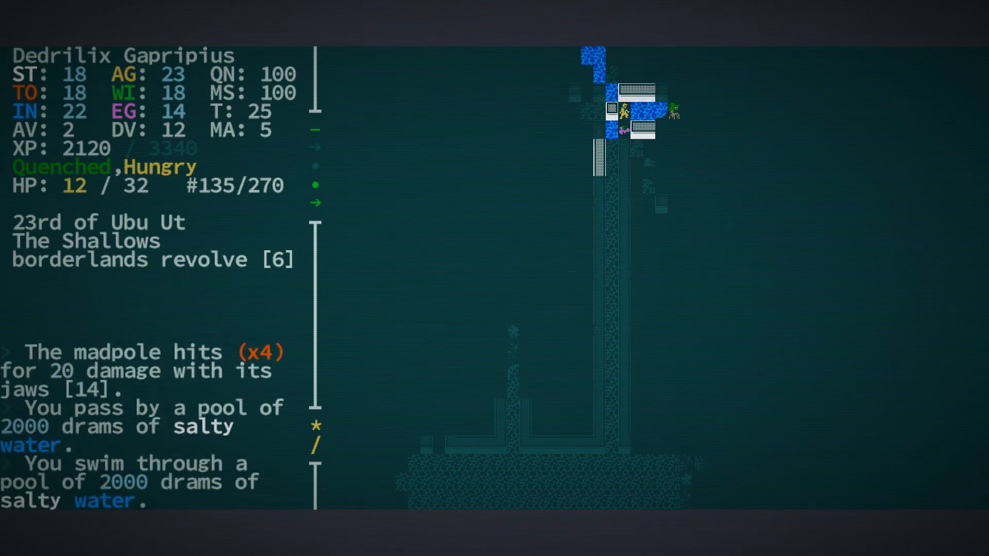
# Swim away from the madpole through the salt river.
pyautogui.press('up')
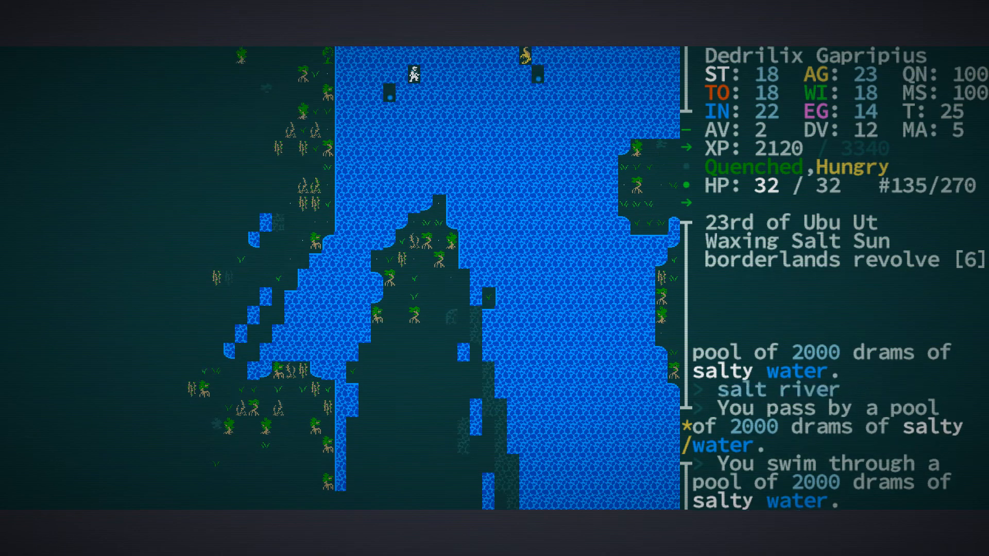
# Swim to the river's western shore, pass the mangroves, and walk into the brinestalk zone.
pyautogui.press('Down')
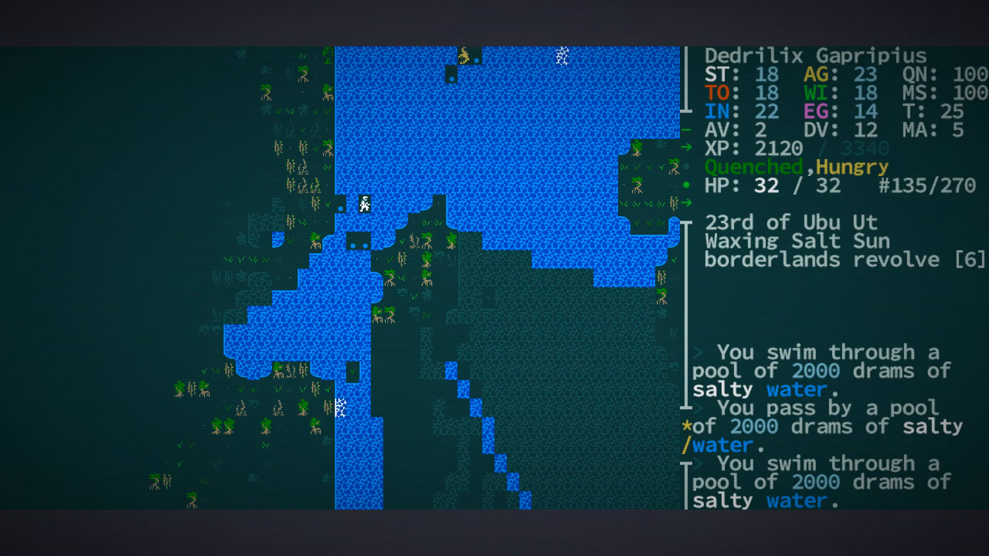
pyautogui.press('Down')
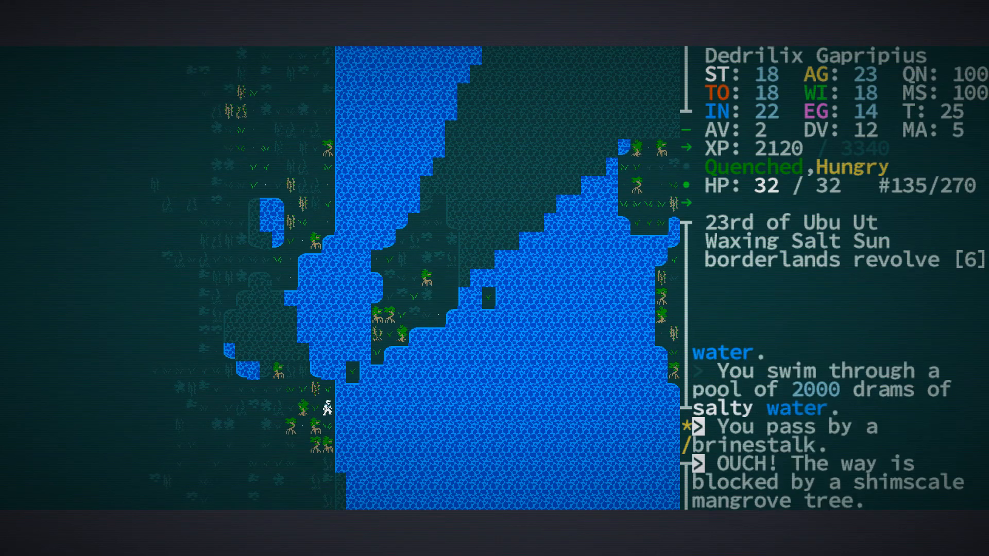
pyautogui.press('Down')
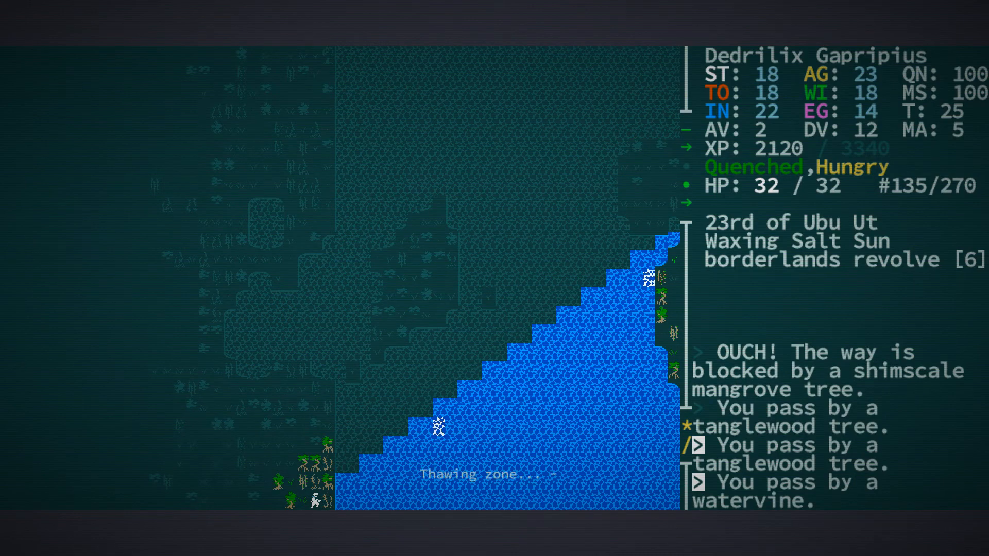
pyautogui.press('Up')
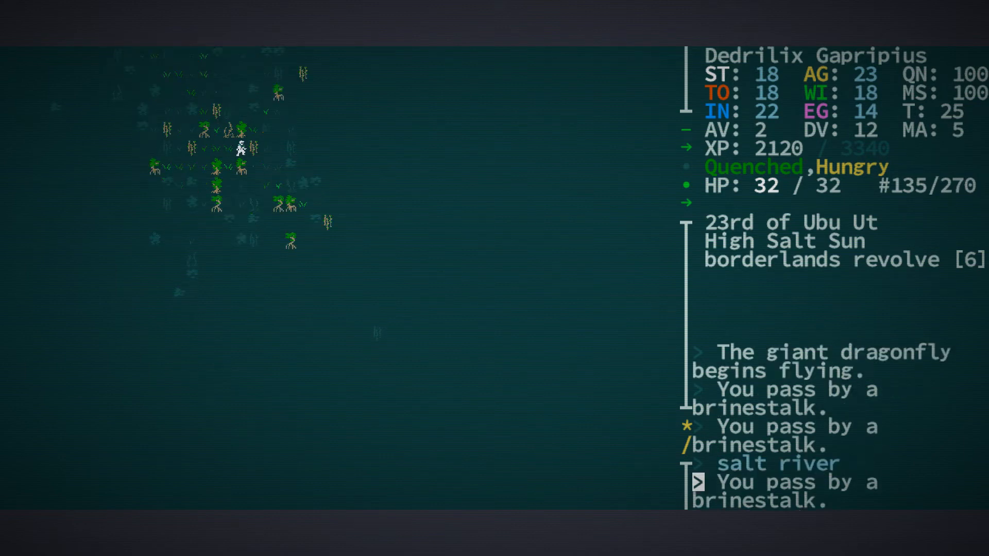
# Travel south along the salt river pools through several brinestalk marsh zones.
pyautogui.press('l')
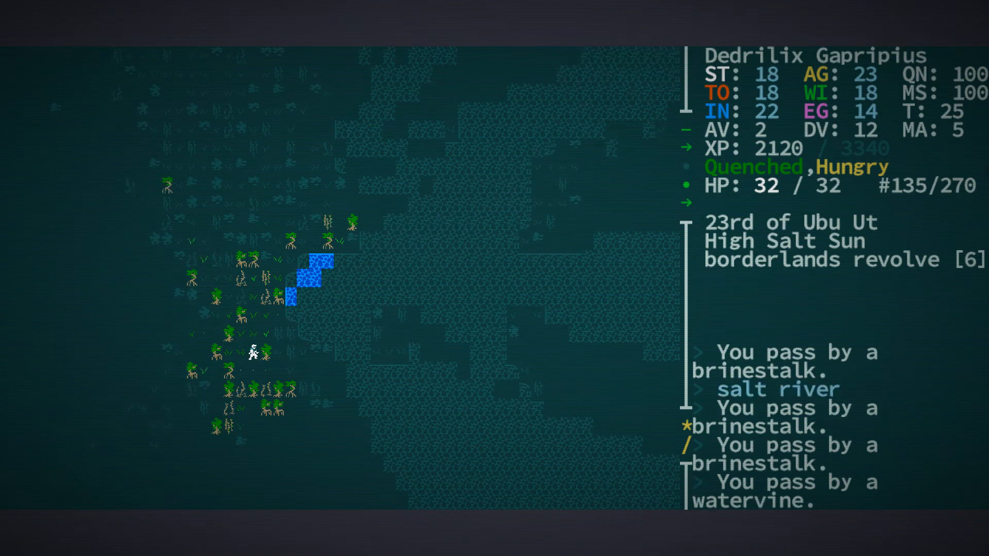
pyautogui.press('Down')
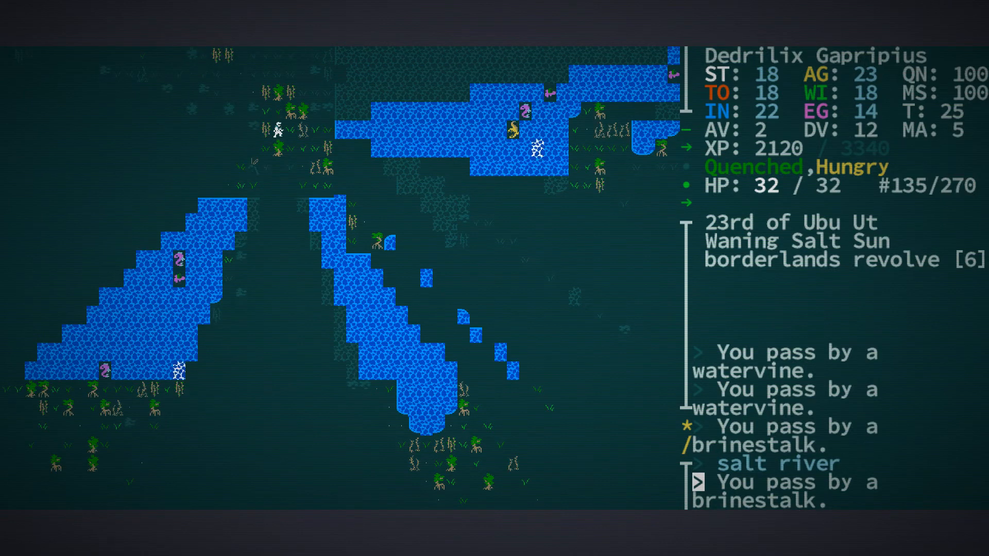
pyautogui.press('Down')
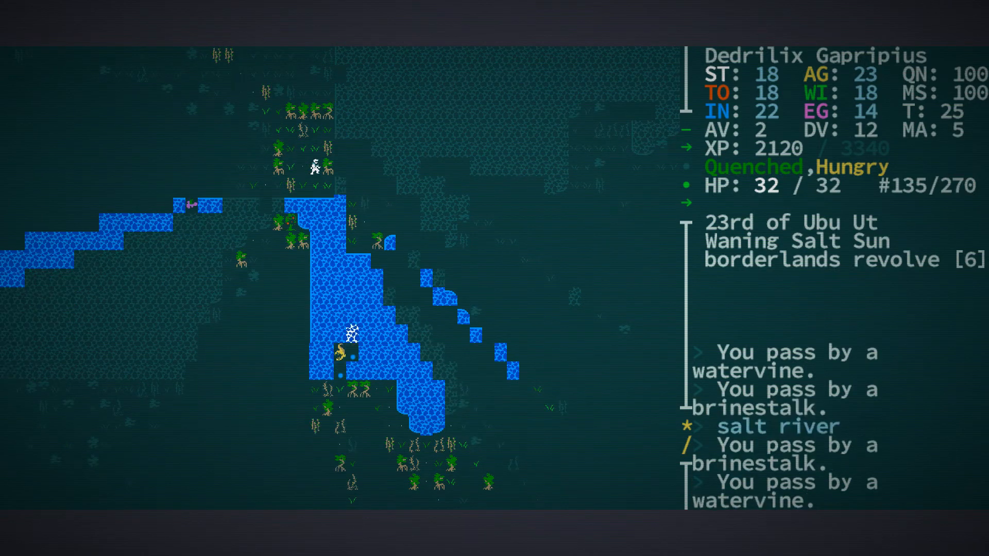
pyautogui.press('Up')
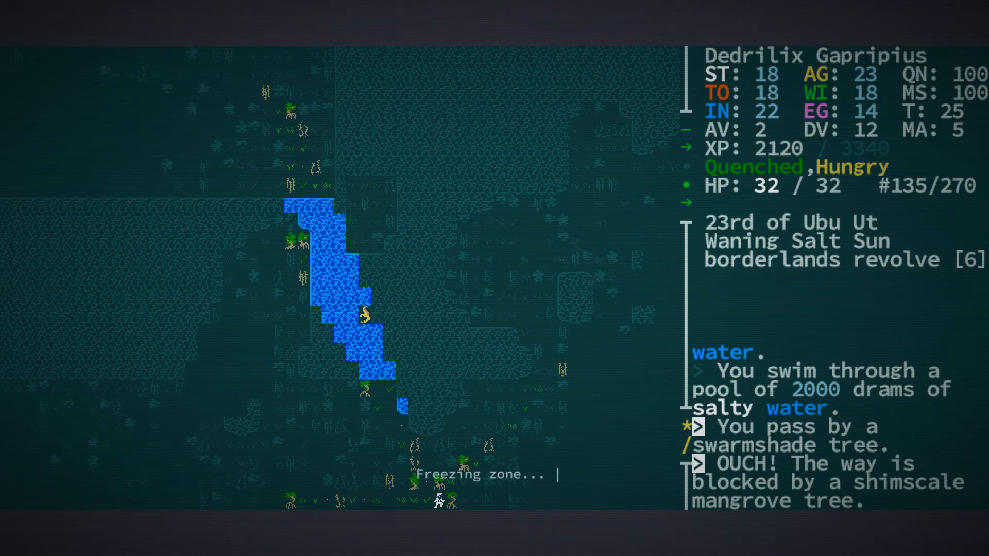
pyautogui.press('Up')
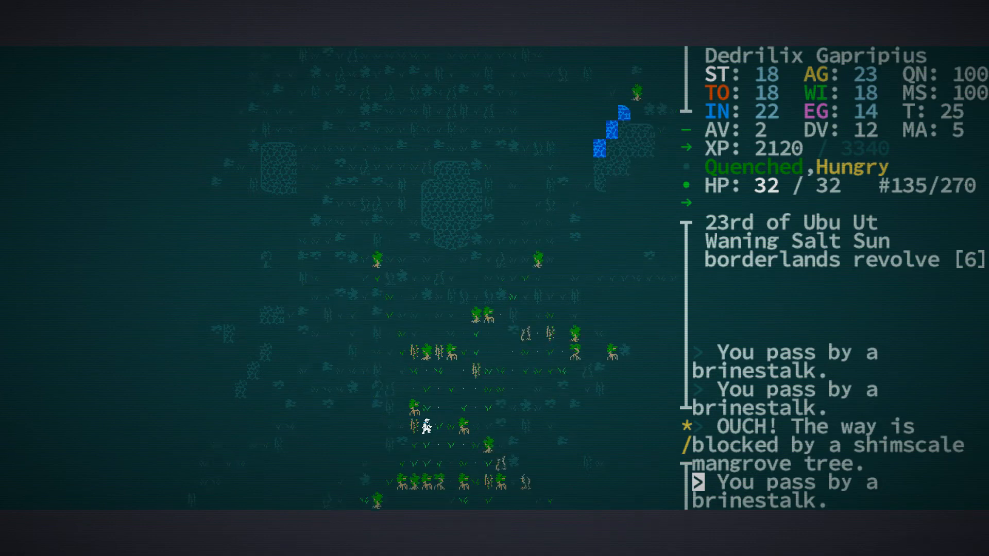
pyautogui.press('up')
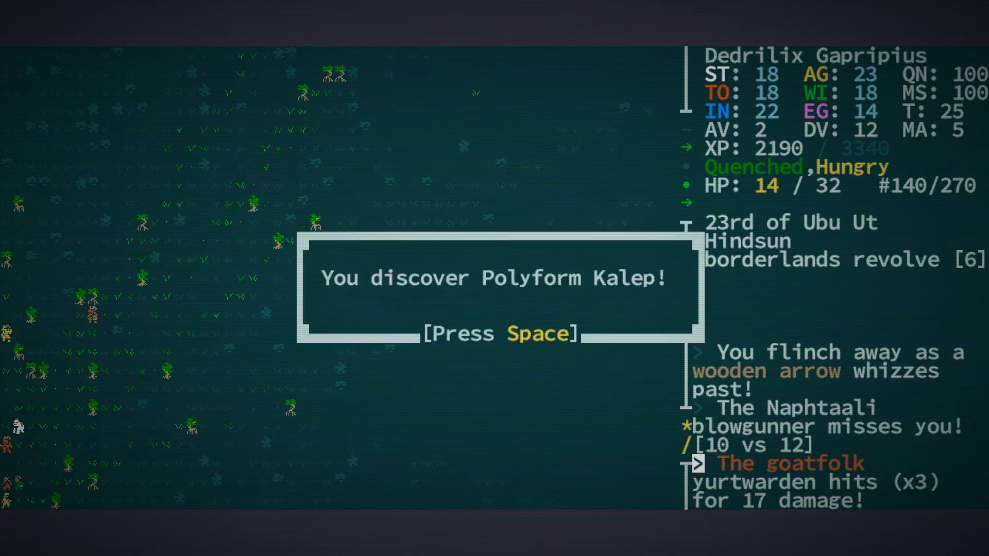
# Dismiss the Polyform Kalep discovery popup and its journal location notice.
pyautogui.press('space')
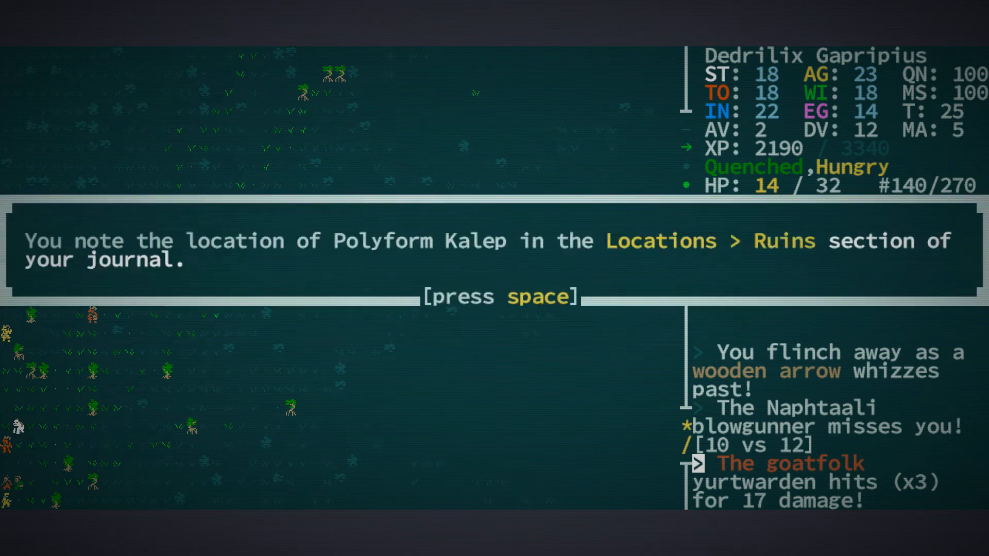
pyautogui.press('space')
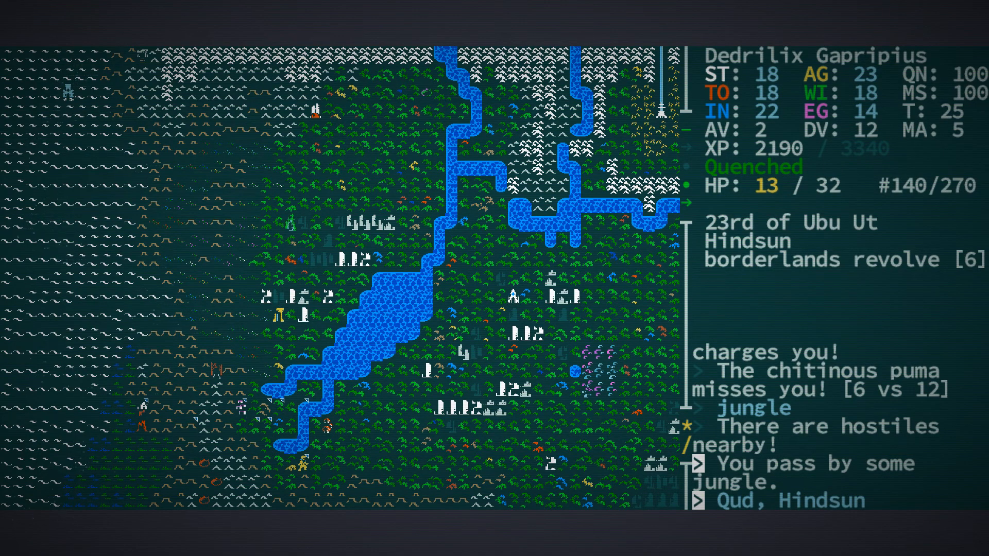
# Descend from the world map to bring up the Center or Polyform Kalep prompt.
pyautogui.press('J')
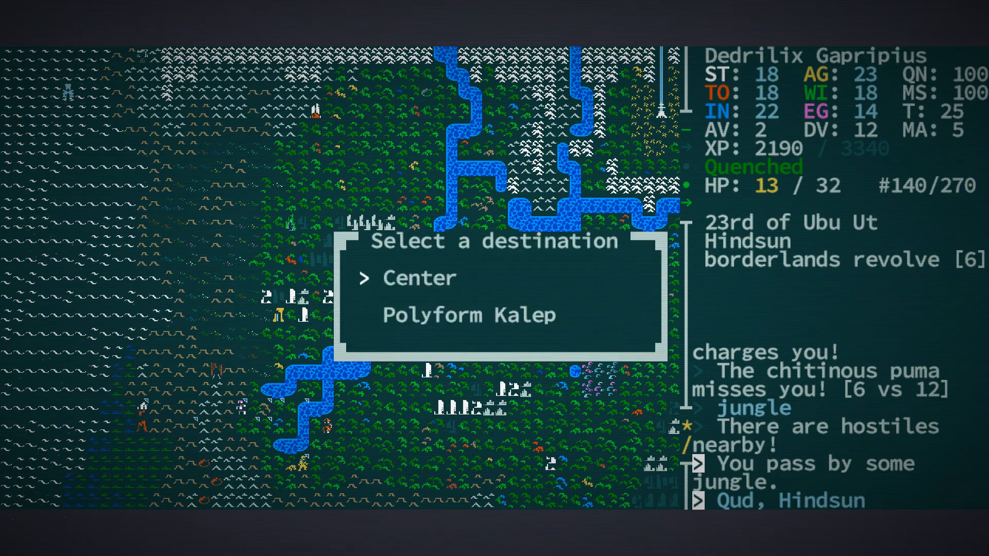
# Rest to 32/32 HP and view the character sheet with 272 skill points.
pyautogui.press('Down')
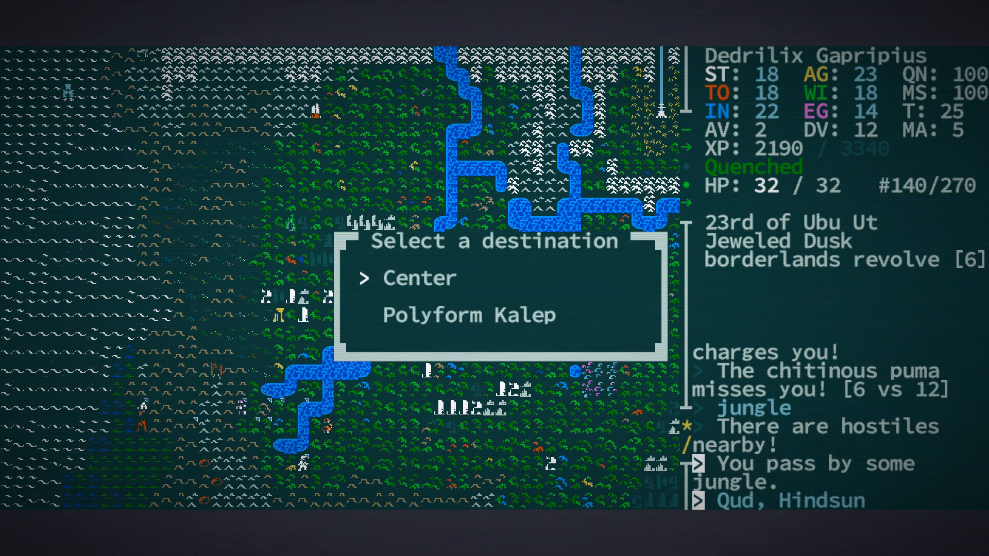
pyautogui.click(468, 315)
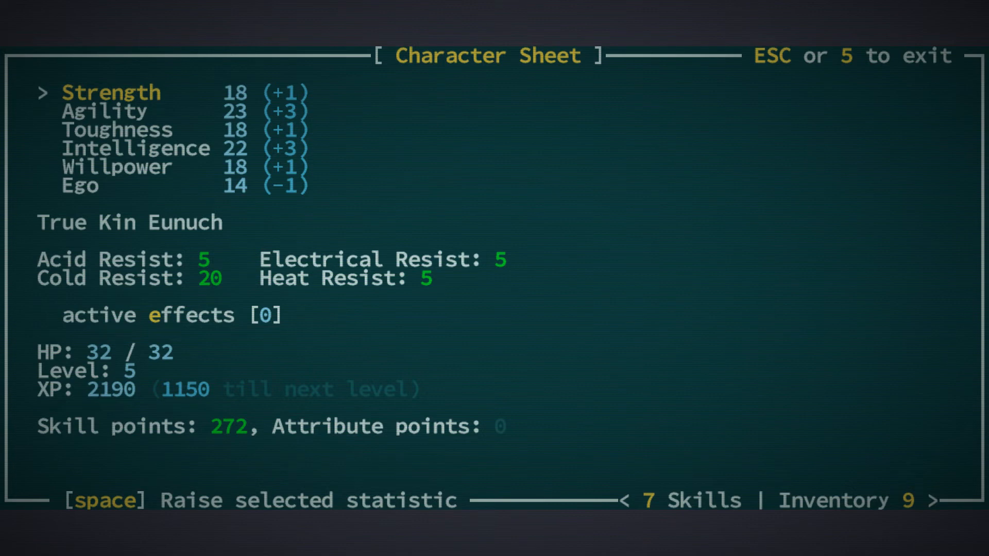
# Buy the Disarming Shot skill from the Skills screen.
pyautogui.press('7')
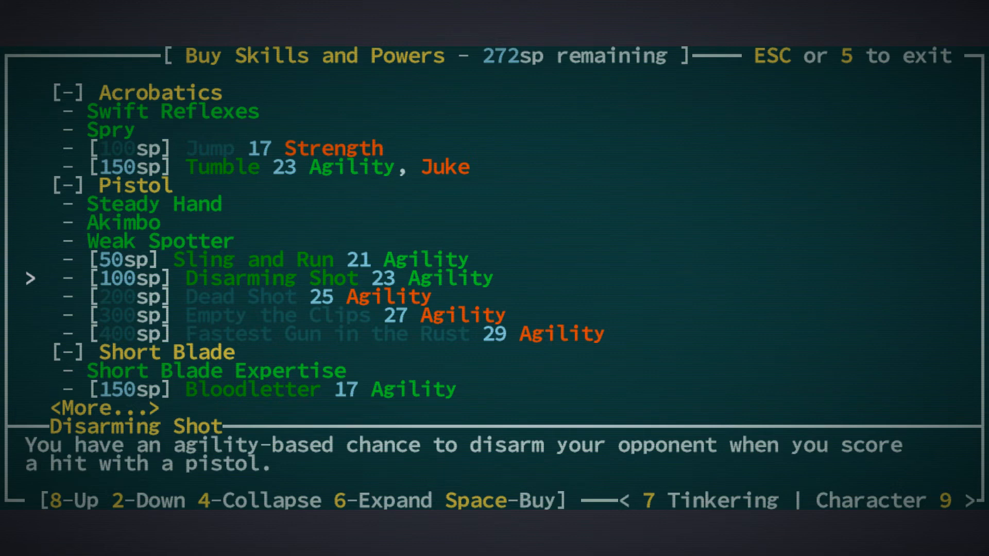
pyautogui.press('space')
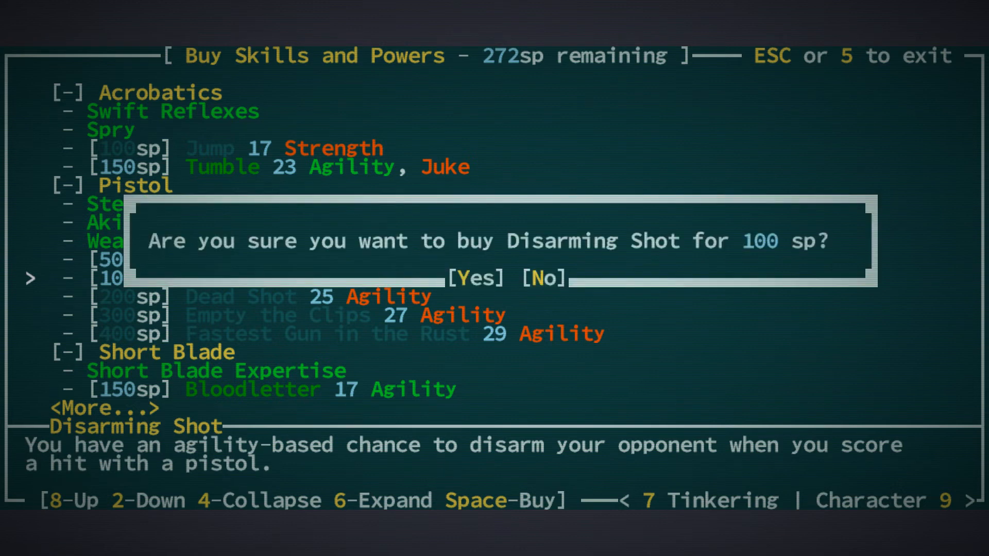
pyautogui.click(476, 279)
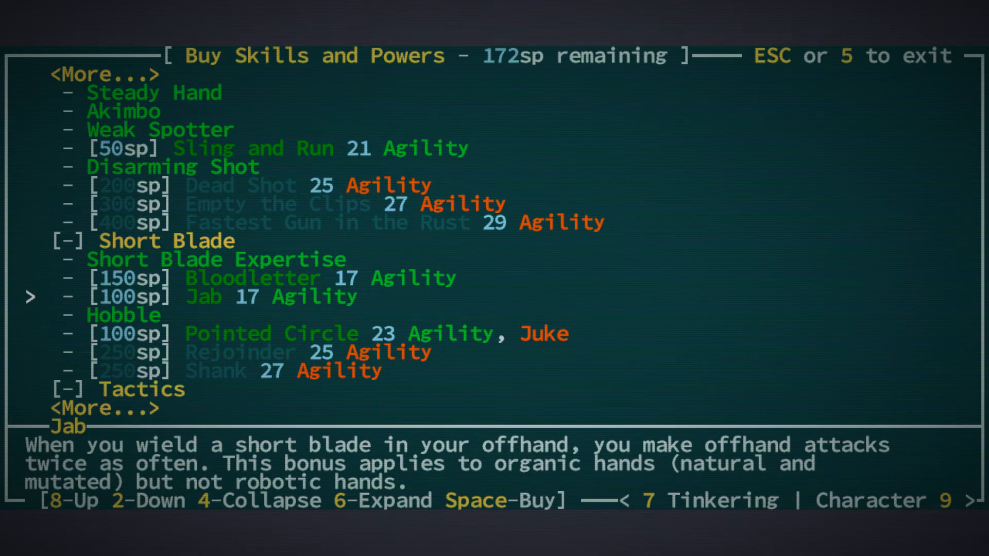
# Buy Tinkering, leaving 72 skill points, and close the Skills screen.
pyautogui.press('8')
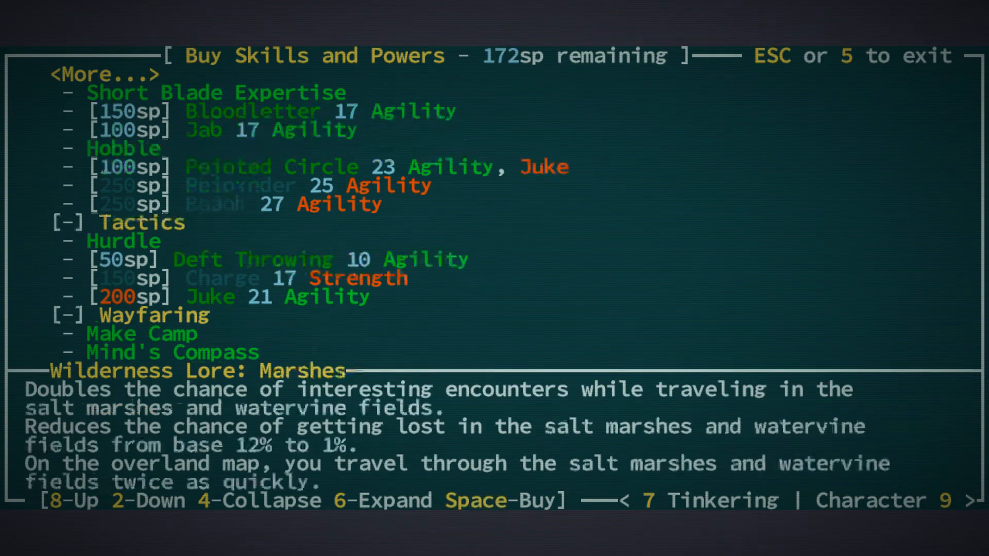
pyautogui.scroll(-3)
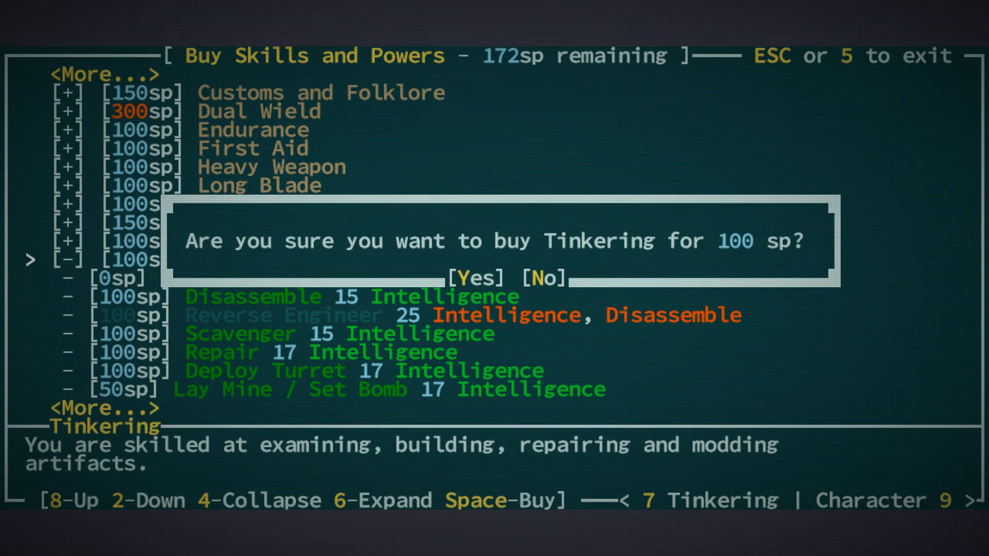
pyautogui.click(477, 279)
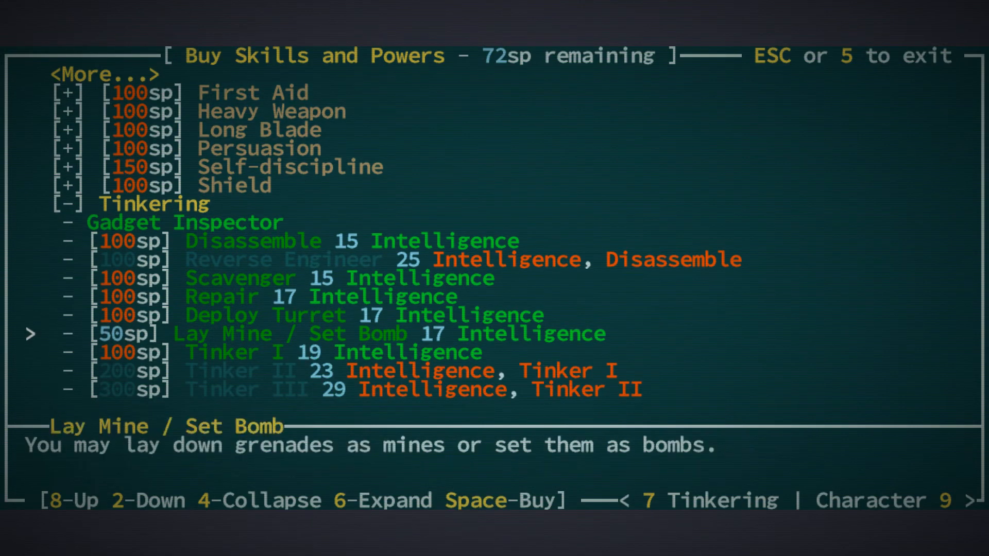
pyautogui.press('Escape')
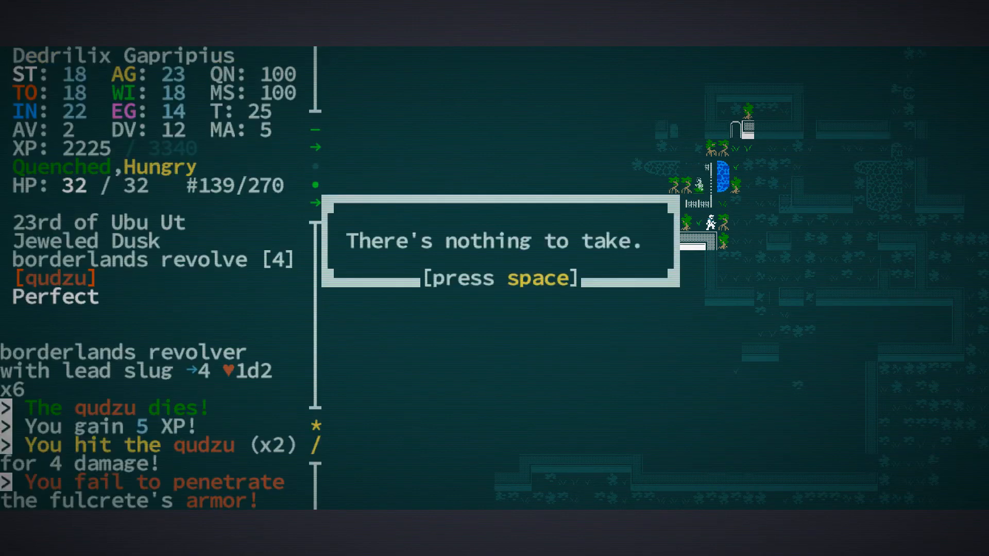
# Dismiss the 'nothing to take' message after killing the qudzu in the fulcrete ruins.
pyautogui.press('space')
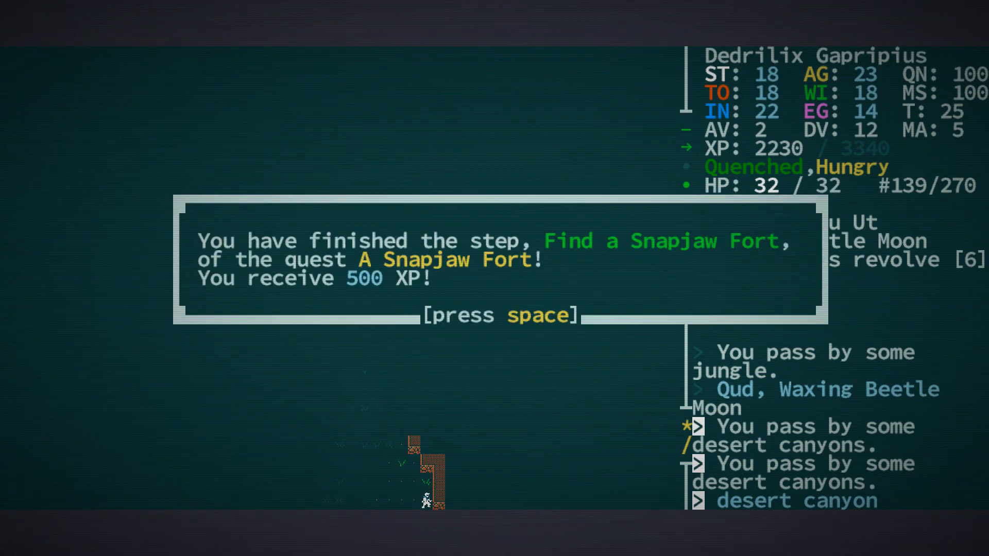
# Dismiss the snapjaw fort quest completion and journal location popups.
pyautogui.press('space')
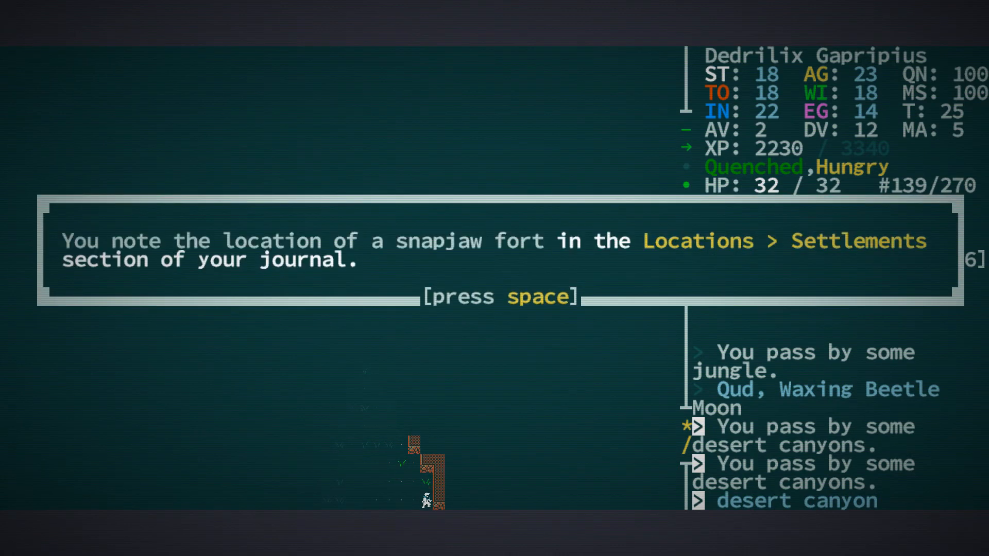
pyautogui.press('space')
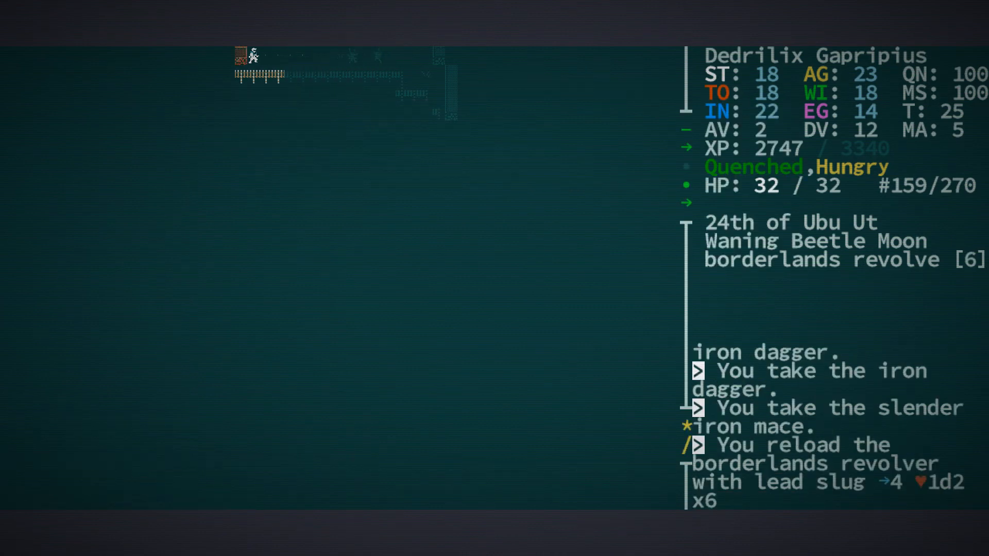
# Move right through the grassy cave, then step down away from the boar.
pyautogui.press('Right')
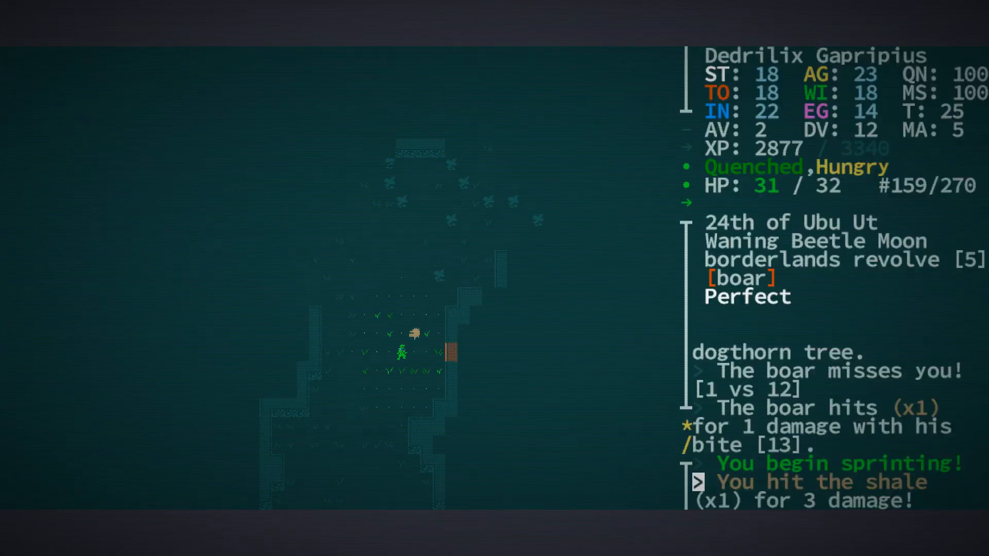
pyautogui.press('Down')
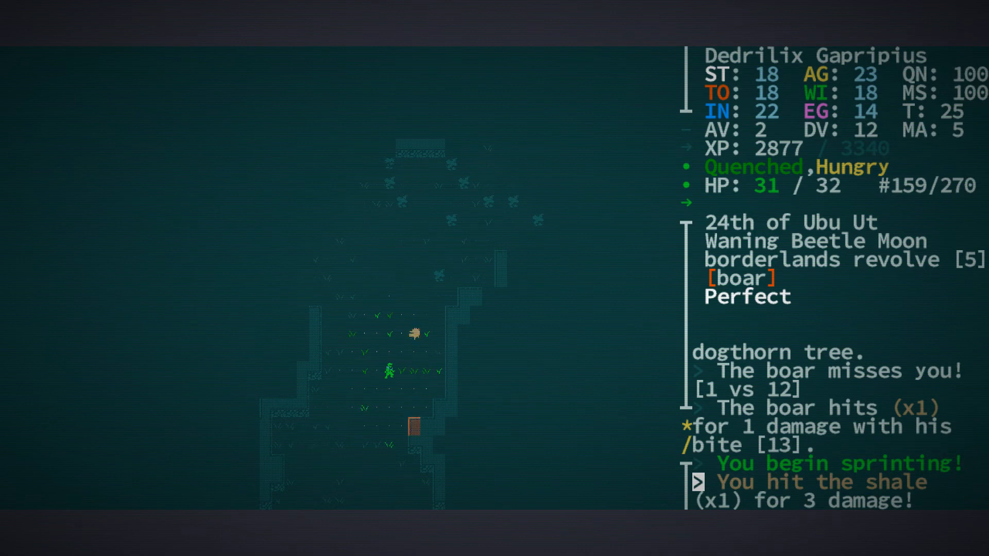